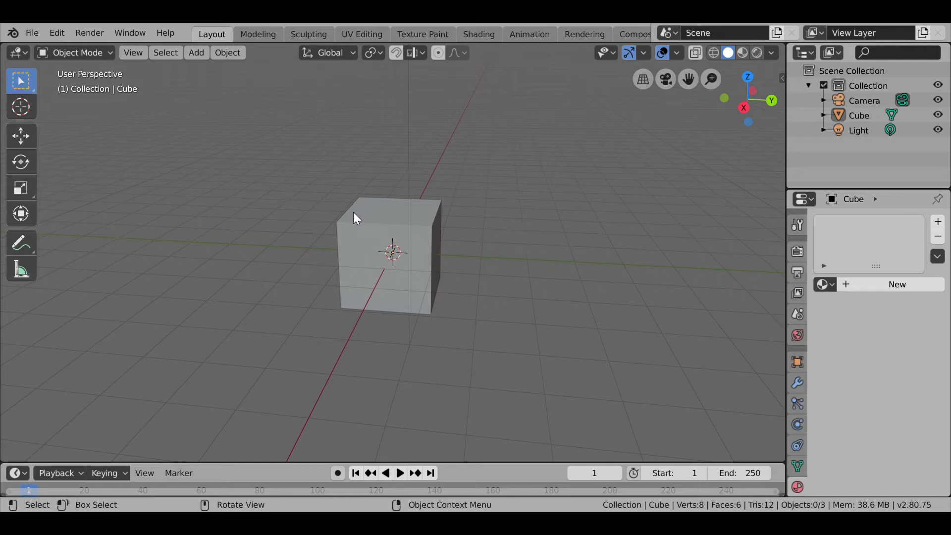
pyautogui.moveTo(509, 199)
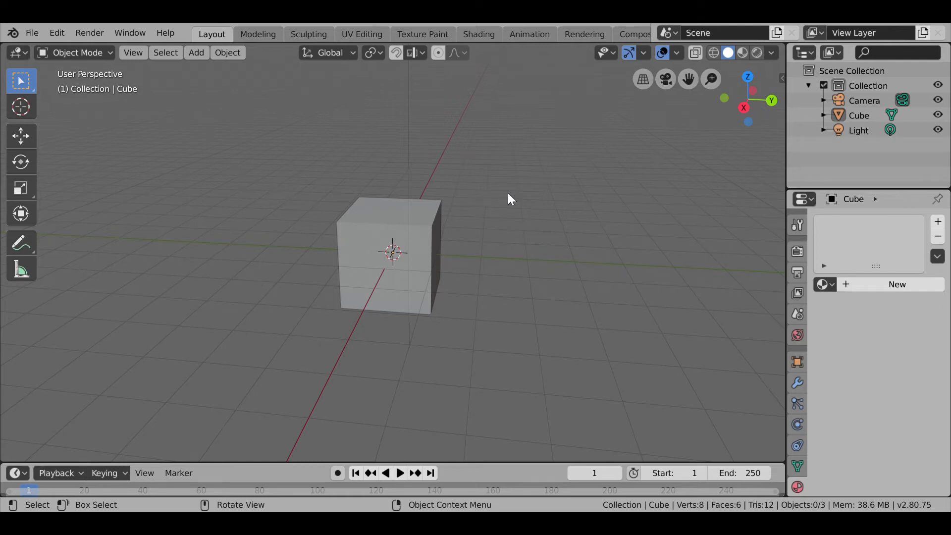
pyautogui.moveTo(400, 214)
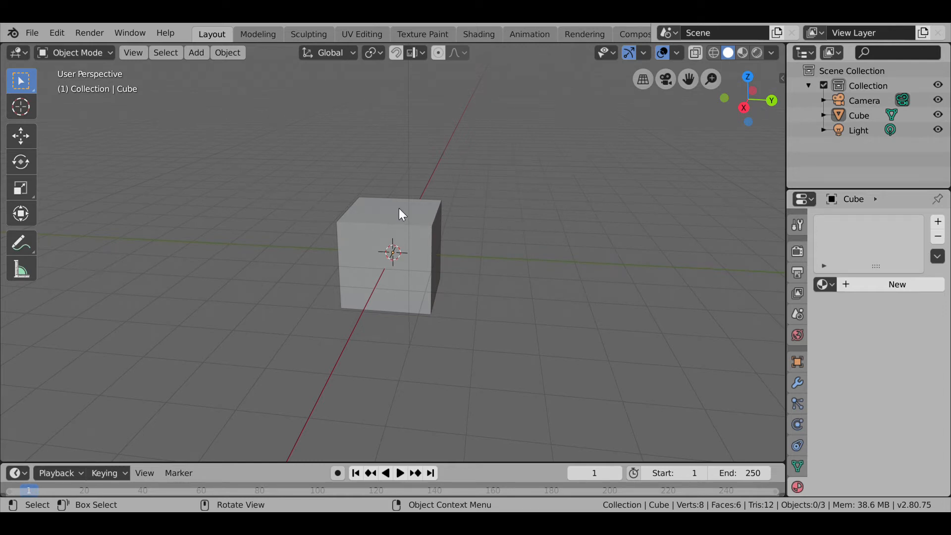
pyautogui.moveTo(422, 246)
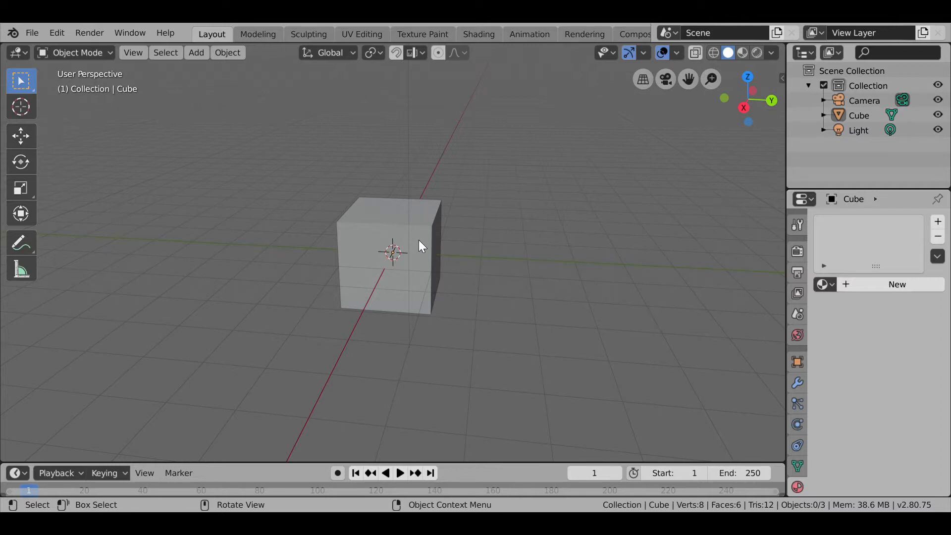
# Select the default cube in the 3D viewport.
pyautogui.click(391, 252)
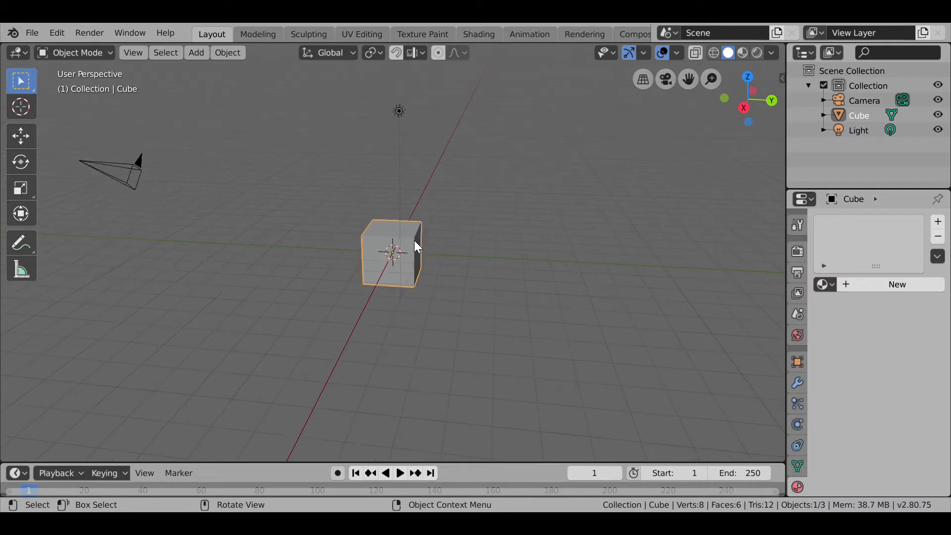
# Delete the default cube and add a large flat plane at the scene centre.
pyautogui.press('x')
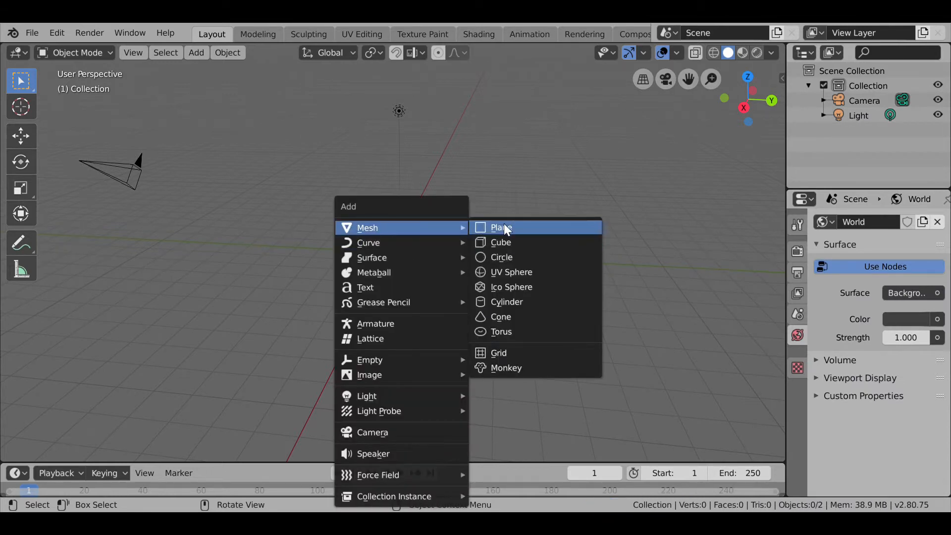
pyautogui.click(502, 227)
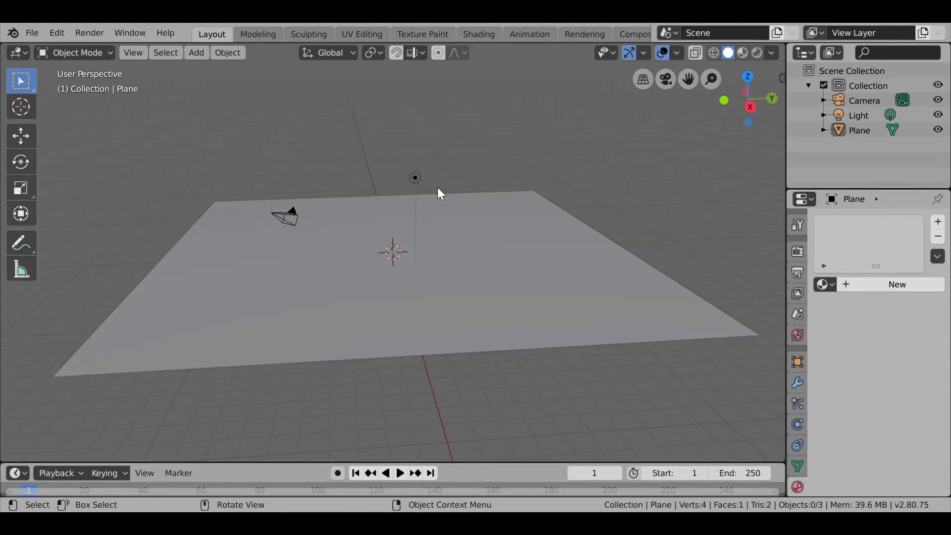
pyautogui.click(307, 285)
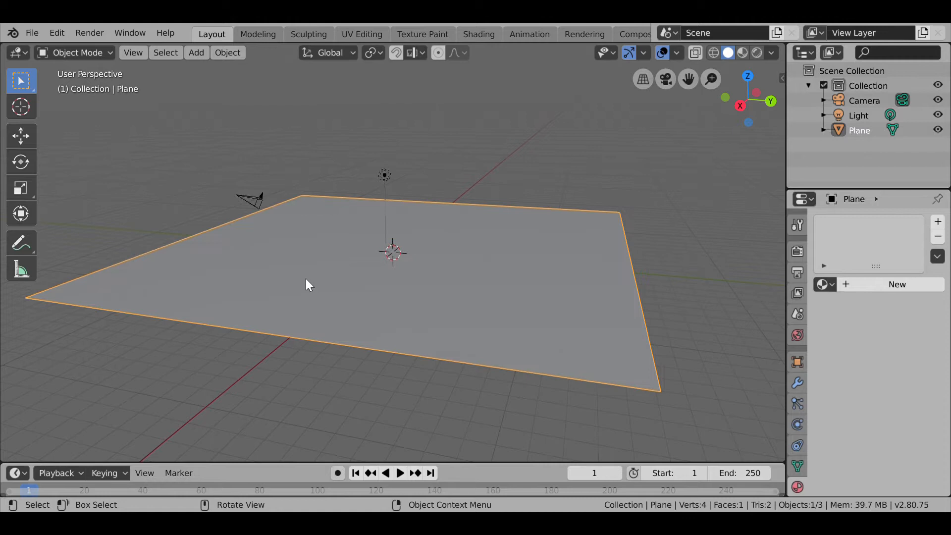
# Subdivide the plane into an 8-by-8 face grid and enable proportional editing.
pyautogui.press('Tab')
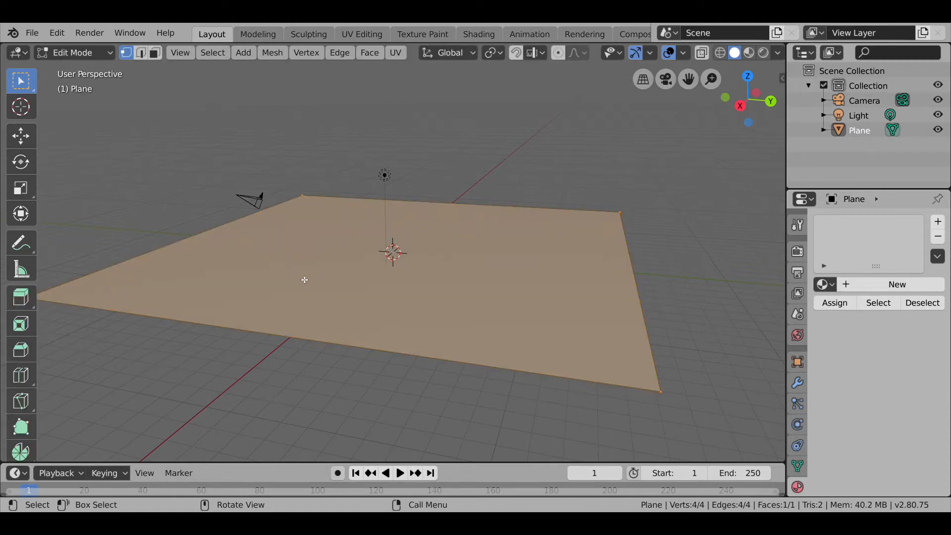
pyautogui.rightClick(303, 280)
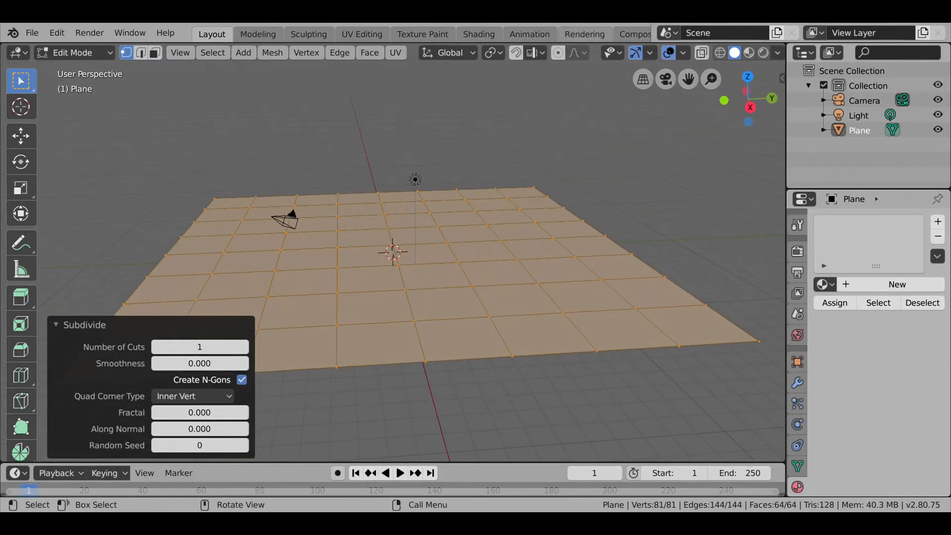
pyautogui.moveTo(559, 53)
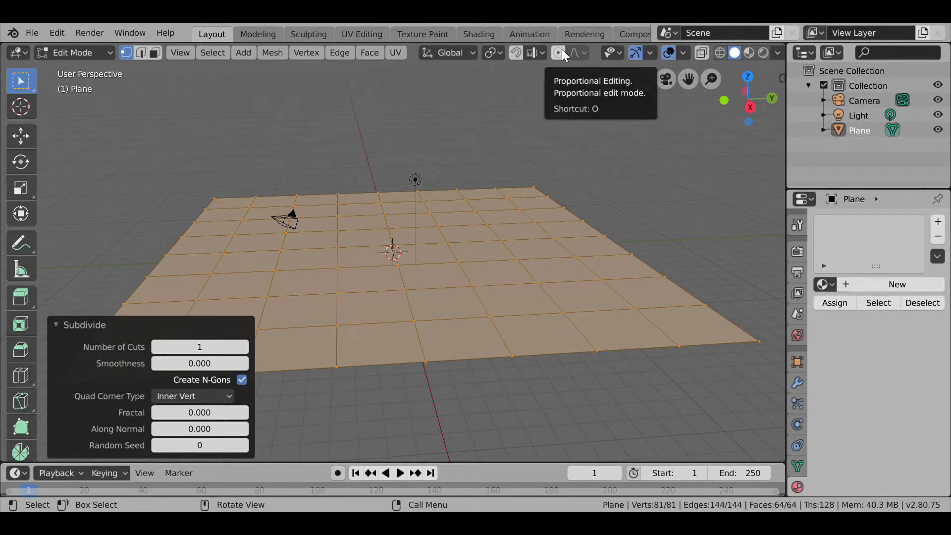
pyautogui.click(557, 53)
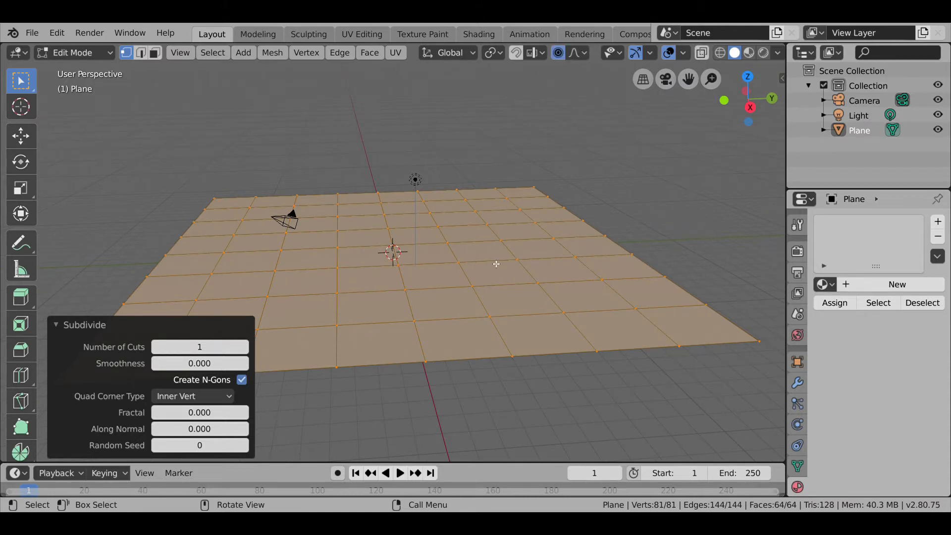
pyautogui.moveTo(475, 293)
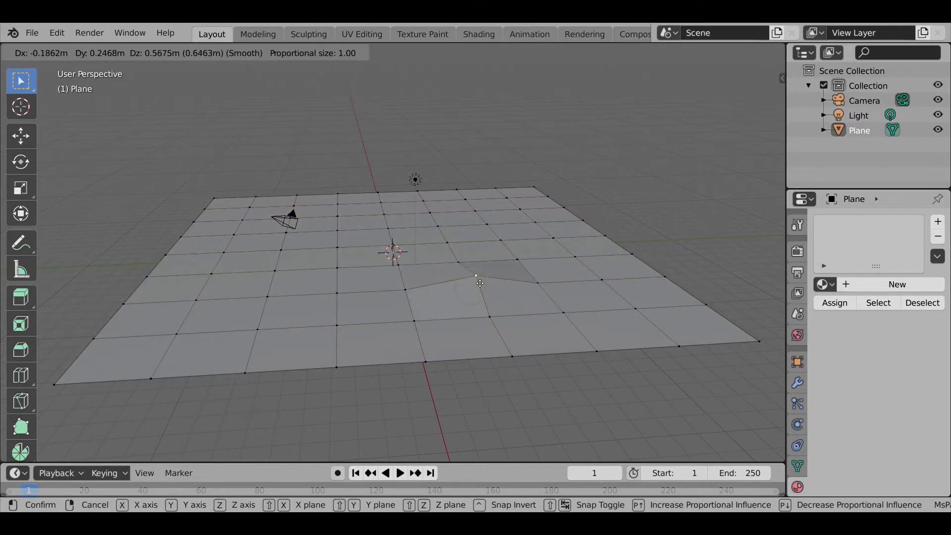
# Pull two vertices with smooth proportional falloff to form gentle bumps in the plane.
pyautogui.scroll(3)
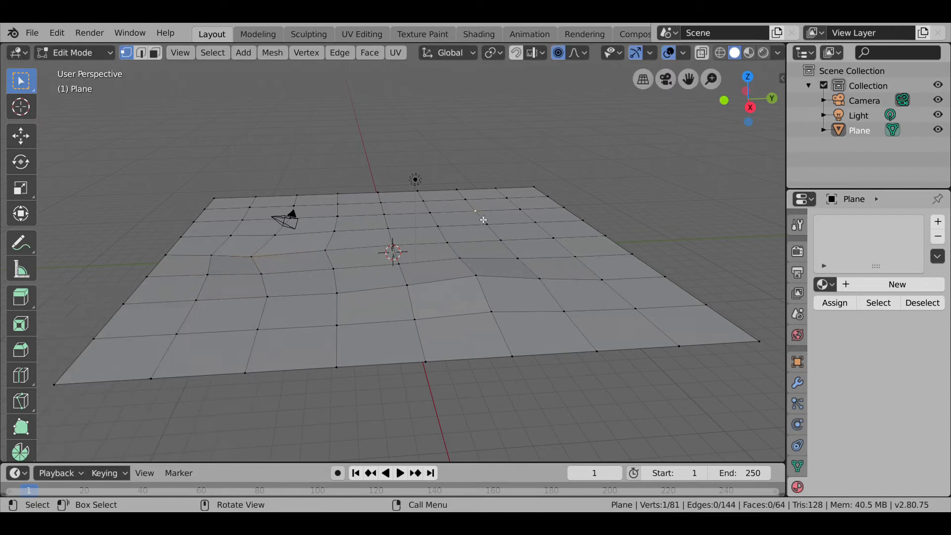
pyautogui.press('g')
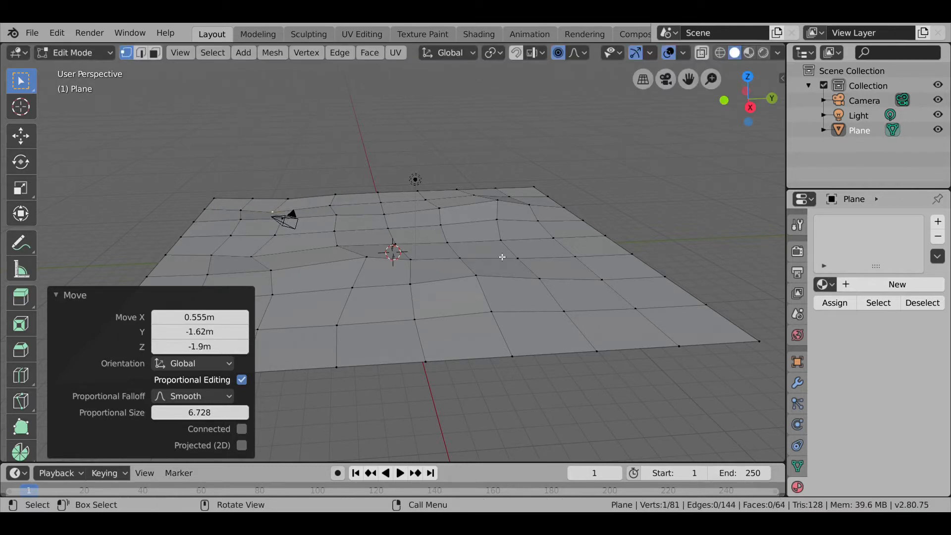
pyautogui.press('g')
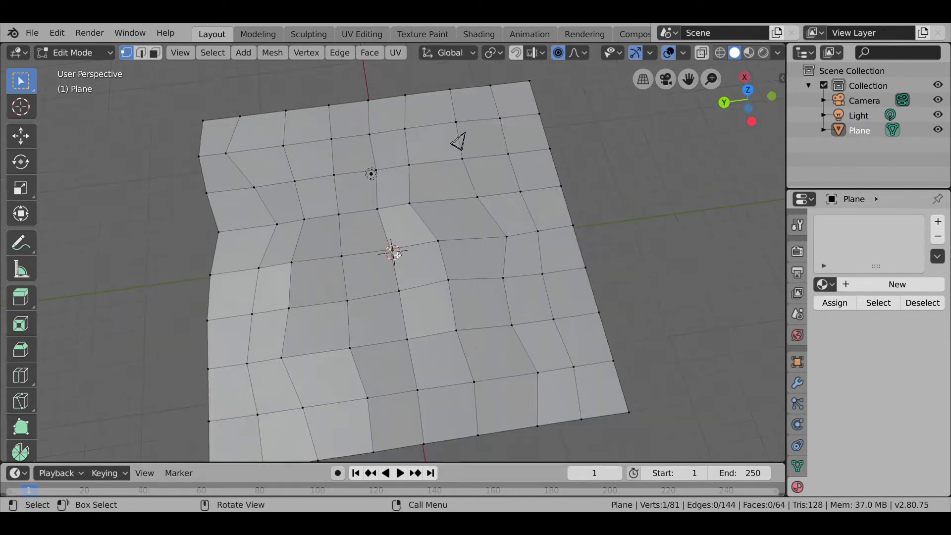
# Move several more vertices with wider falloff to deepen the hills and dips.
pyautogui.press('g')
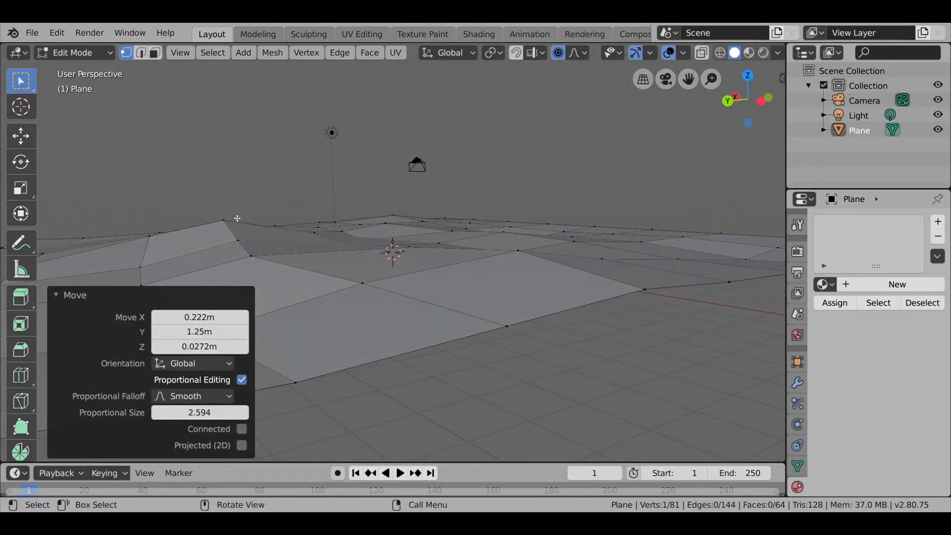
pyautogui.press('g')
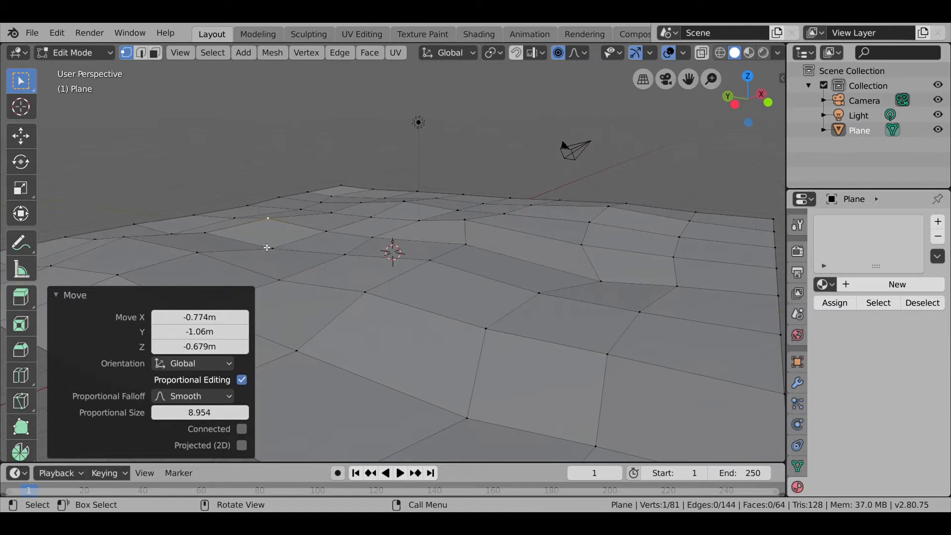
pyautogui.press('g')
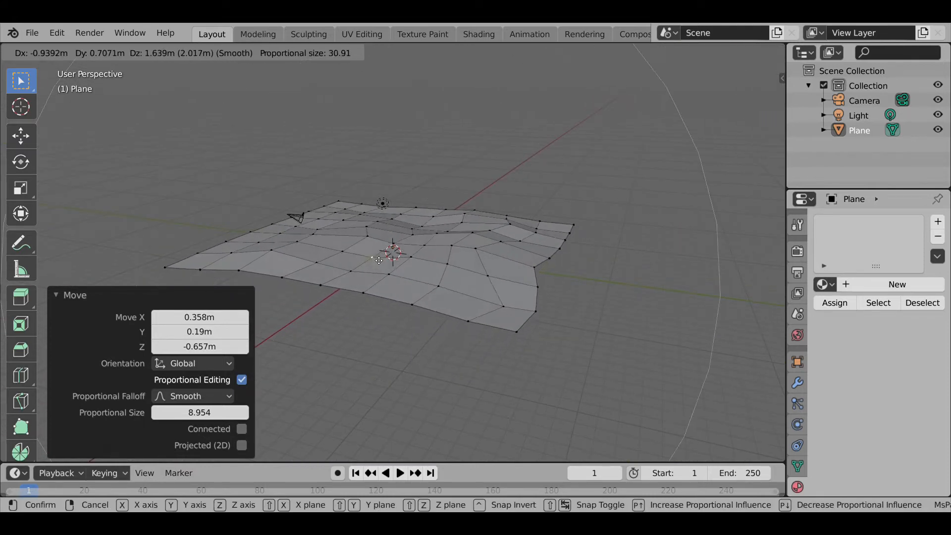
pyautogui.scroll(-3)
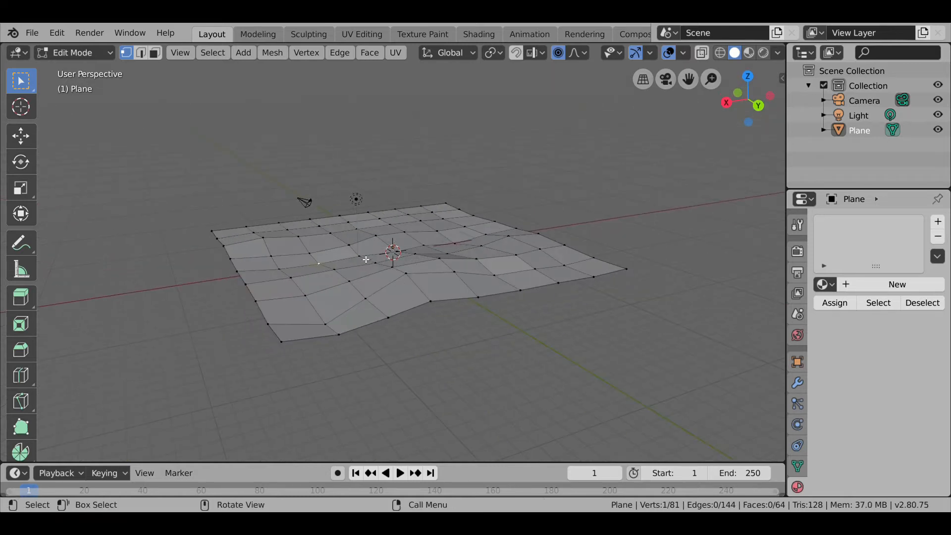
# Push another vertex with tighter falloff into a new mound and return to Object Mode.
pyautogui.press('g')
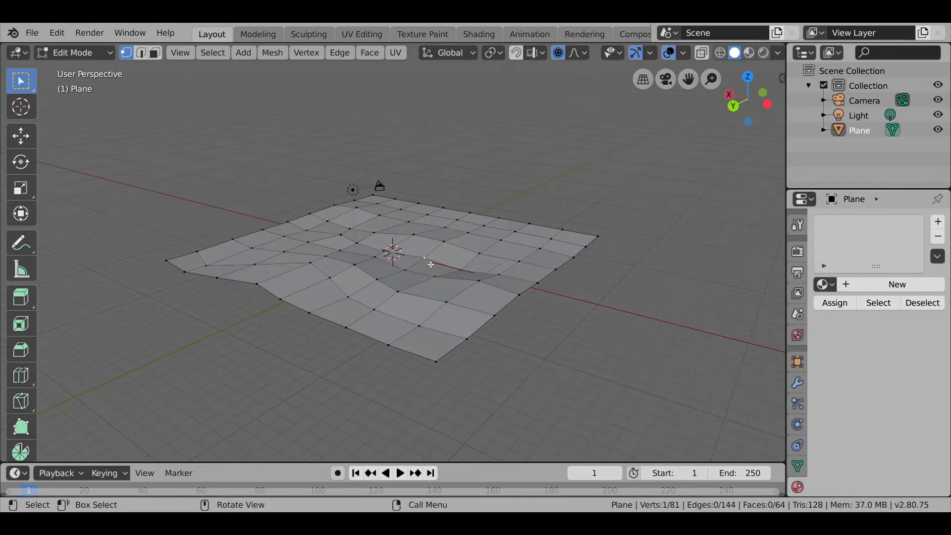
pyautogui.press('g')
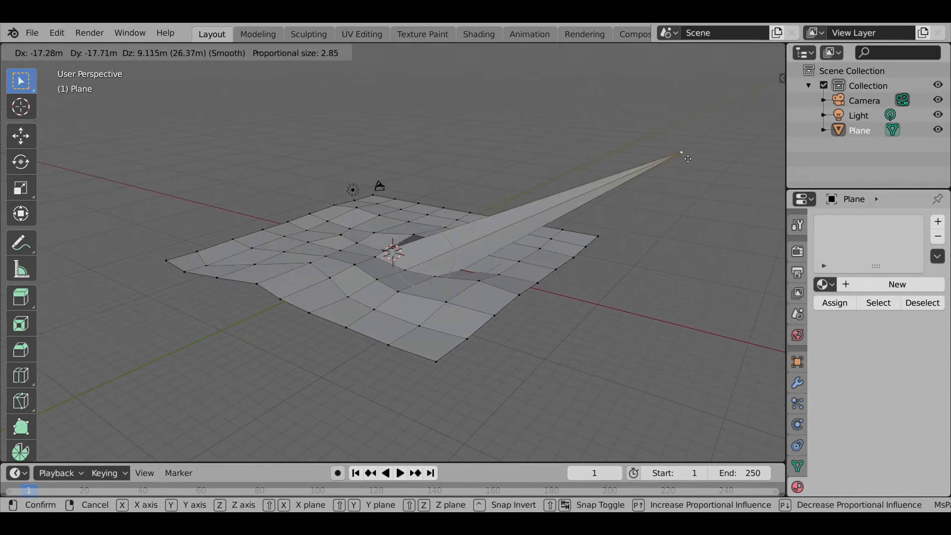
pyautogui.moveTo(412, 321)
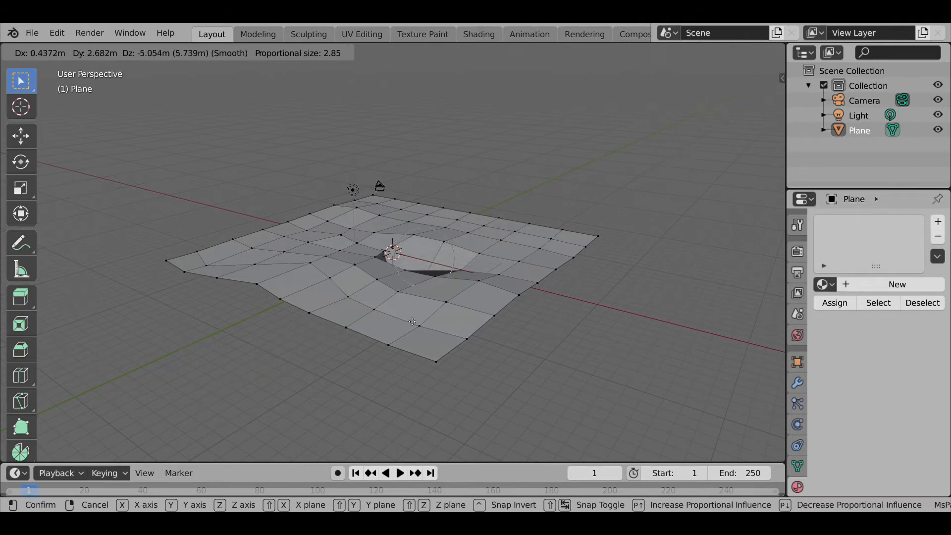
pyautogui.moveTo(506, 243)
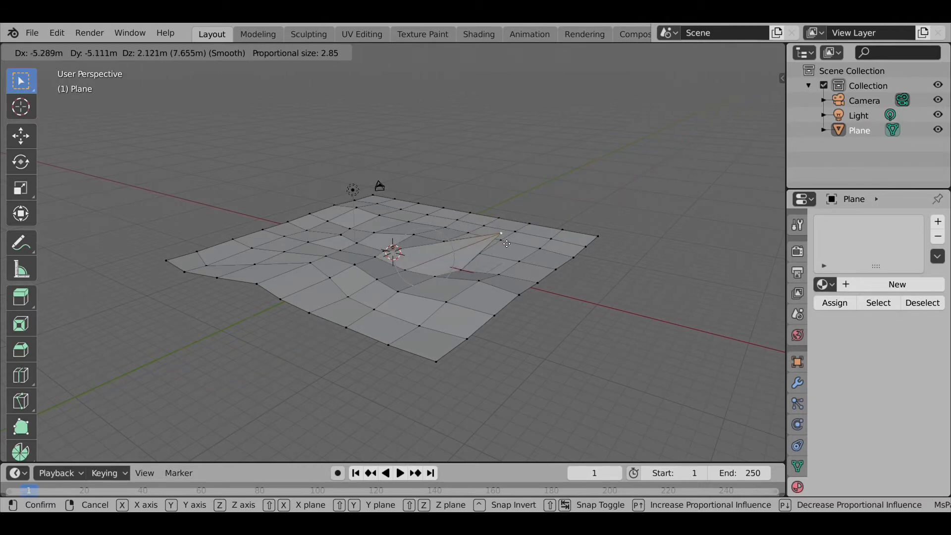
pyautogui.moveTo(459, 258)
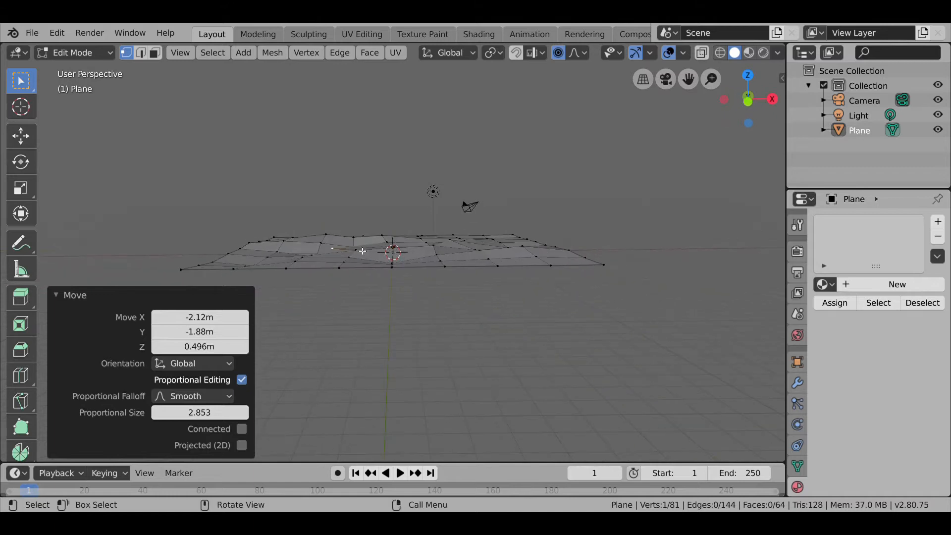
pyautogui.press('Tab')
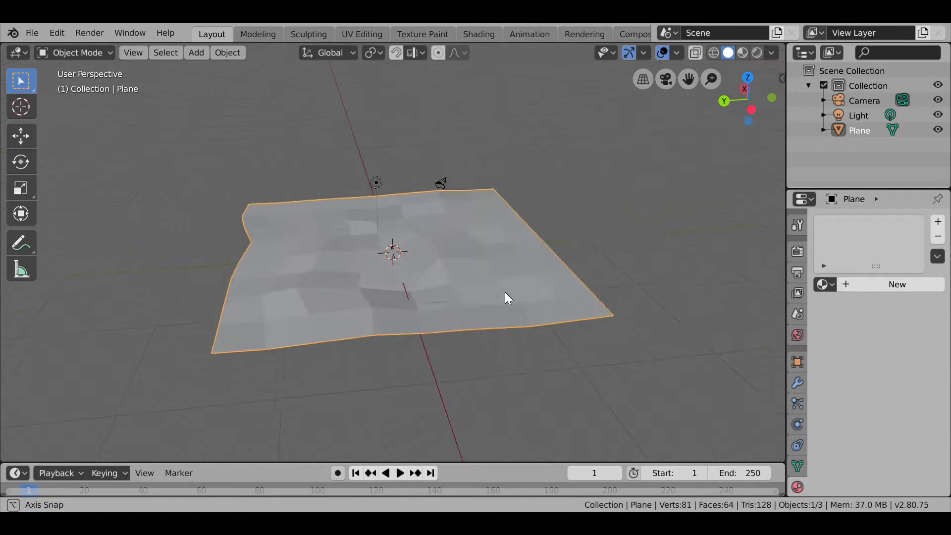
# Raise one more vertex into a central peak, then leave mesh editing again.
pyautogui.press('Tab')
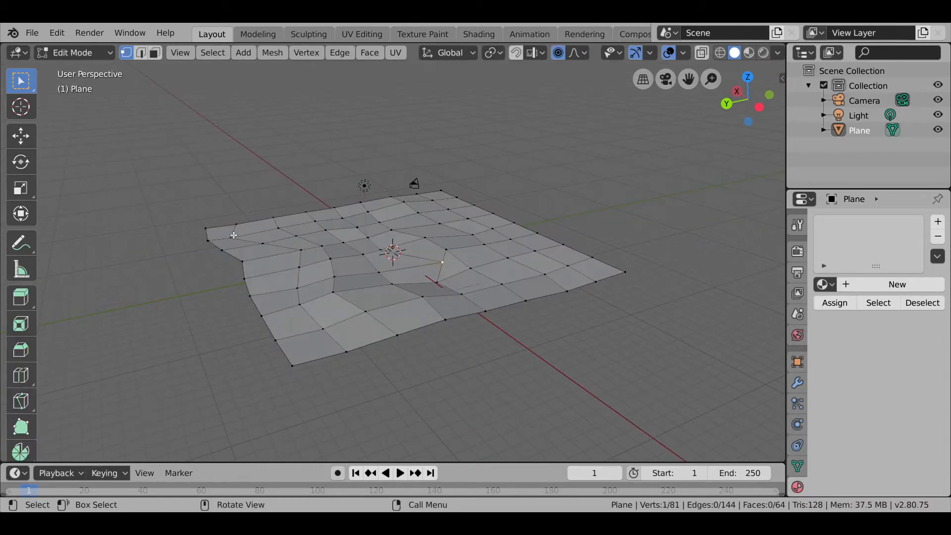
pyautogui.press('g')
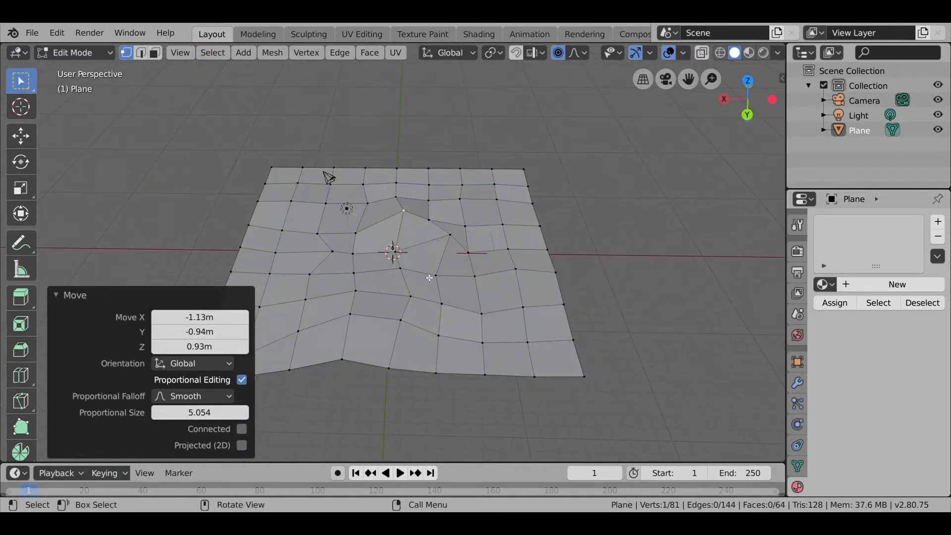
pyautogui.press('Tab')
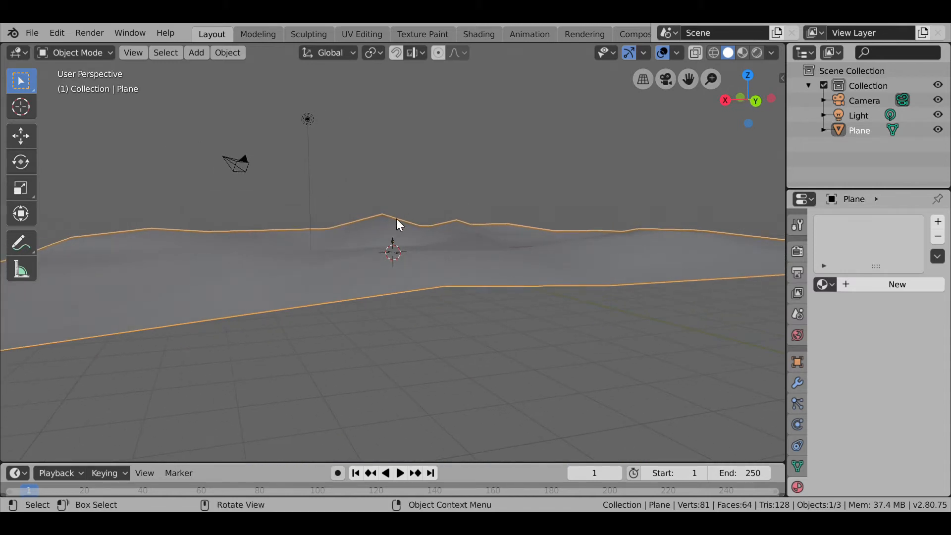
# Re-enter vertex editing and start pulling another point down with wide falloff.
pyautogui.press('Tab')
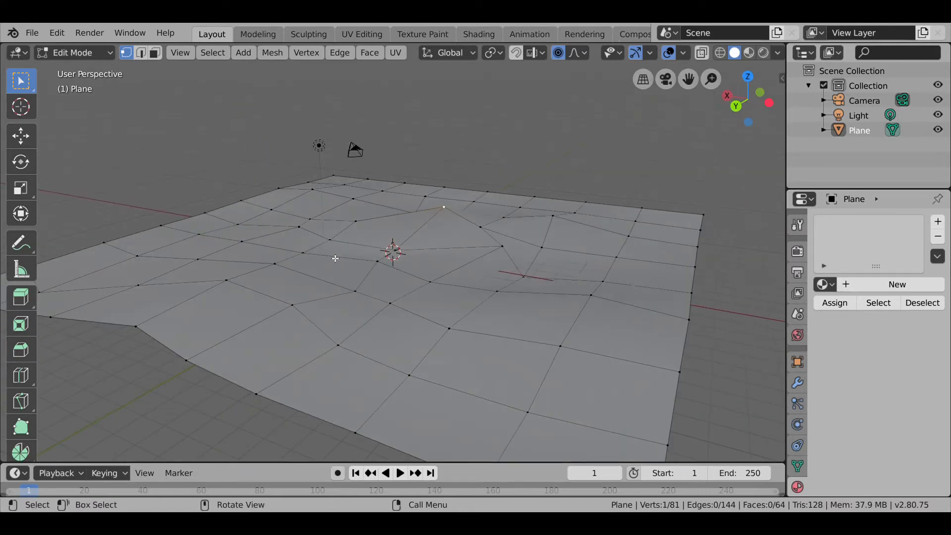
pyautogui.press('g')
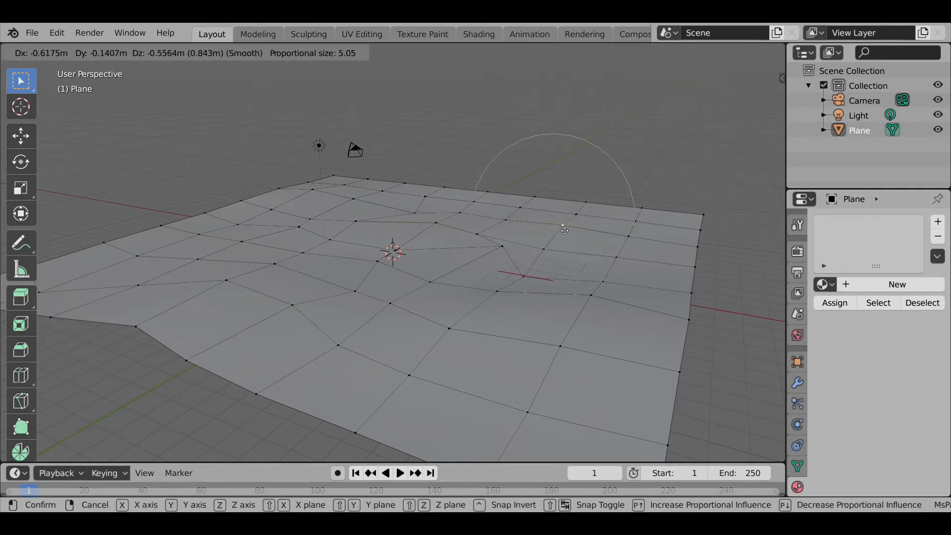
pyautogui.moveTo(560, 243)
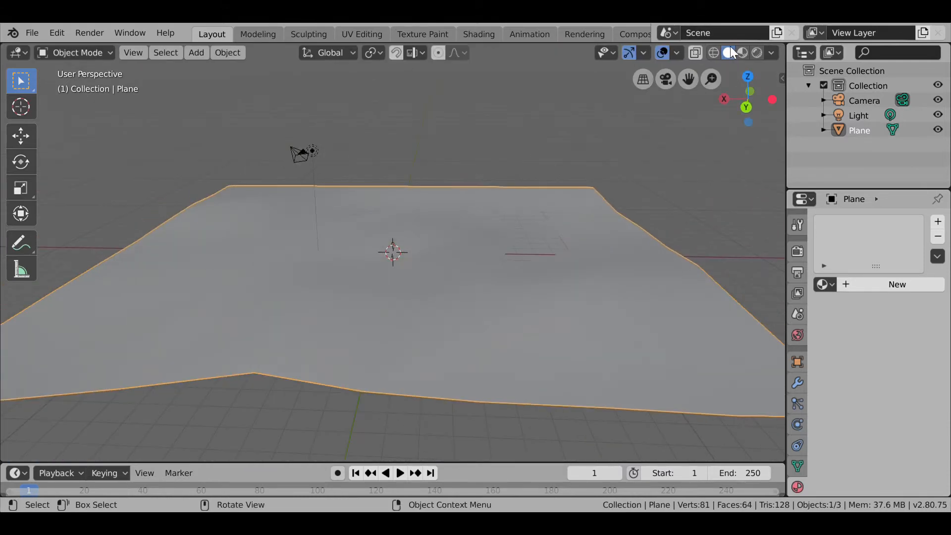
# Switch viewport shading to Wireframe and begin editing the plane's vertices.
pyautogui.click(742, 53)
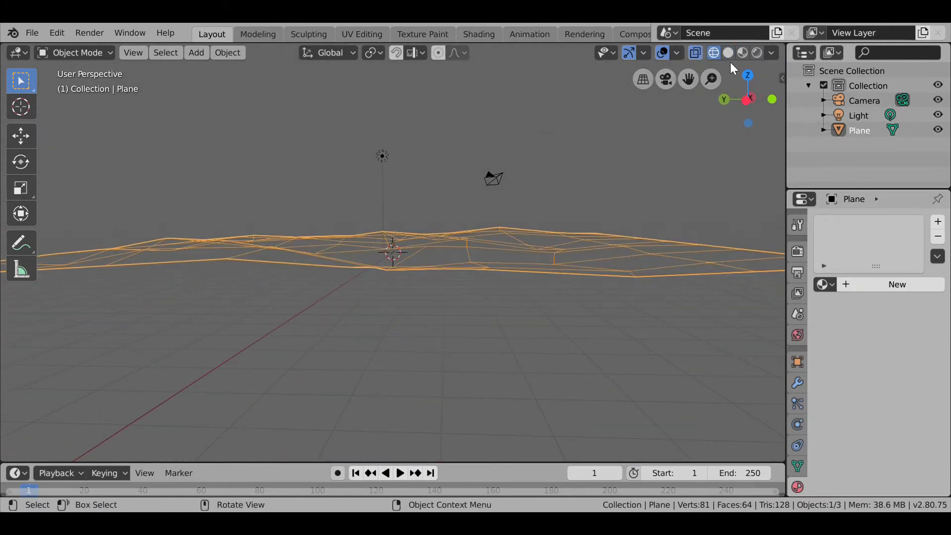
pyautogui.press('Tab')
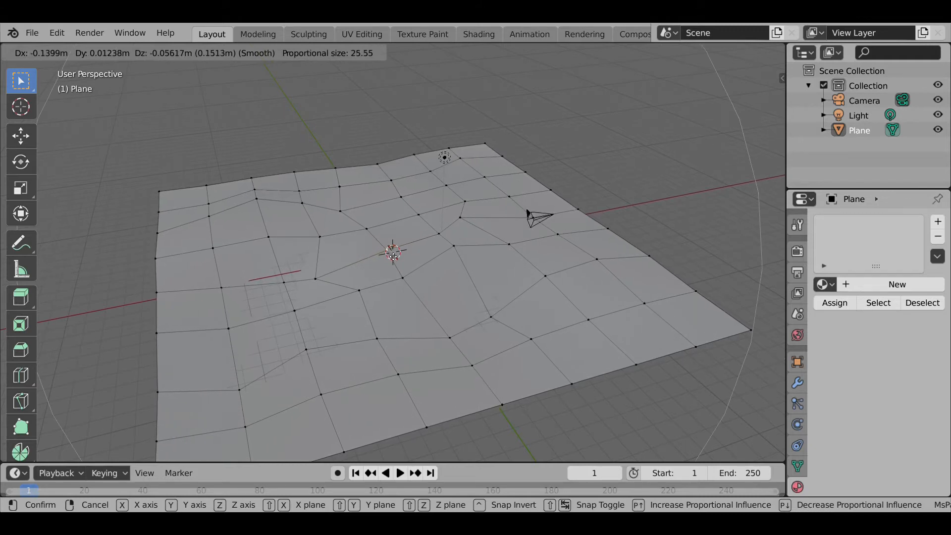
pyautogui.moveTo(394, 252)
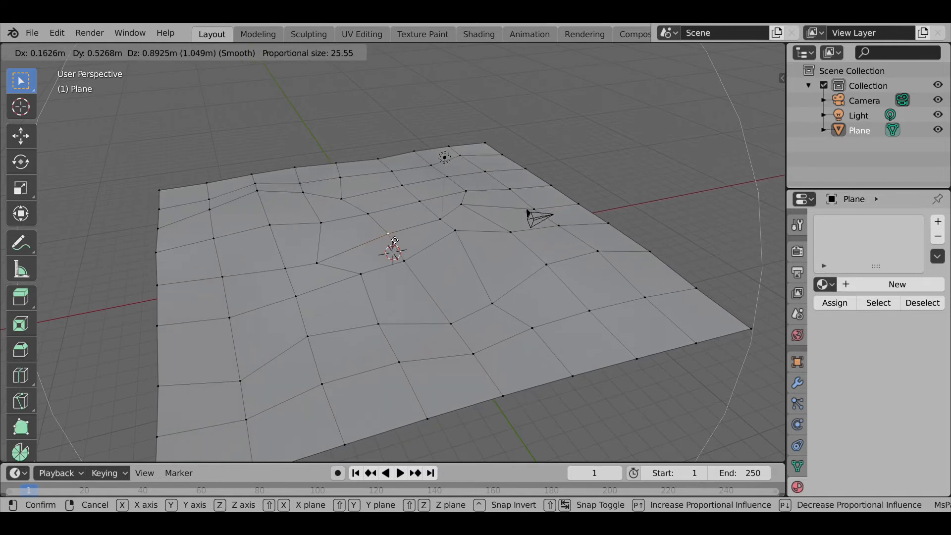
pyautogui.moveTo(389, 267)
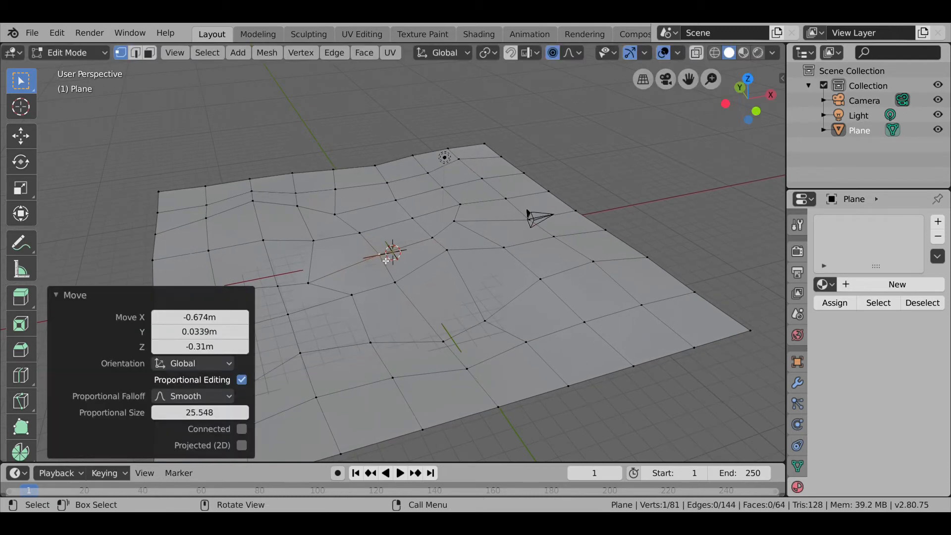
# Confirm the wide-falloff vertex move and return the terrain to Object Mode.
pyautogui.press('Tab')
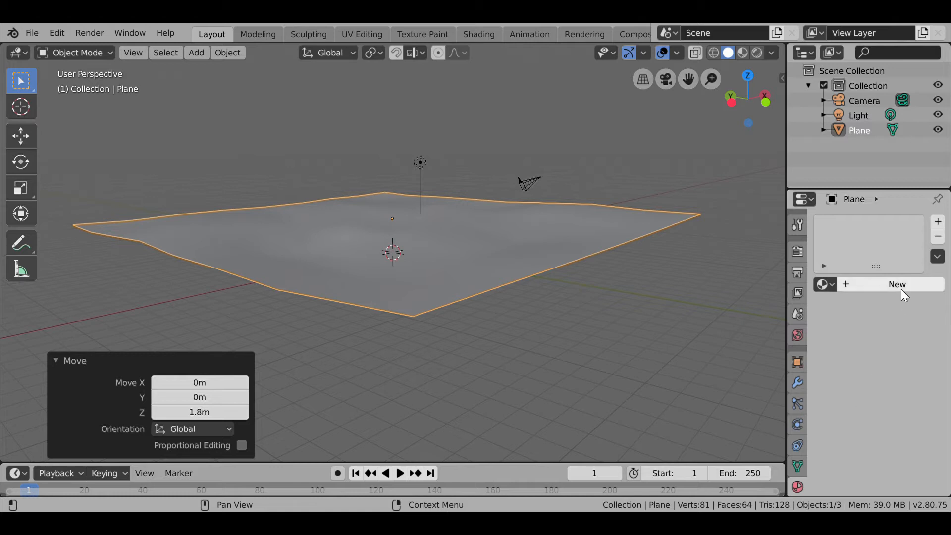
# Give the plane a new material and show it in Material Preview shading.
pyautogui.click(897, 284)
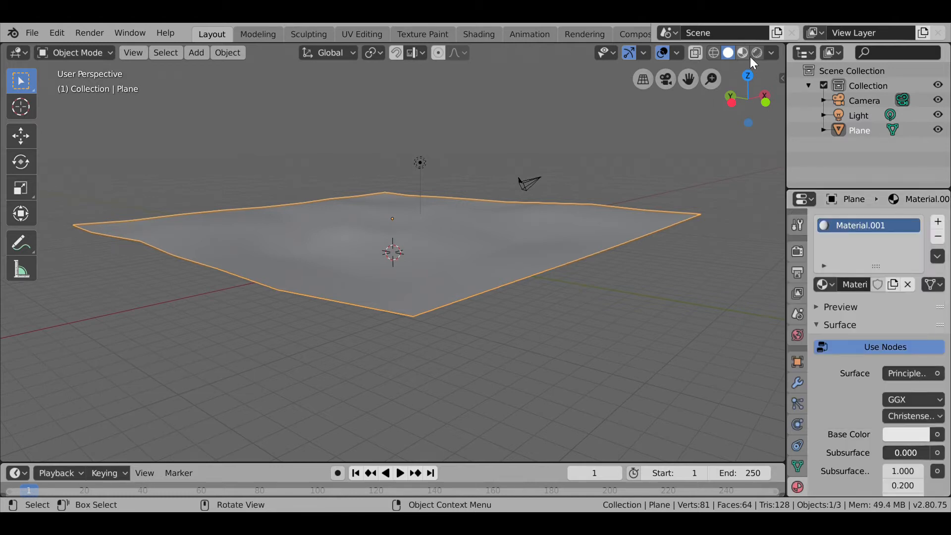
pyautogui.click(906, 434)
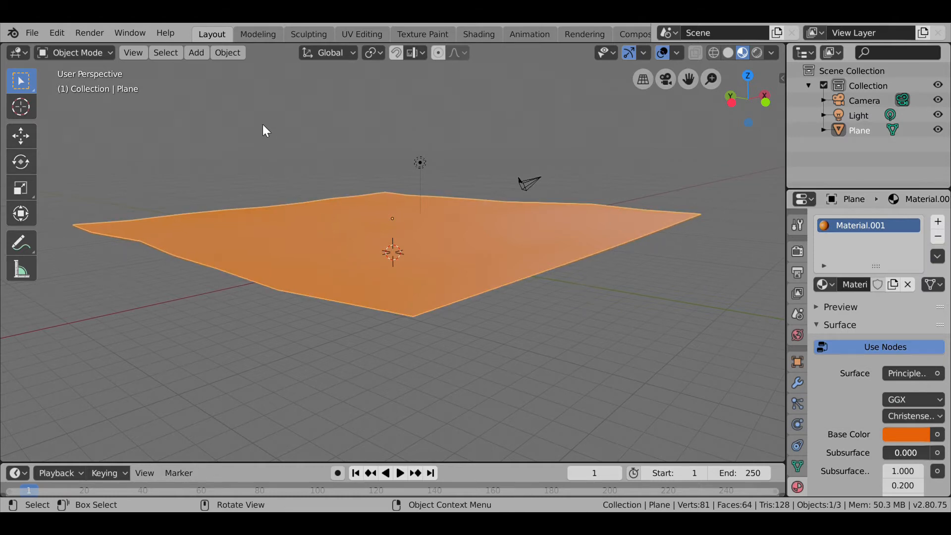
pyautogui.moveTo(255, 421)
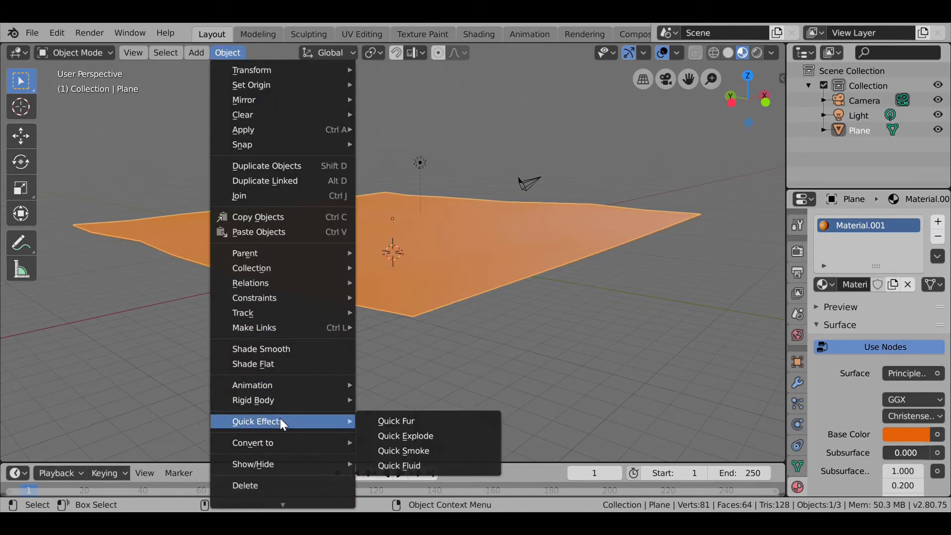
# Cover the plane with Quick Fur at Heavy density and View % raised to 14.
pyautogui.click(396, 420)
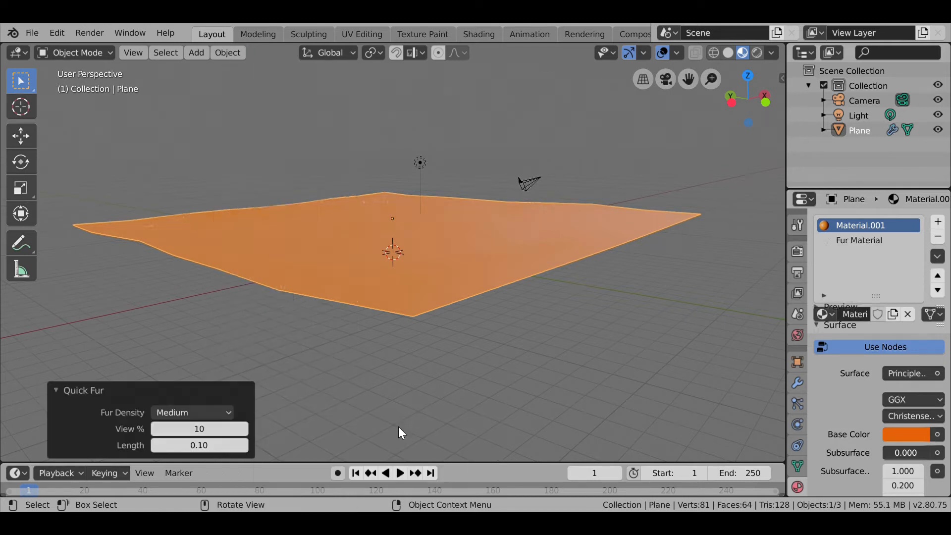
pyautogui.click(191, 412)
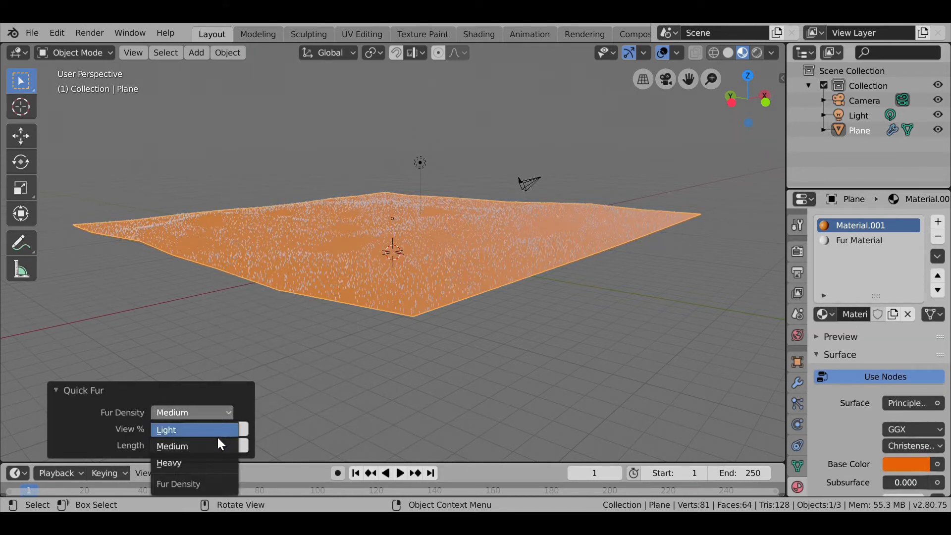
pyautogui.click(169, 462)
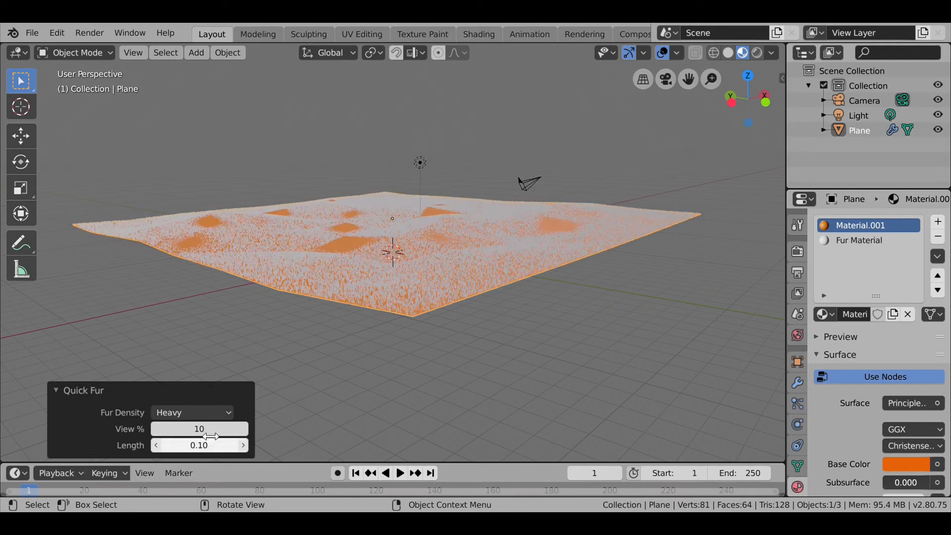
pyautogui.moveTo(254, 436)
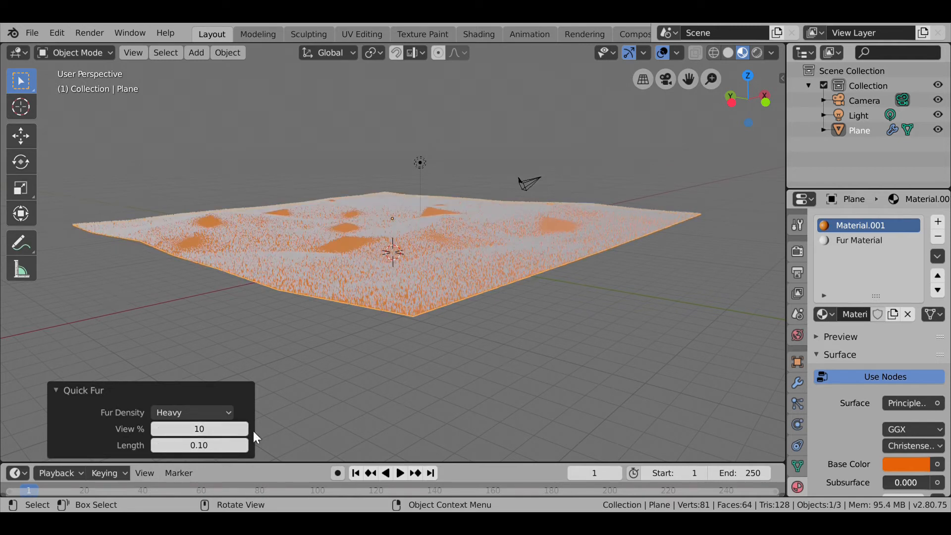
pyautogui.click(243, 429)
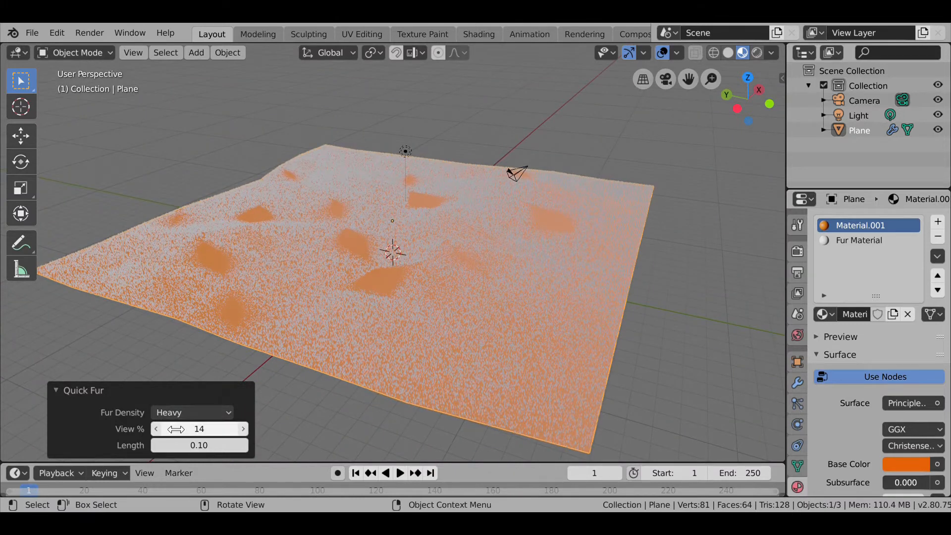
pyautogui.click(156, 429)
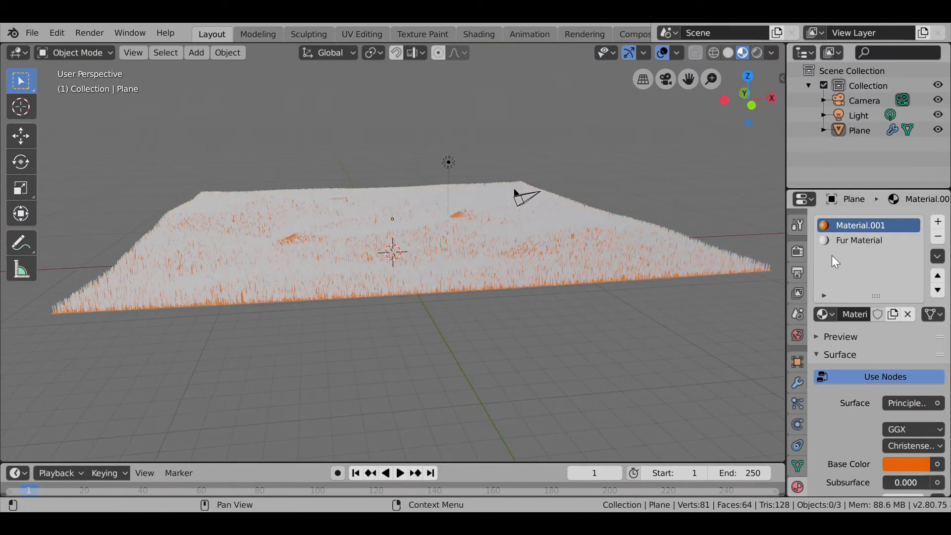
# Change the Fur Material's base colour to a bright green so the strands read as grass.
pyautogui.click(858, 240)
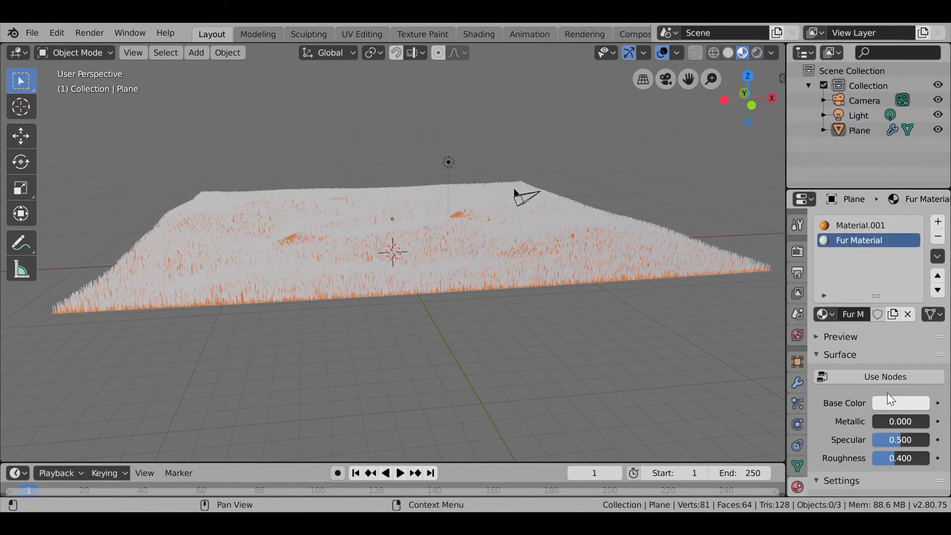
pyautogui.click(900, 402)
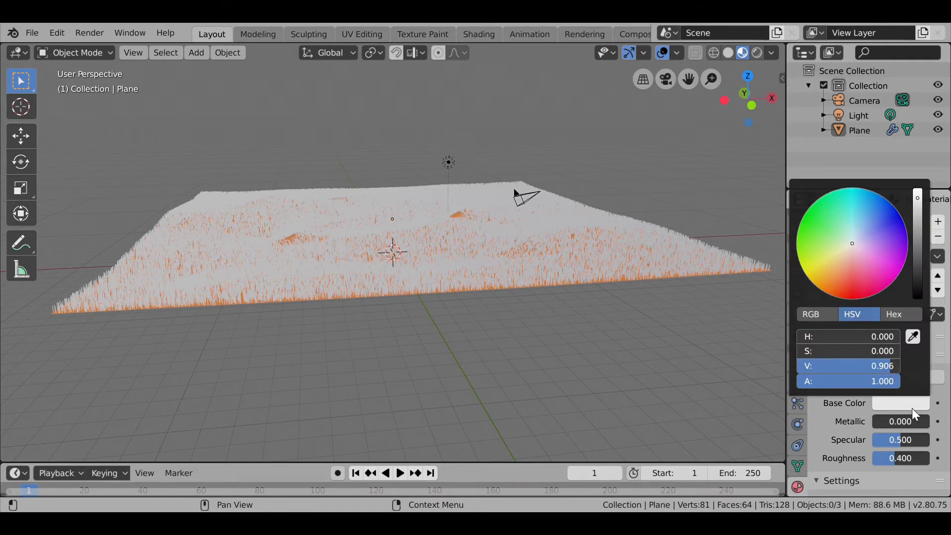
pyautogui.click(798, 227)
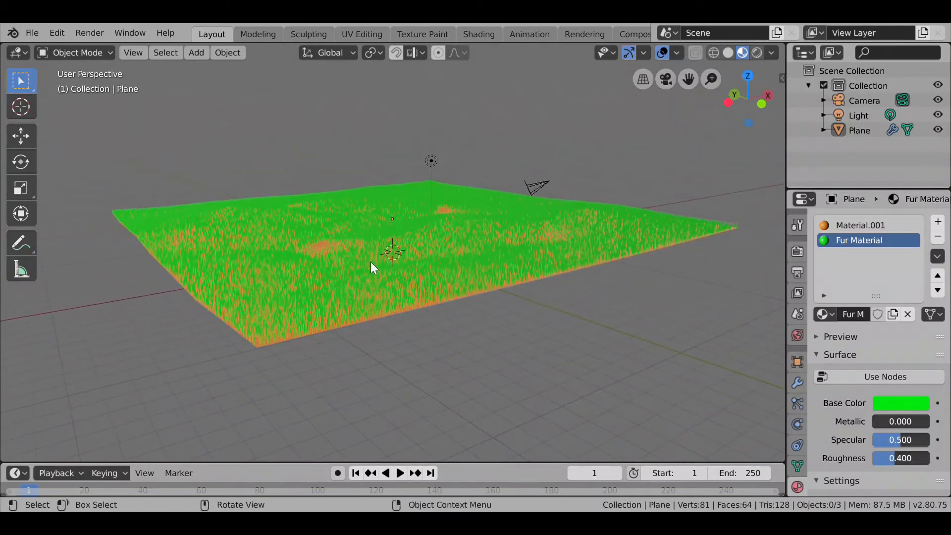
pyautogui.click(756, 53)
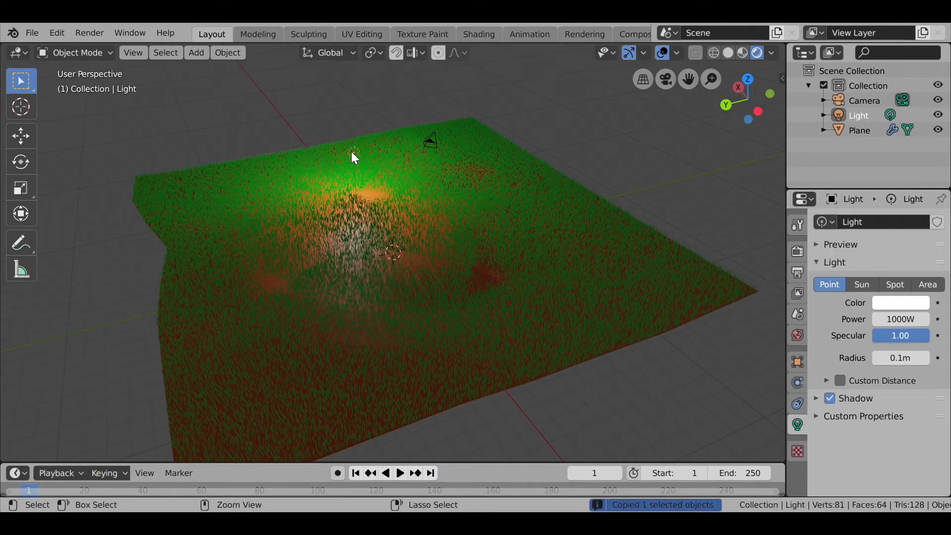
# Paste two copies of the point light and move them over different patches of grass.
pyautogui.press('ctrl+v')
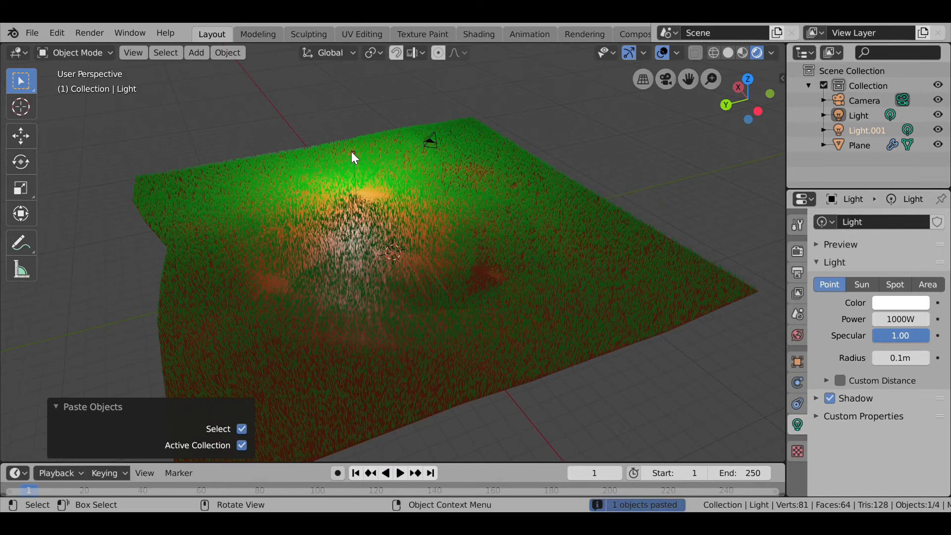
pyautogui.moveTo(355, 154); pyautogui.dragTo(328, 176)
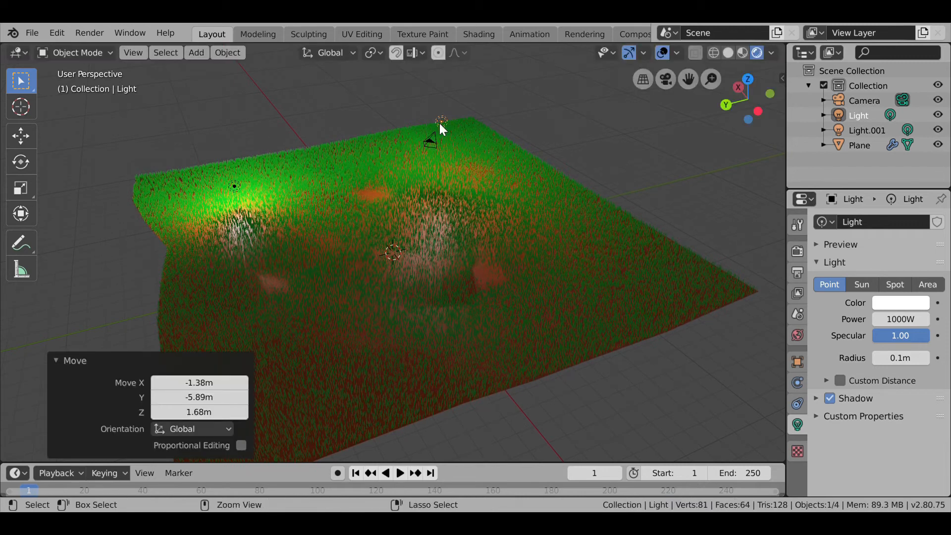
pyautogui.press('ctrl+v')
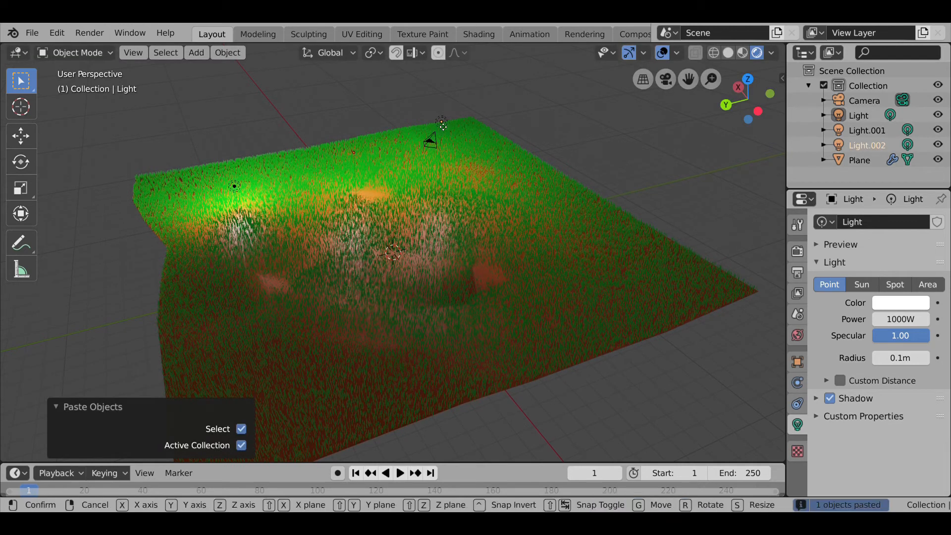
pyautogui.moveTo(586, 161)
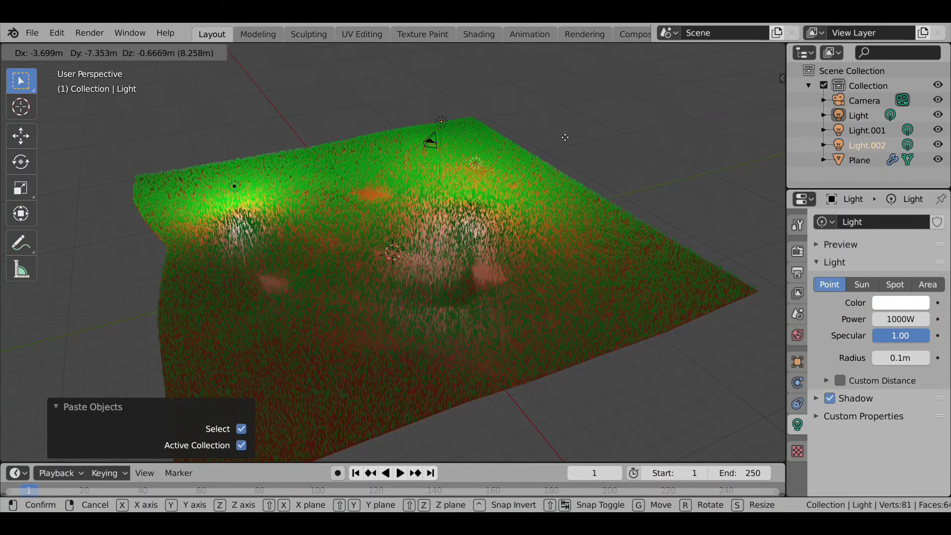
pyautogui.moveTo(600, 222)
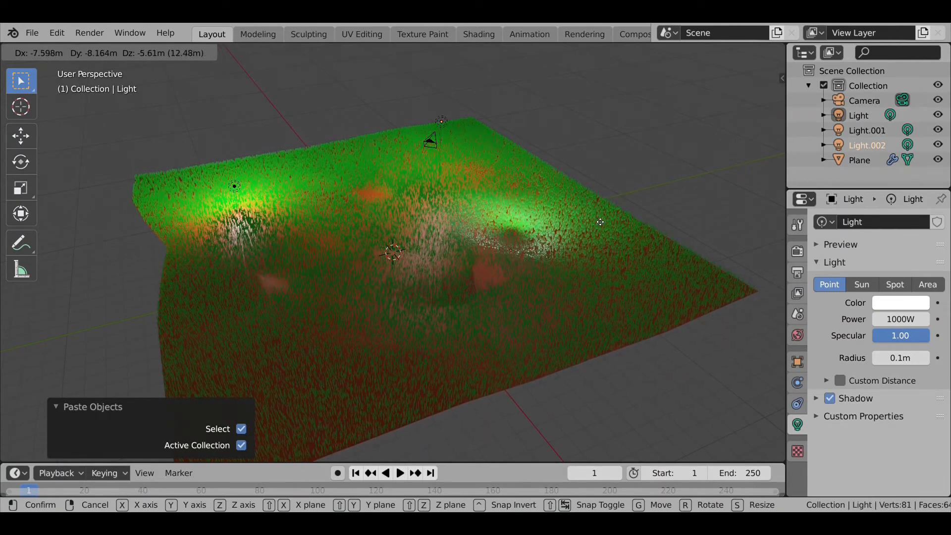
pyautogui.moveTo(452, 143)
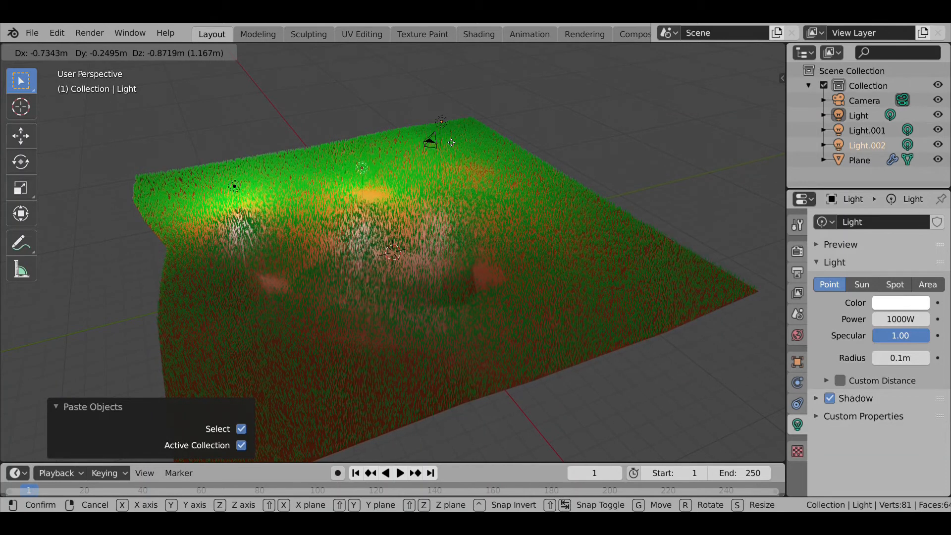
pyautogui.press('x')
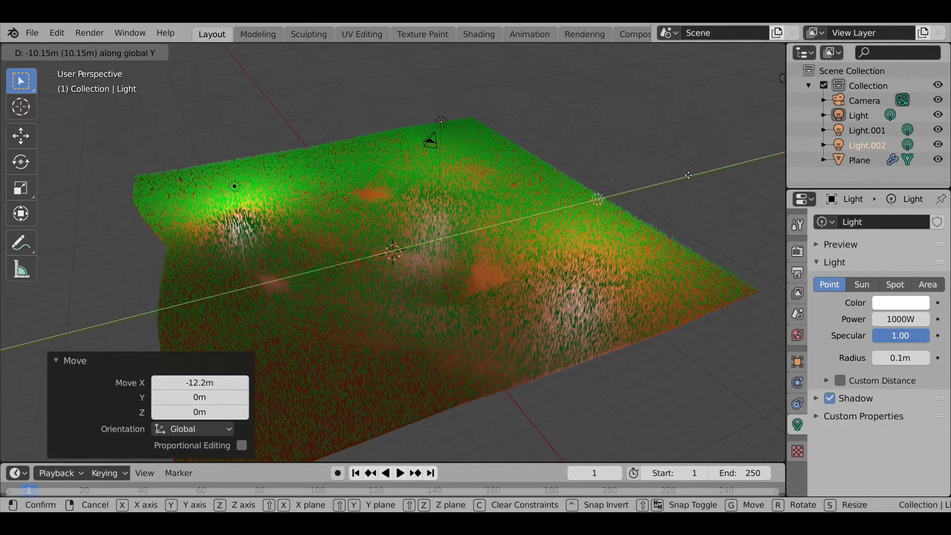
# Paste a third light copy and start moving it along one axis over the plane.
pyautogui.press('y')
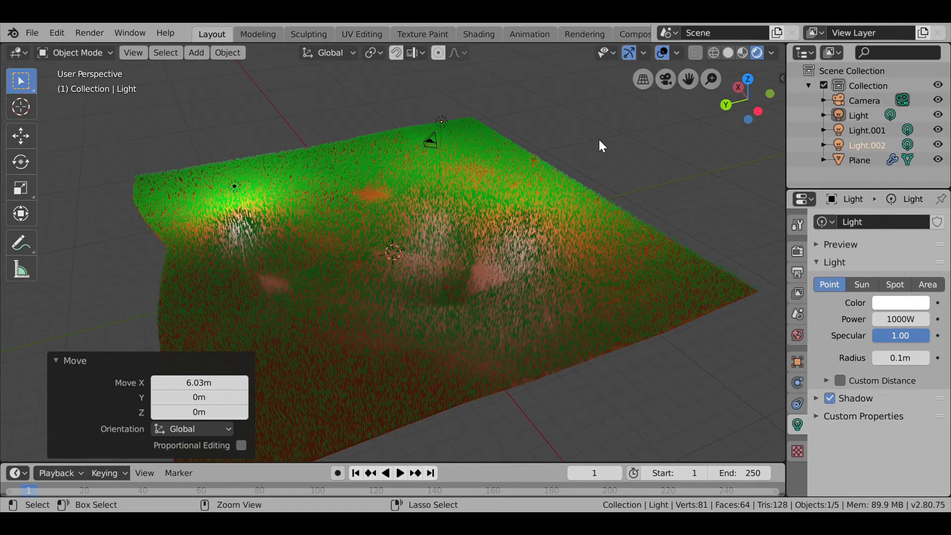
pyautogui.press('ctrl+v')
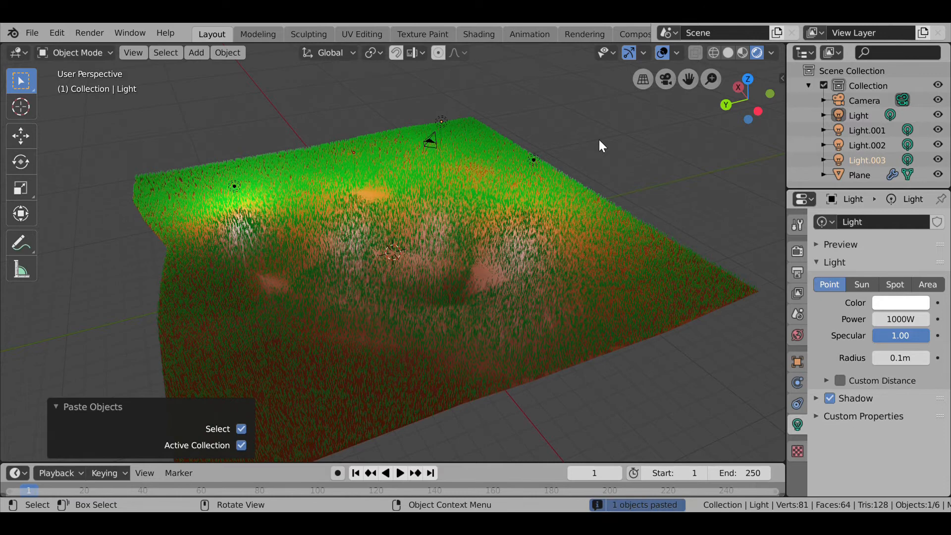
pyautogui.press('g')
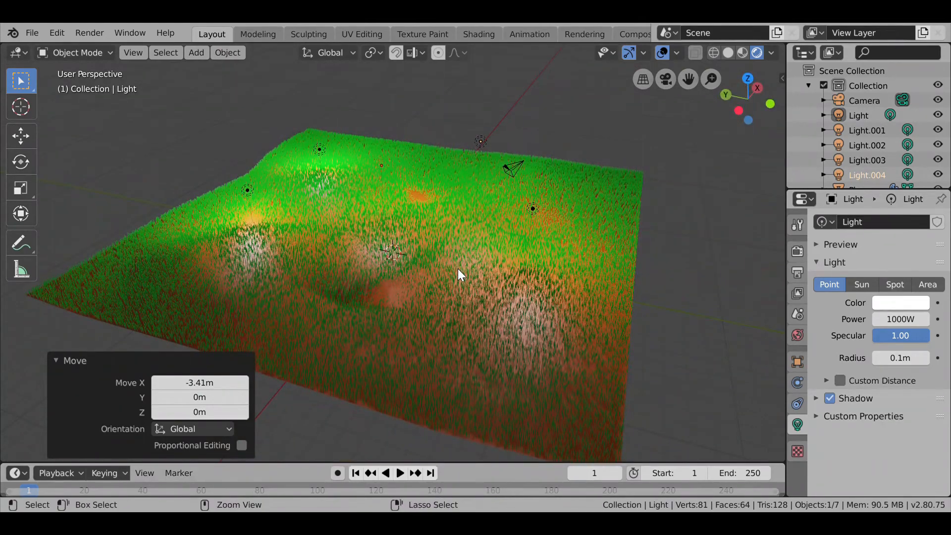
# Paste another copy of Light.003 and begin moving it above the terrain.
pyautogui.press('ctrl+v')
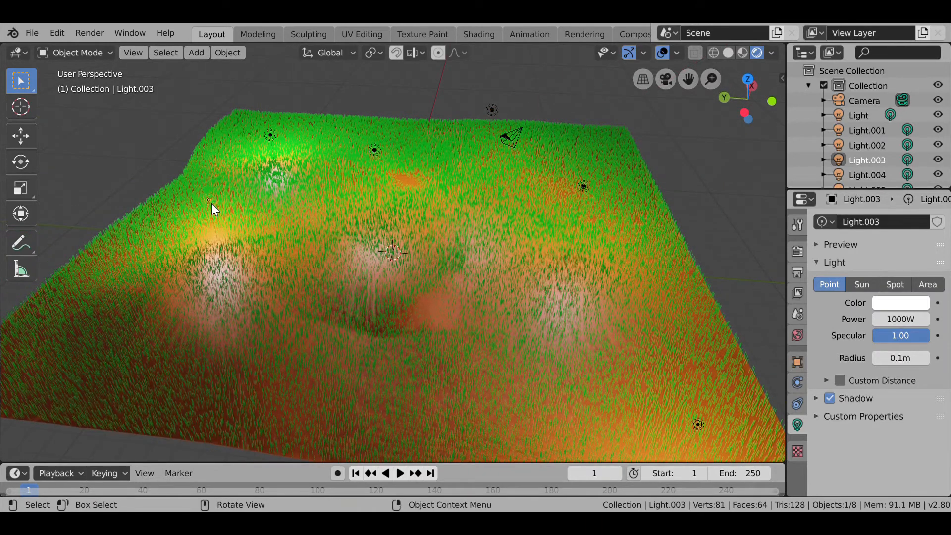
pyautogui.press('ctrl+v')
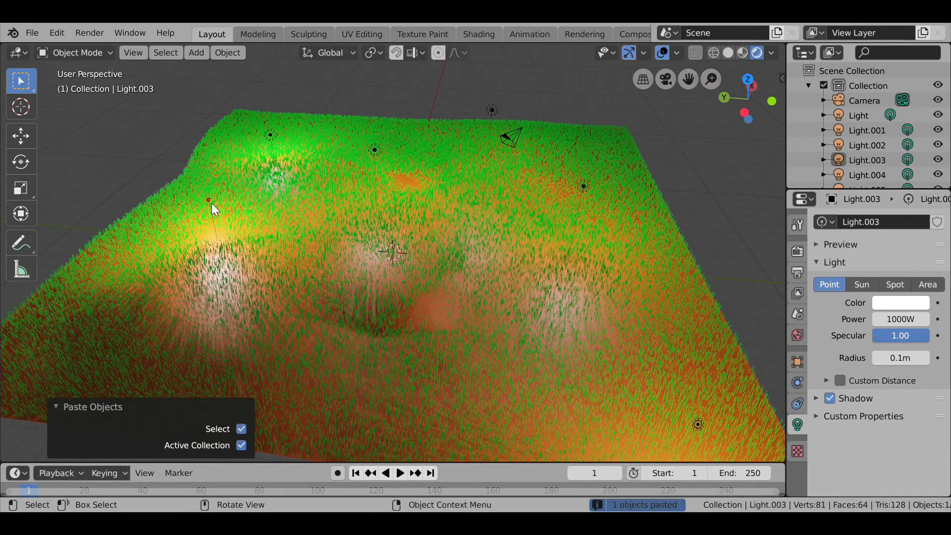
pyautogui.press('g')
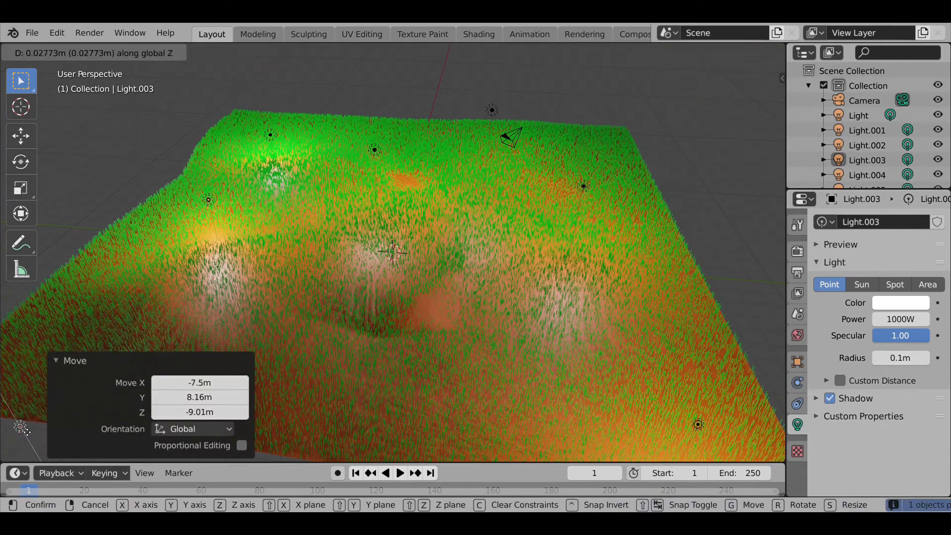
pyautogui.moveTo(394, 251)
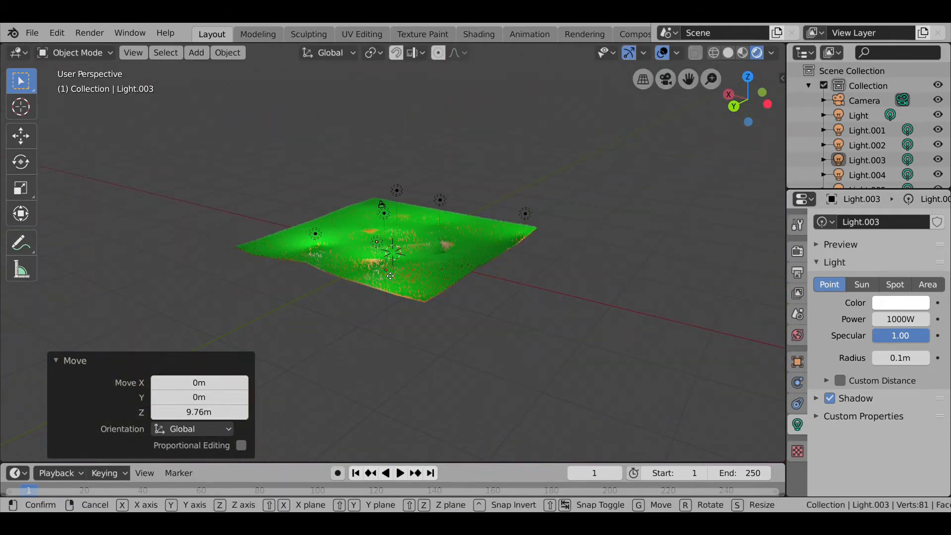
pyautogui.moveTo(454, 261)
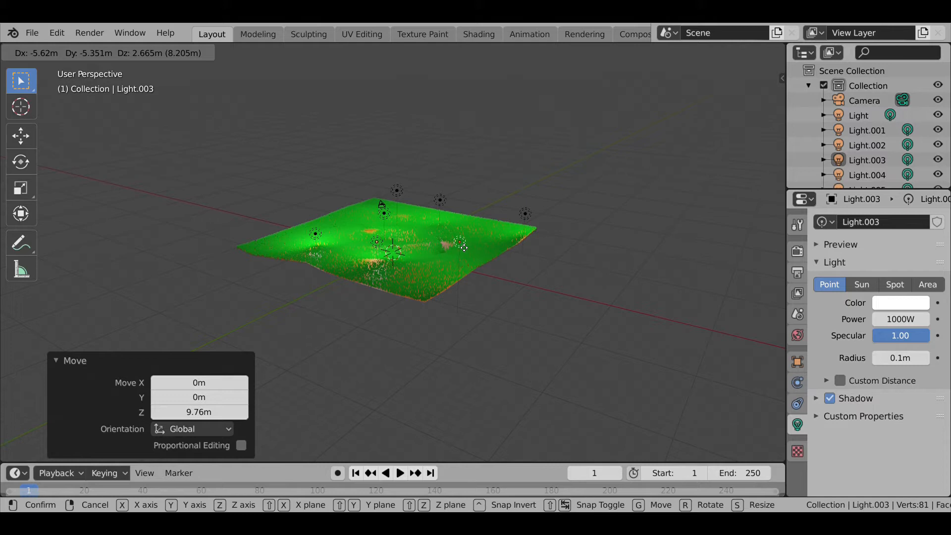
pyautogui.moveTo(434, 267)
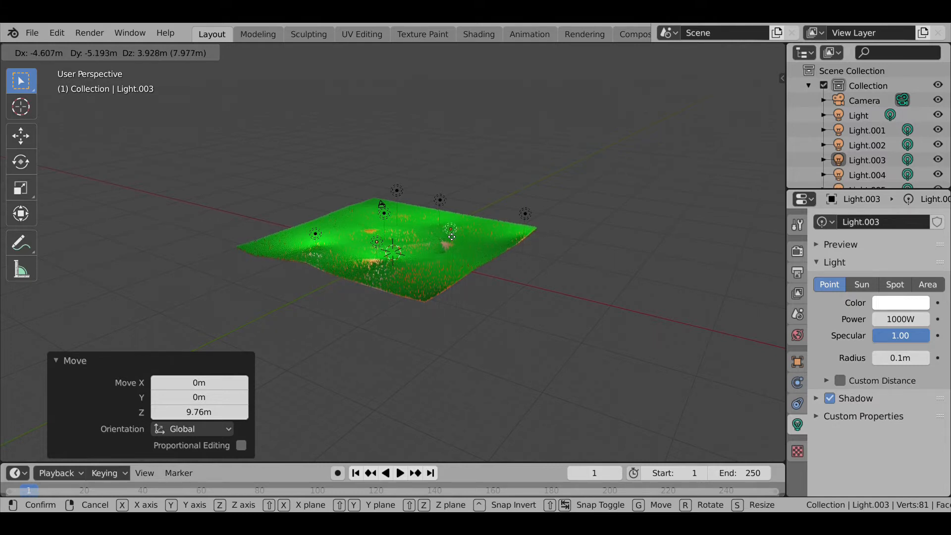
# Confirm Light.003 at its new spot, offset -4.4 m X, -4.86 m Y, 3.55 m Z.
pyautogui.click(448, 236)
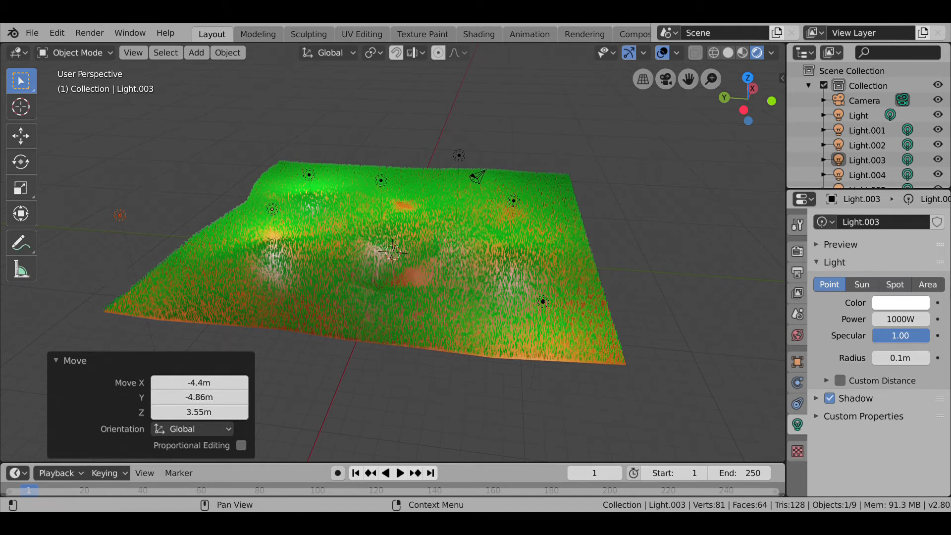
pyautogui.moveTo(126, 226)
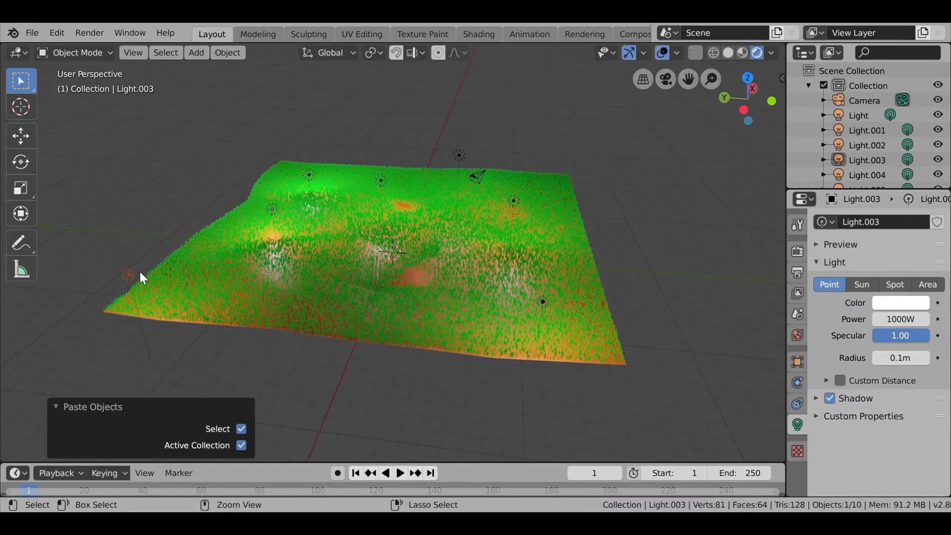
# Move the pasted light 11.6 m along the negative Y axis beside the terrain's left edge.
pyautogui.press('g')
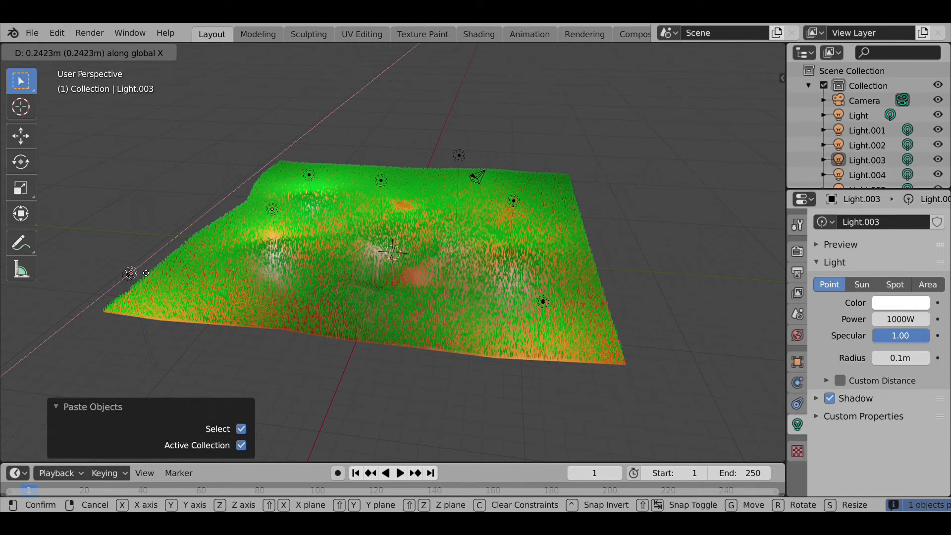
pyautogui.press('y')
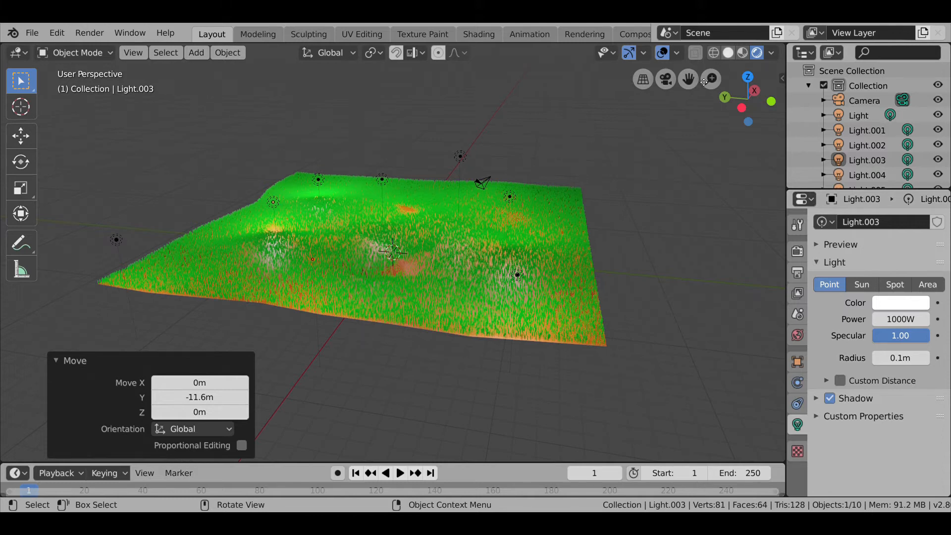
pyautogui.moveTo(56, 32)
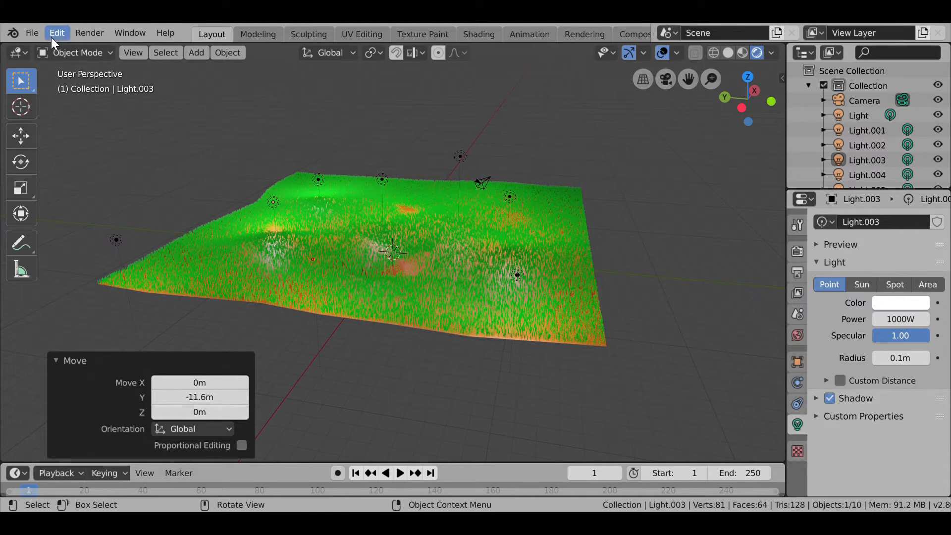
pyautogui.moveTo(32, 33)
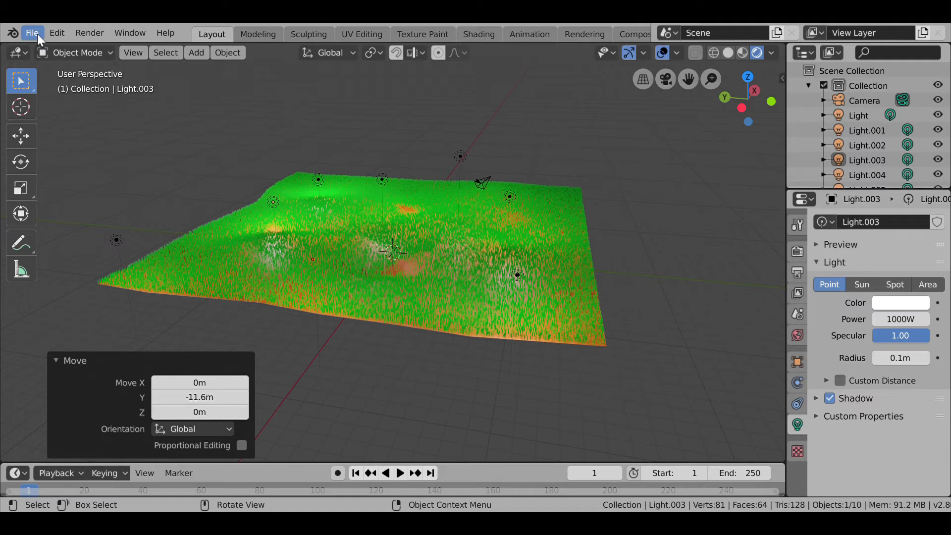
pyautogui.moveTo(409, 249)
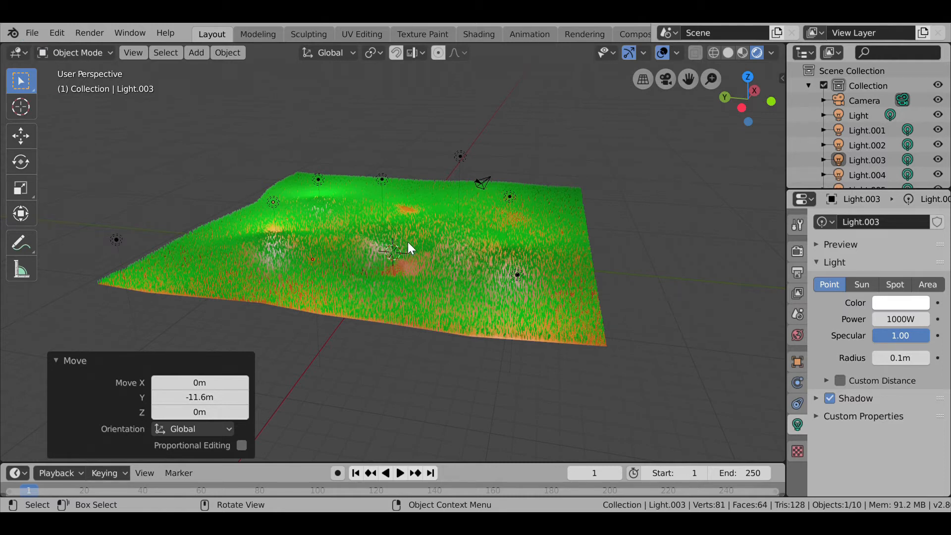
pyautogui.moveTo(515, 204)
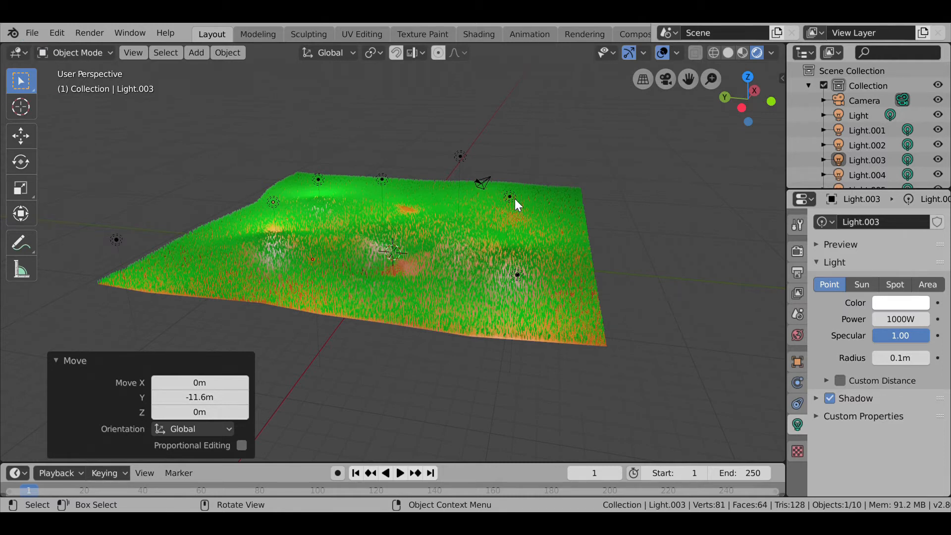
pyautogui.moveTo(498, 194)
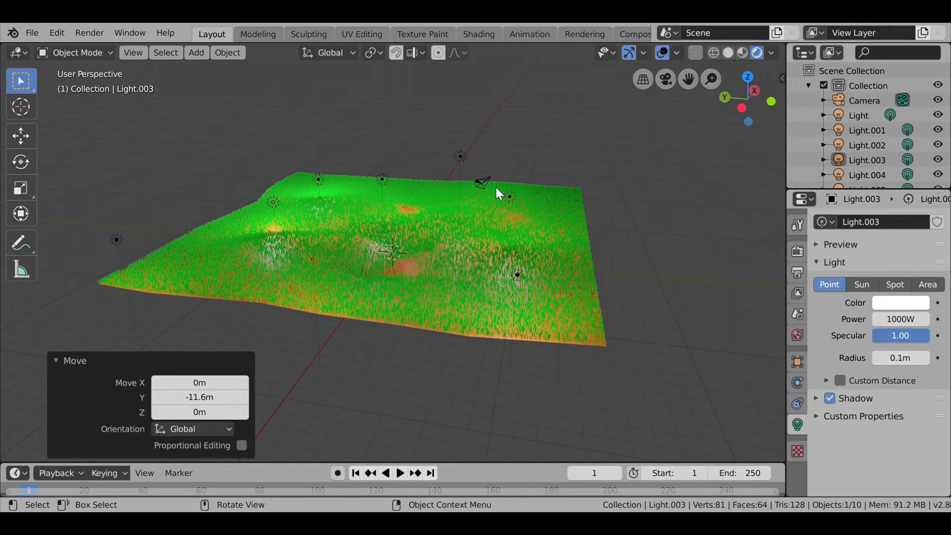
pyautogui.moveTo(560, 136)
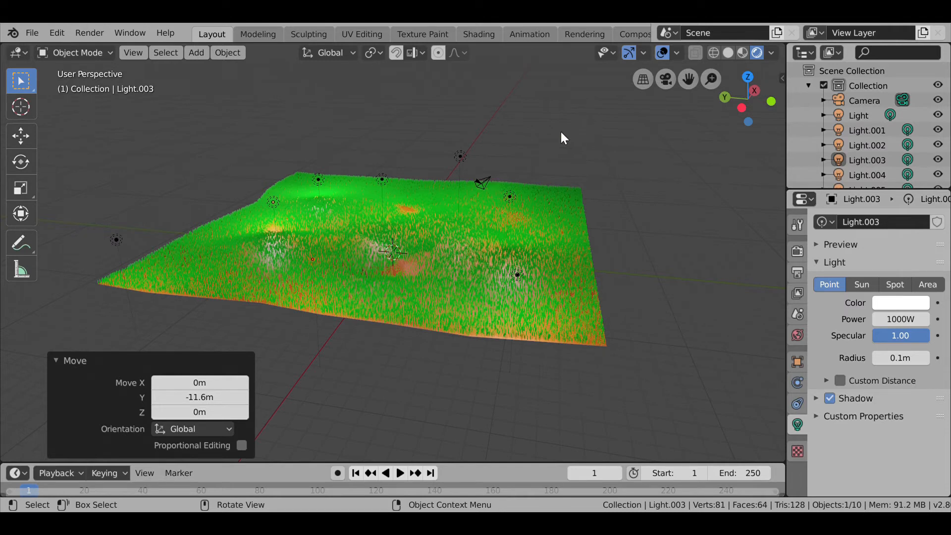
pyautogui.moveTo(31, 33)
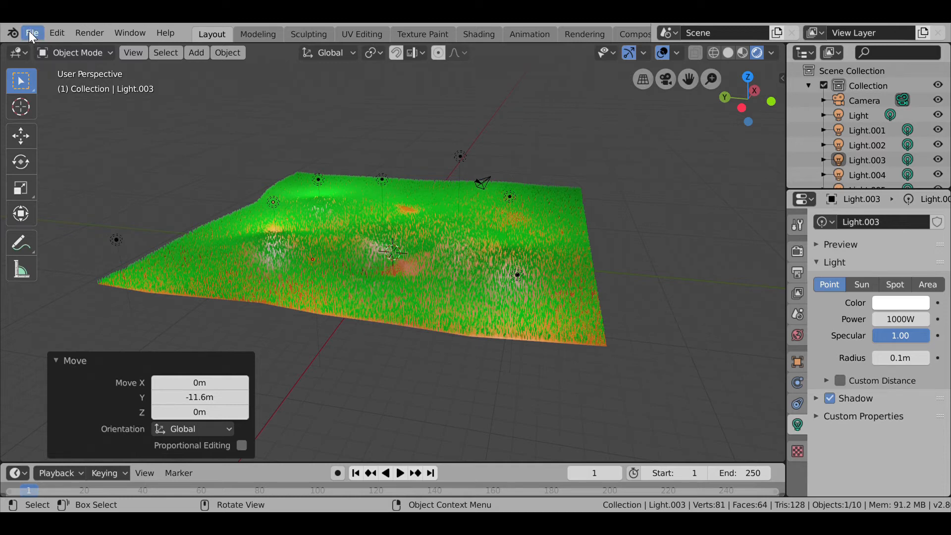
# Start a Wavefront (.obj) import from the File menu.
pyautogui.click(32, 33)
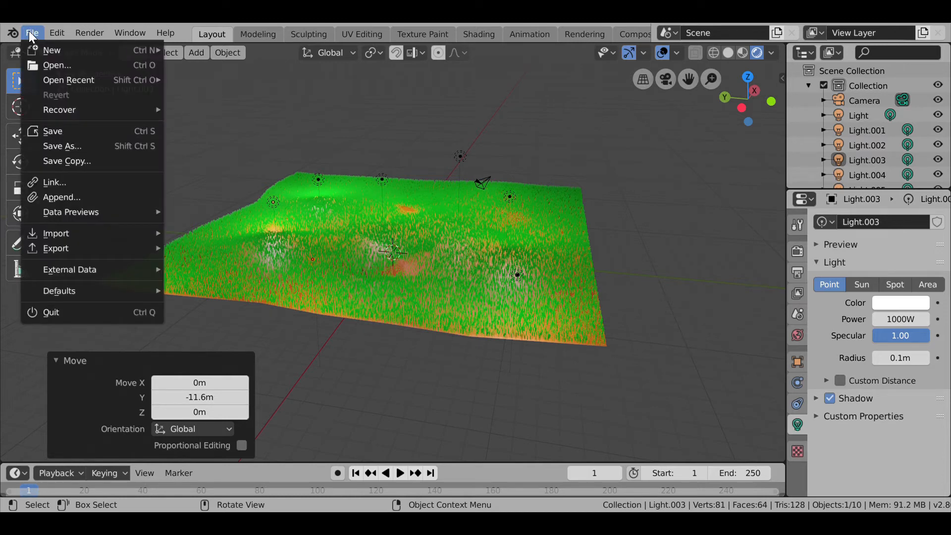
pyautogui.moveTo(71, 212)
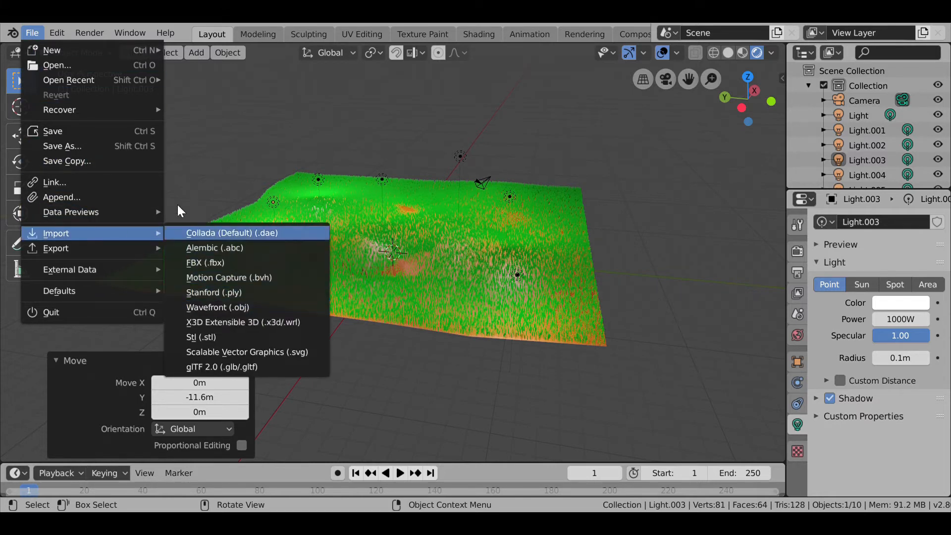
pyautogui.click(217, 307)
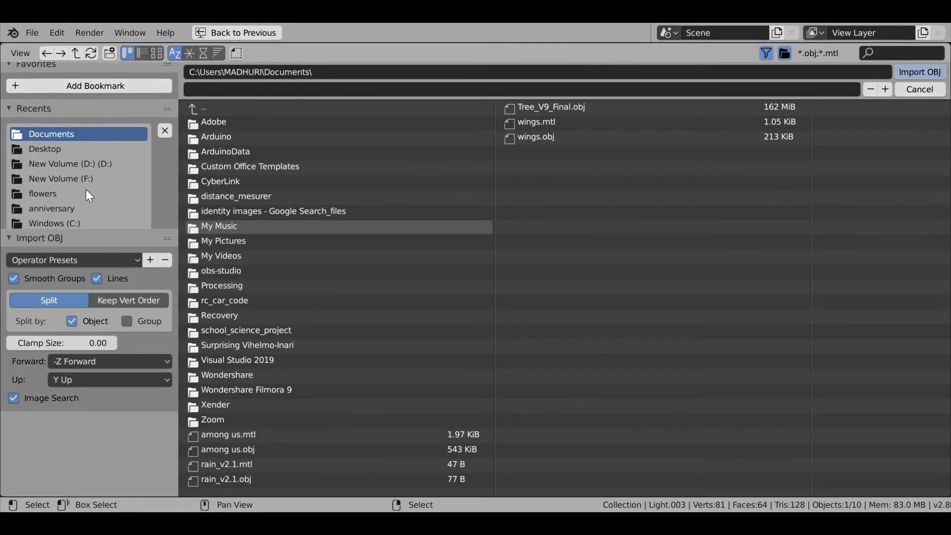
pyautogui.moveTo(77, 136)
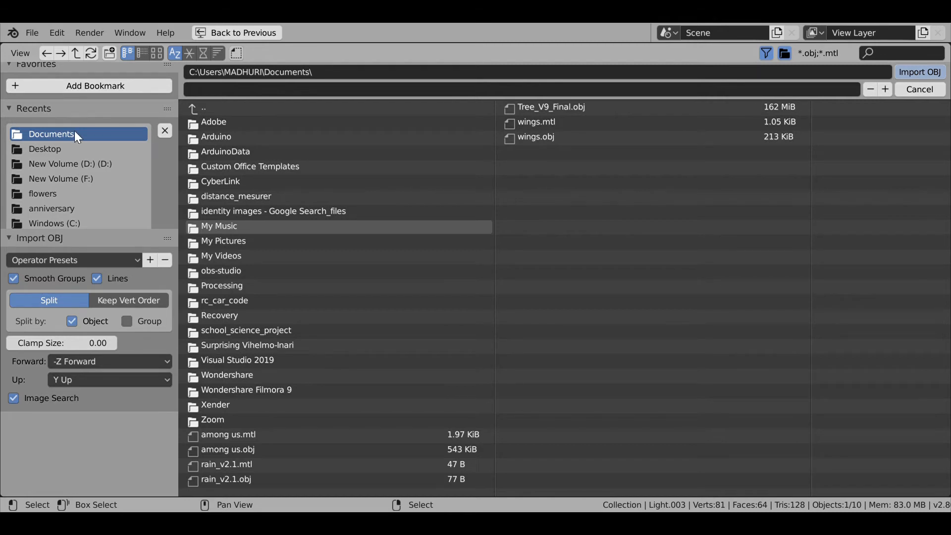
pyautogui.moveTo(332, 389)
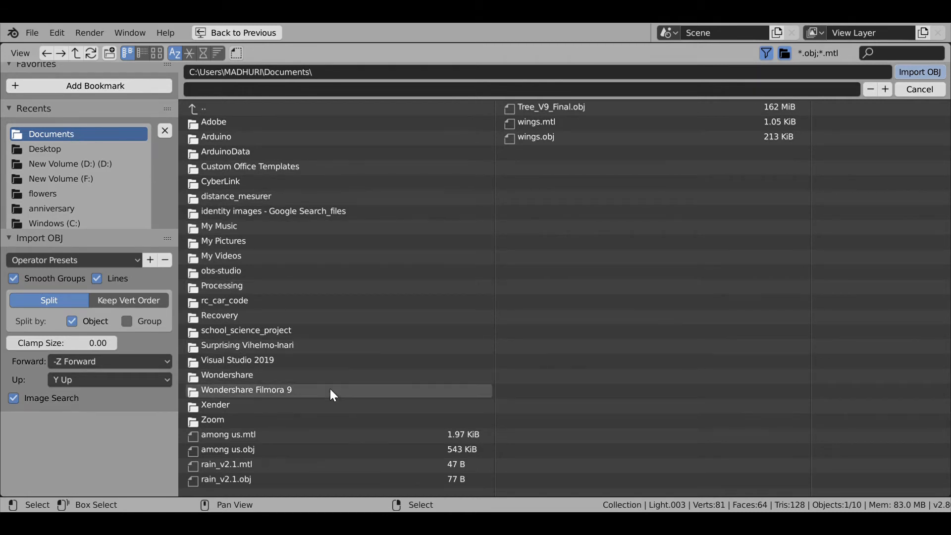
pyautogui.moveTo(551, 107)
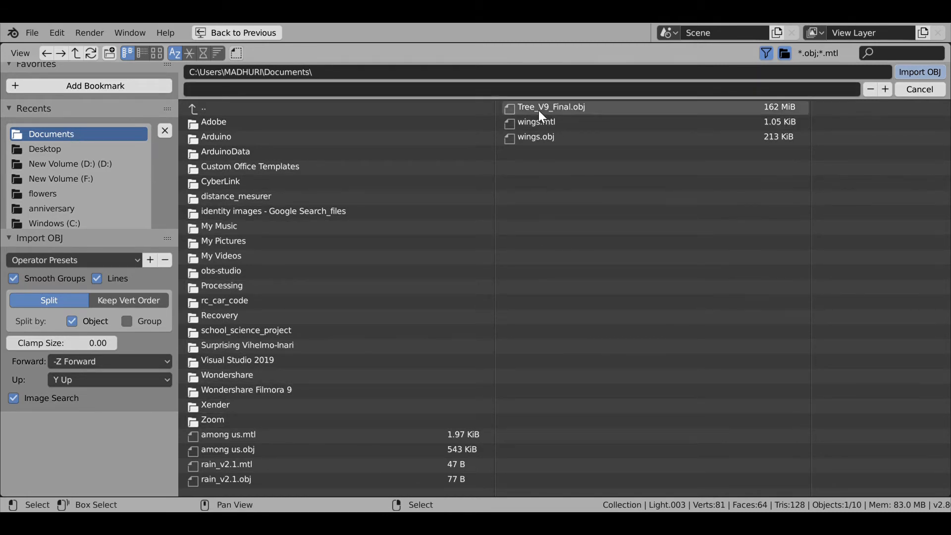
pyautogui.moveTo(581, 117)
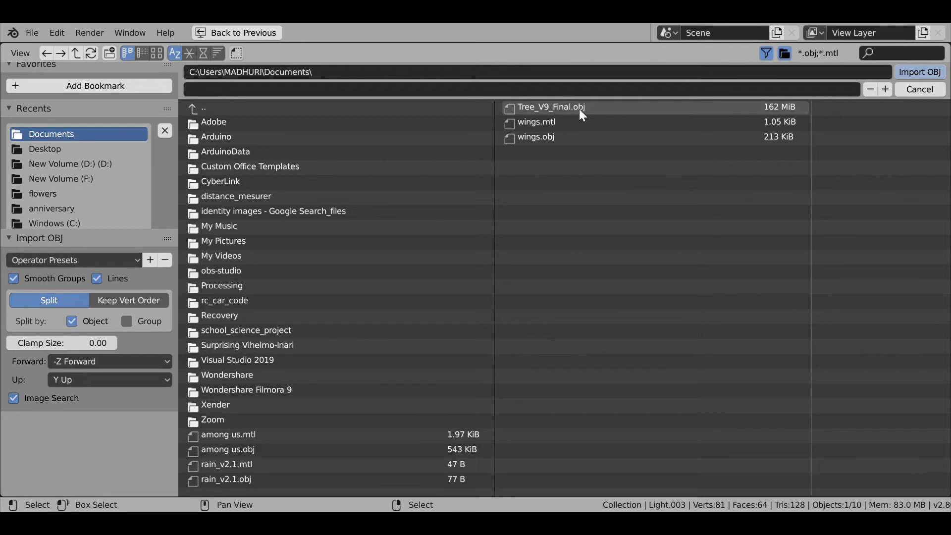
# Import Tree_V9_Final.obj from the Documents folder onto the grassy terrain.
pyautogui.click(548, 107)
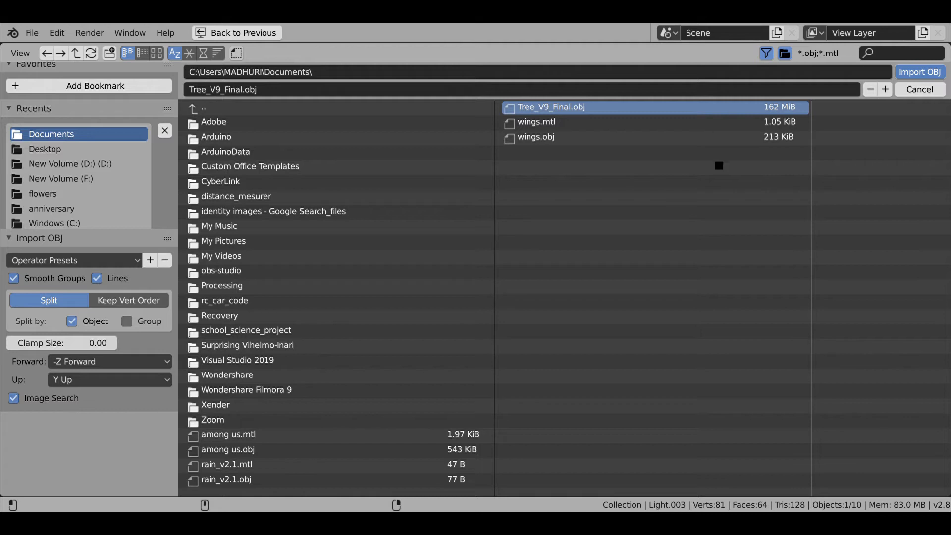
pyautogui.moveTo(703, 149)
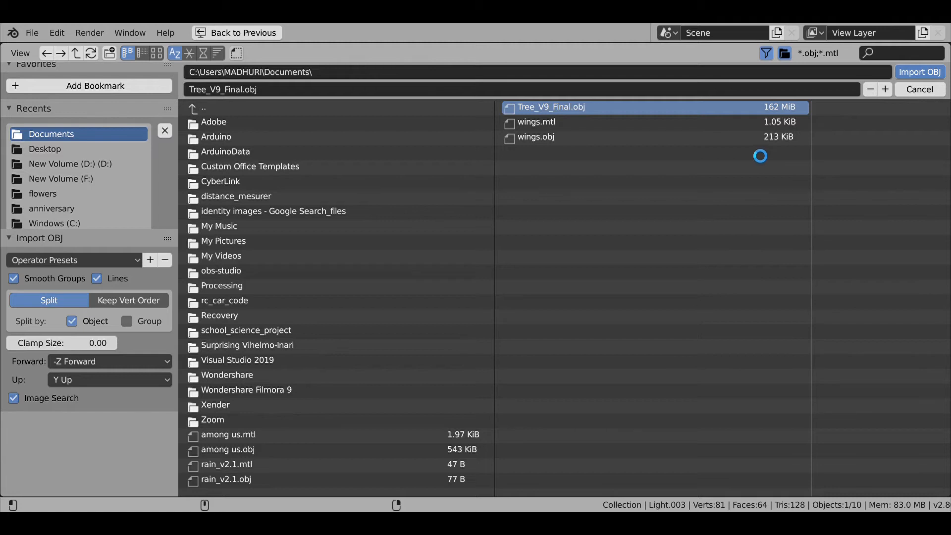
pyautogui.moveTo(825, 317)
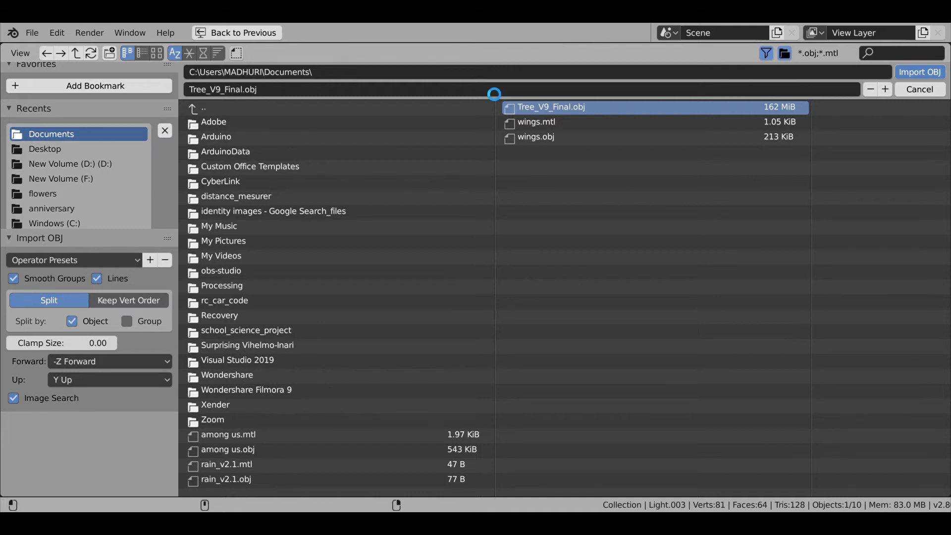
pyautogui.moveTo(484, 89)
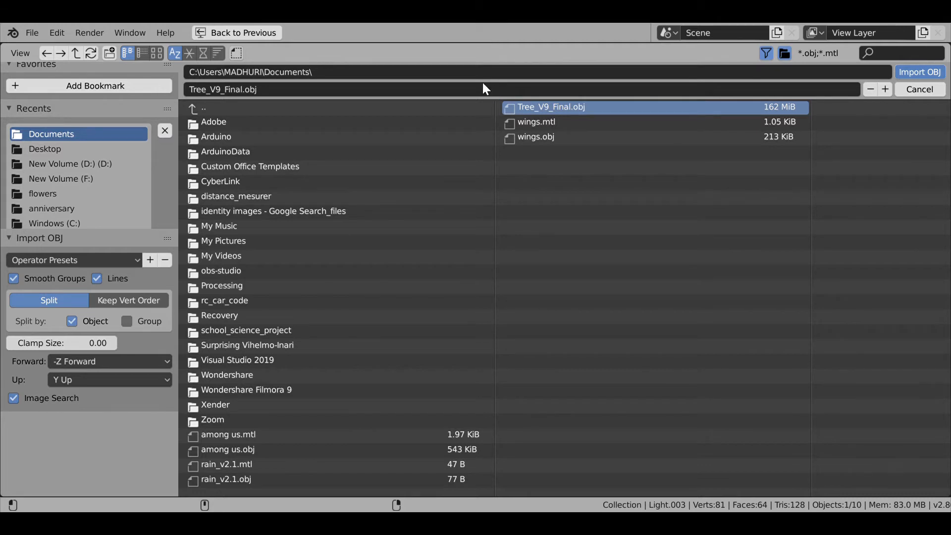
pyautogui.click(919, 72)
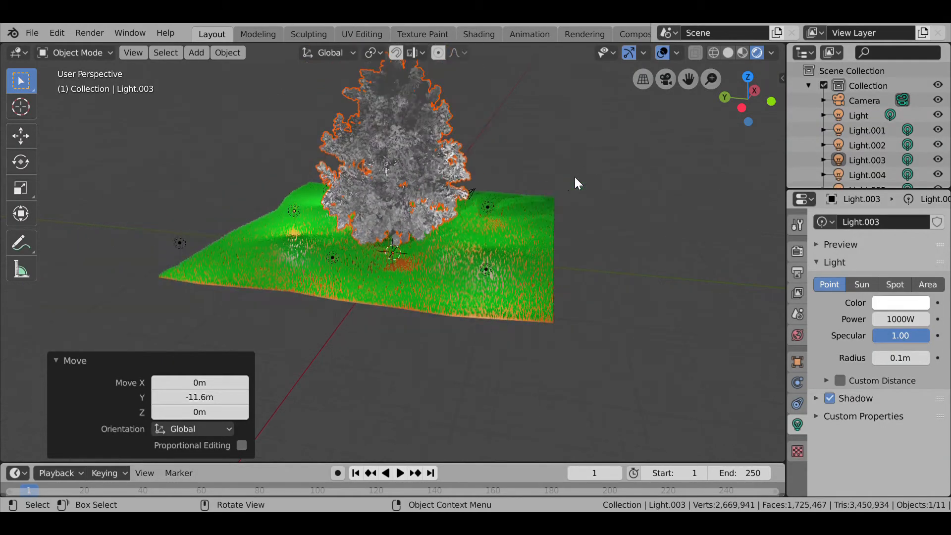
pyautogui.moveTo(393, 176)
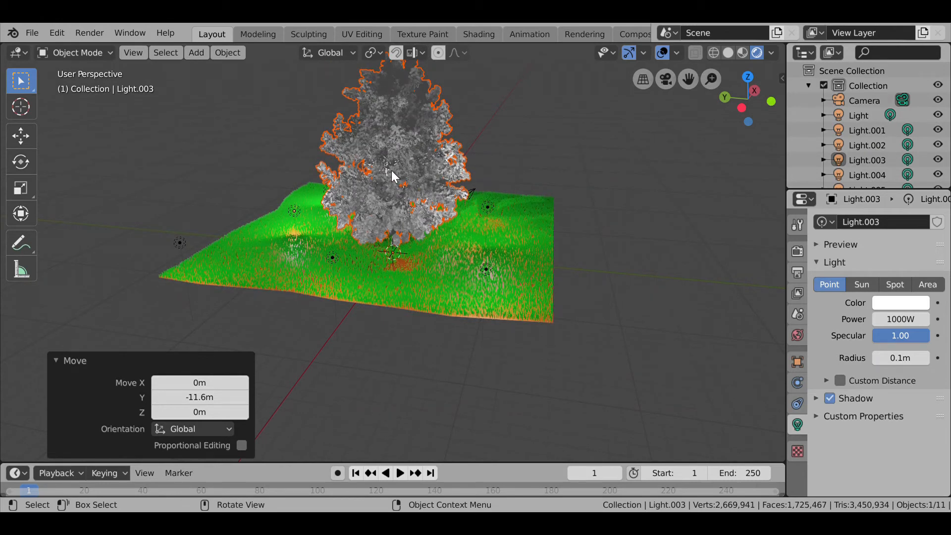
# Scale the tree to 0.185 and move the camera in front of the terrain.
pyautogui.press('g')
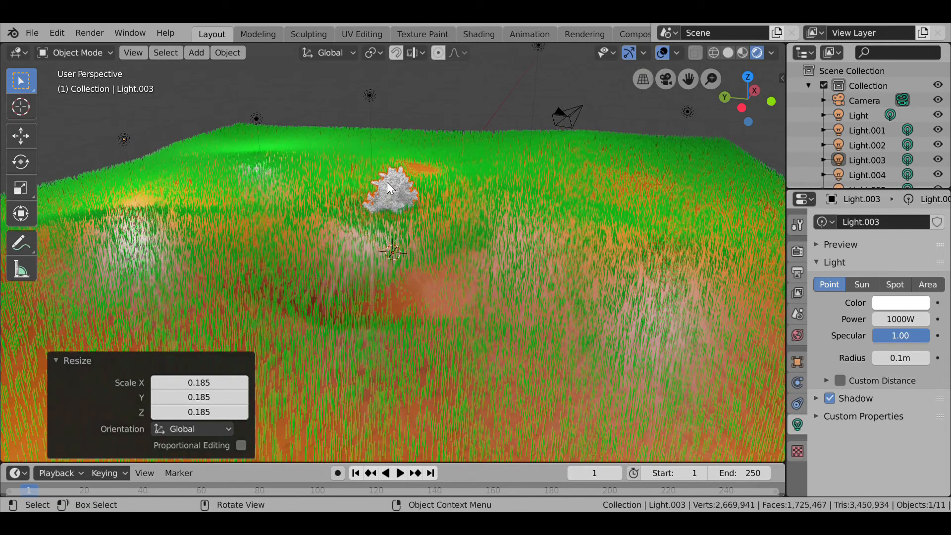
pyautogui.press('g')
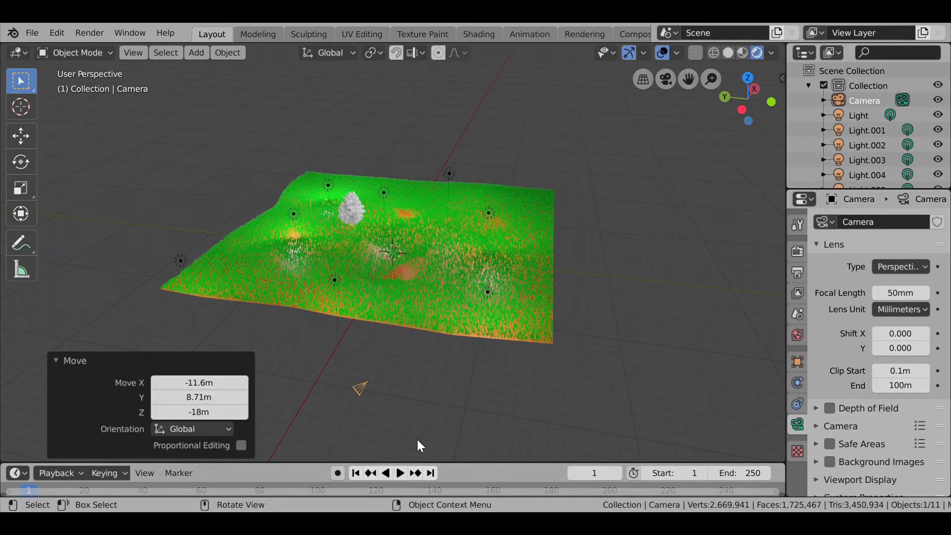
# Raise the camera 20.5 m along Z and rotate it about -90 degrees around Z.
pyautogui.press('g')
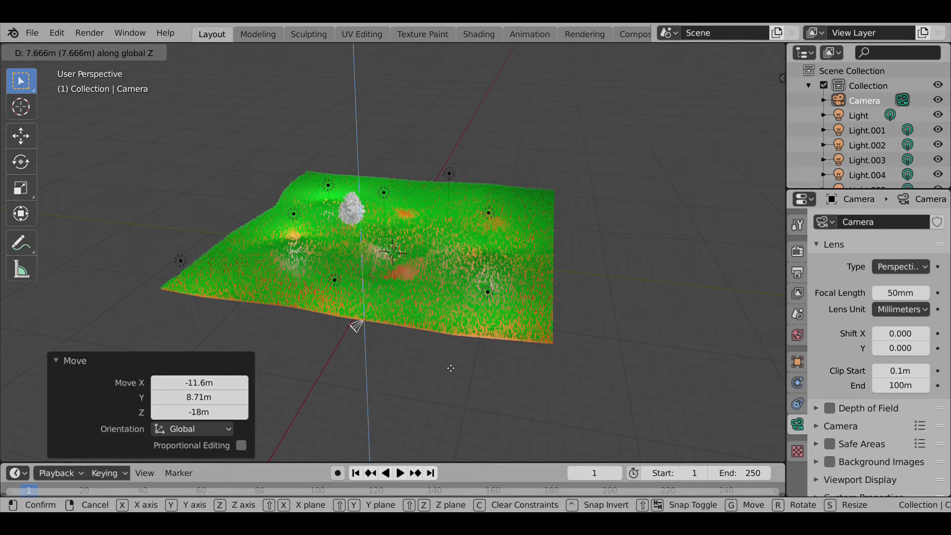
pyautogui.press('Return')
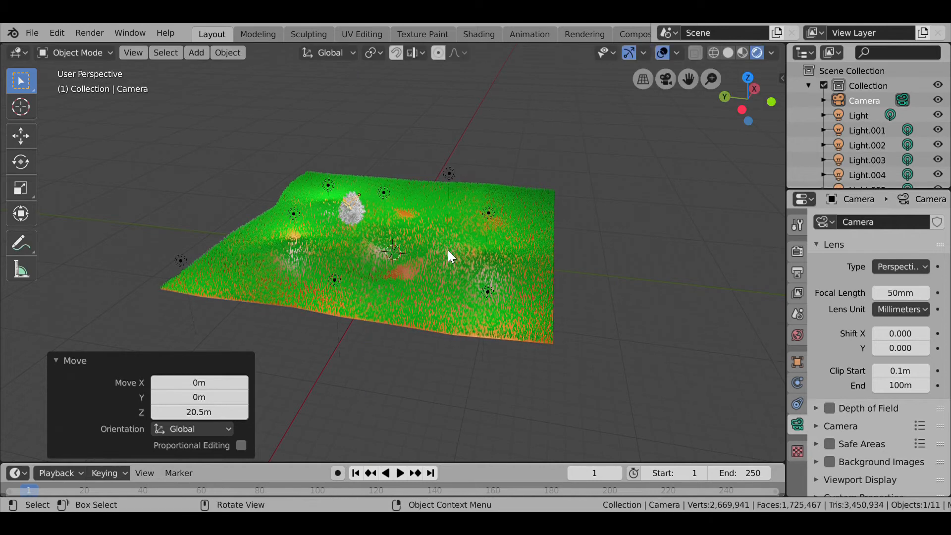
pyautogui.press('r')
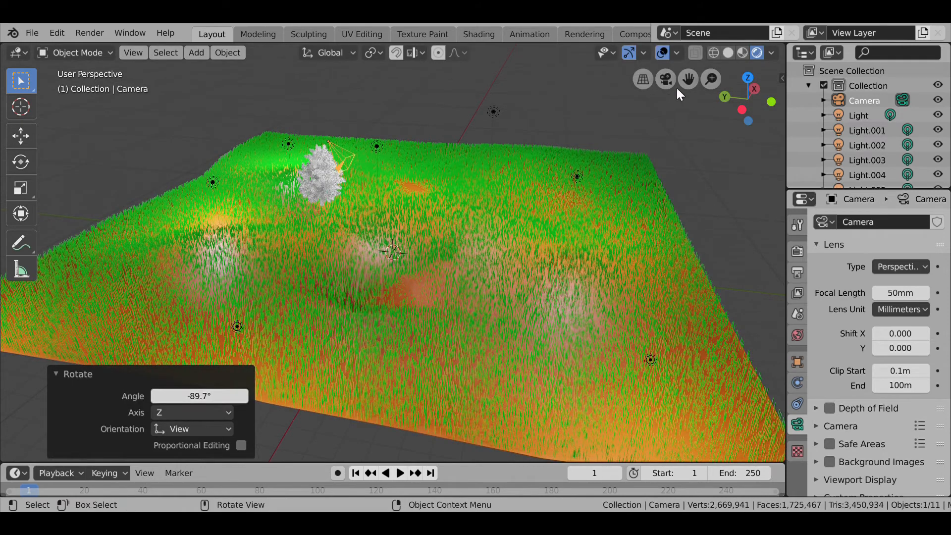
# Enter camera view, filter the outliner by 'ca', and enable Lock Camera to View.
pyautogui.click(665, 79)
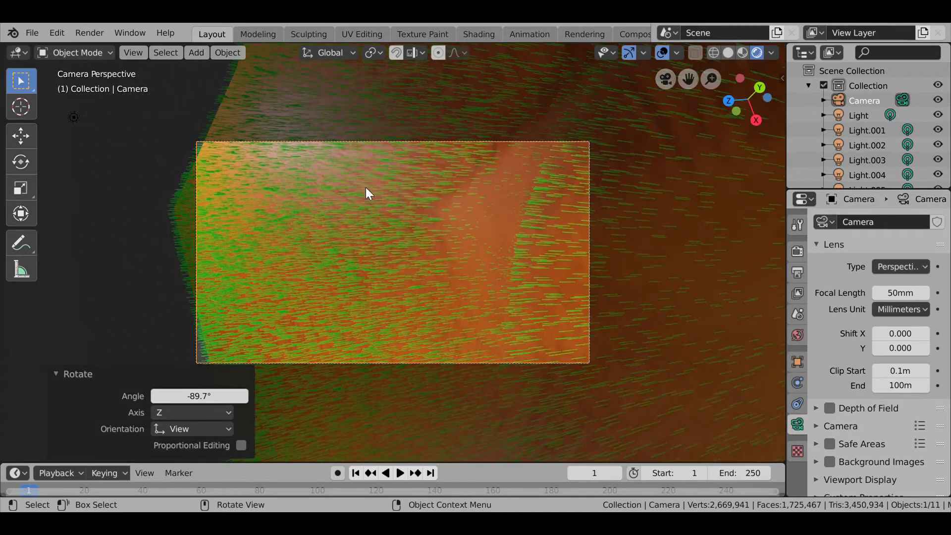
pyautogui.click(897, 53)
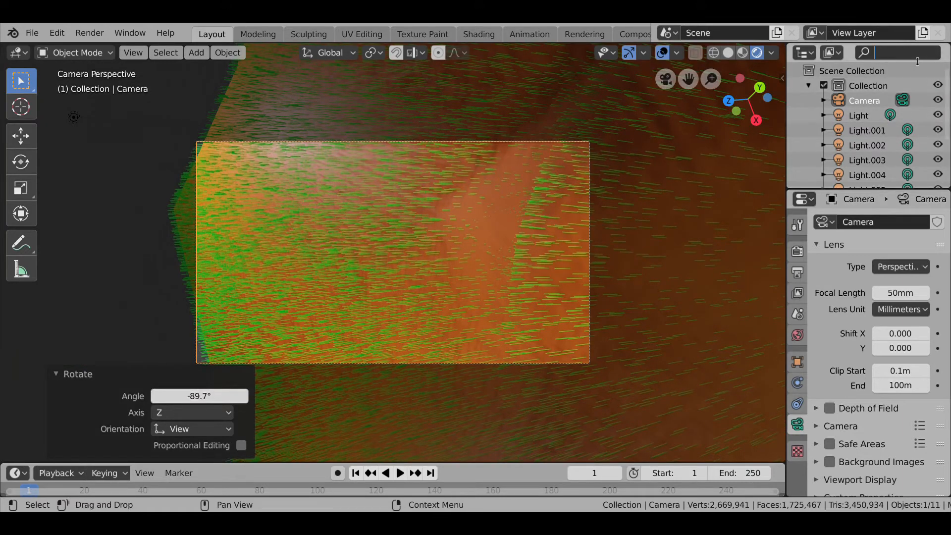
pyautogui.write('ca')
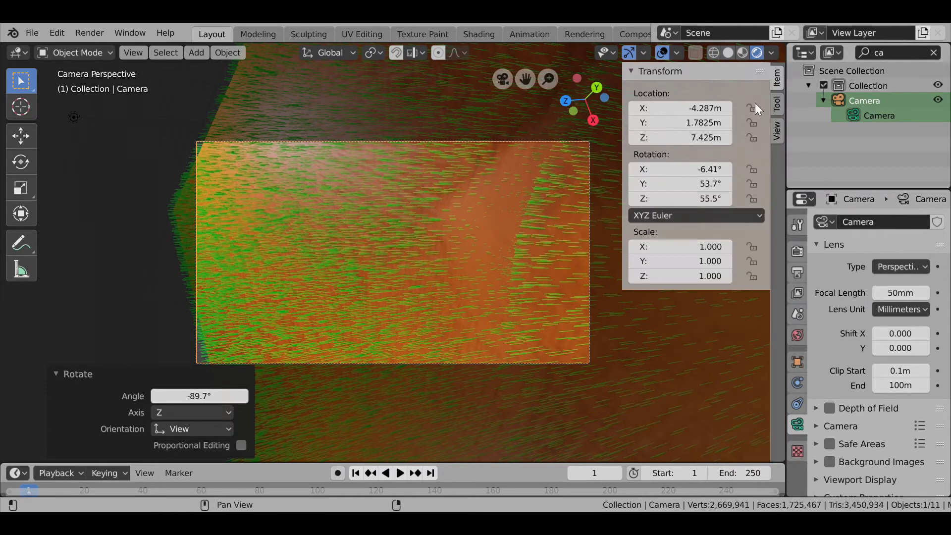
pyautogui.click(776, 130)
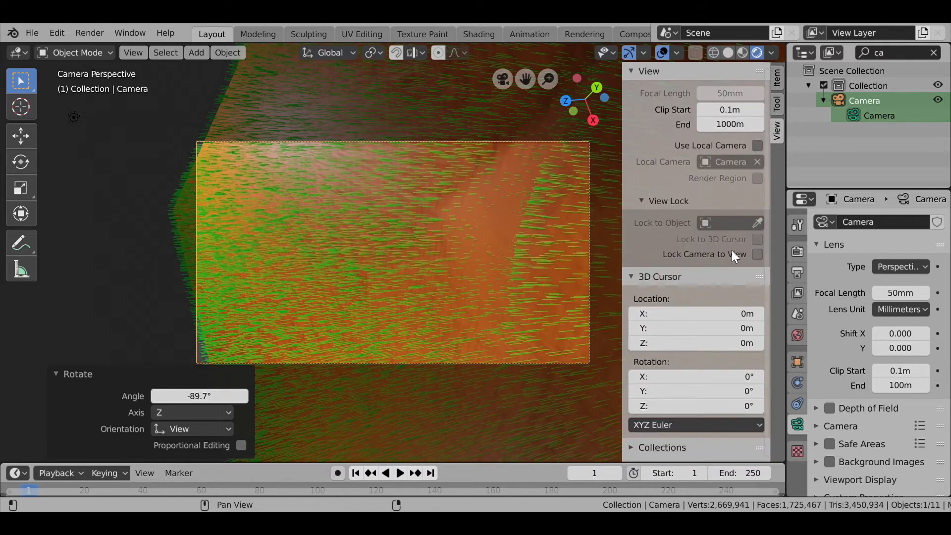
pyautogui.click(756, 255)
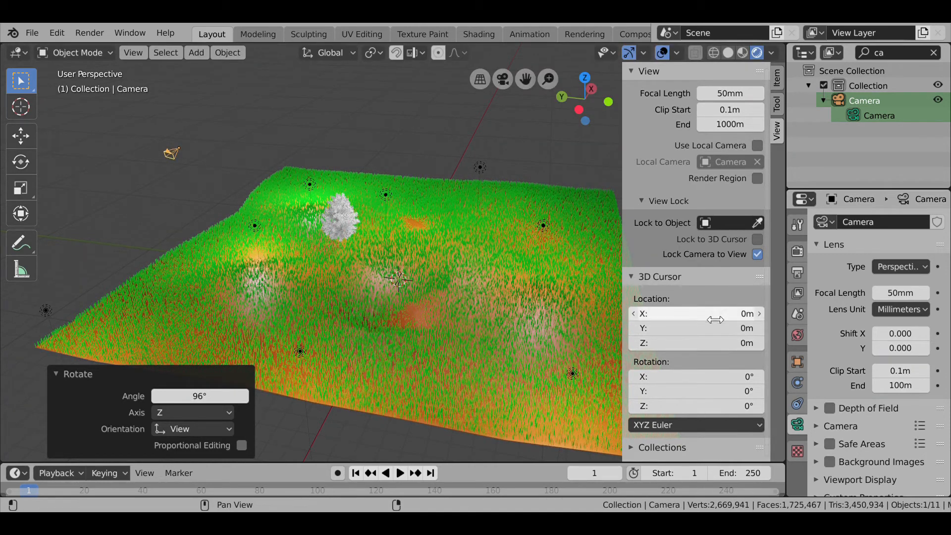
# Set the camera rotation to about 75°, -360°, 287° to frame the hill, then select the tree.
pyautogui.click(777, 77)
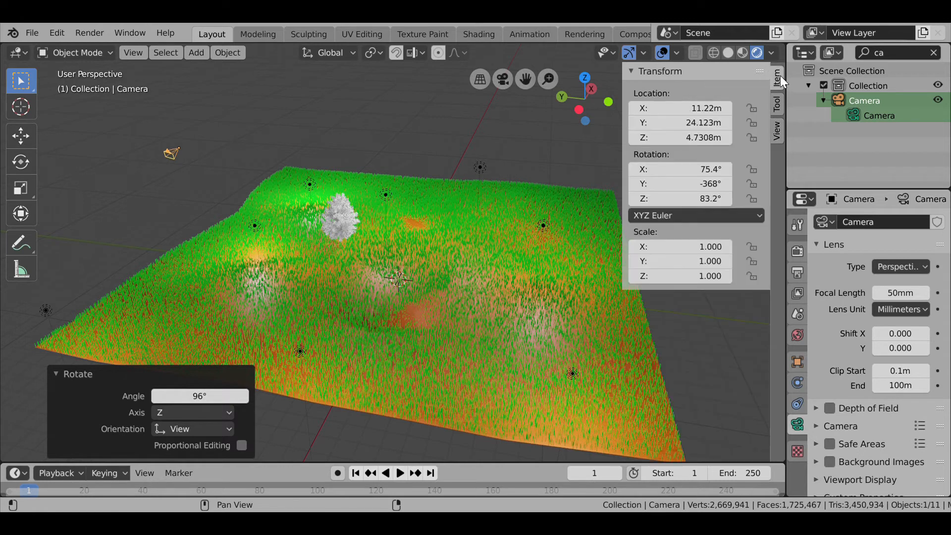
pyautogui.moveTo(679, 198)
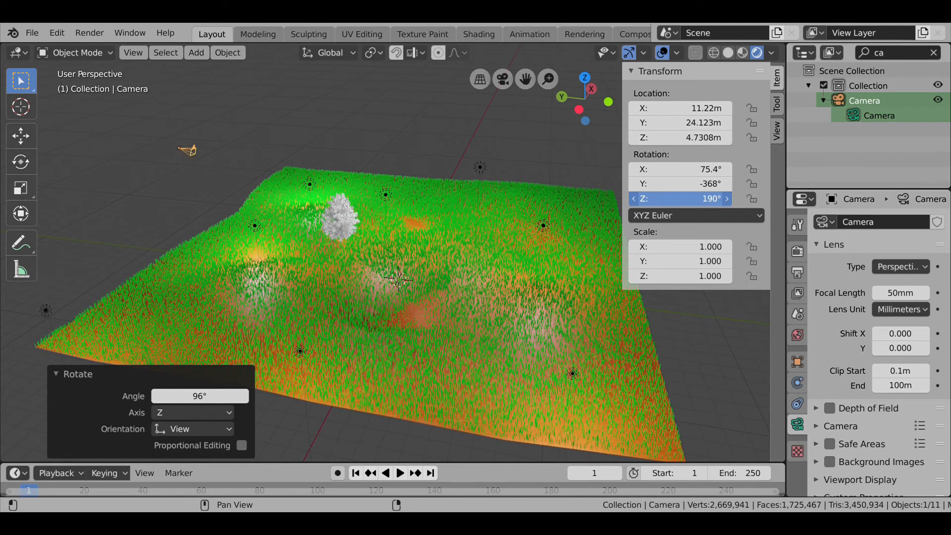
pyautogui.click(503, 80)
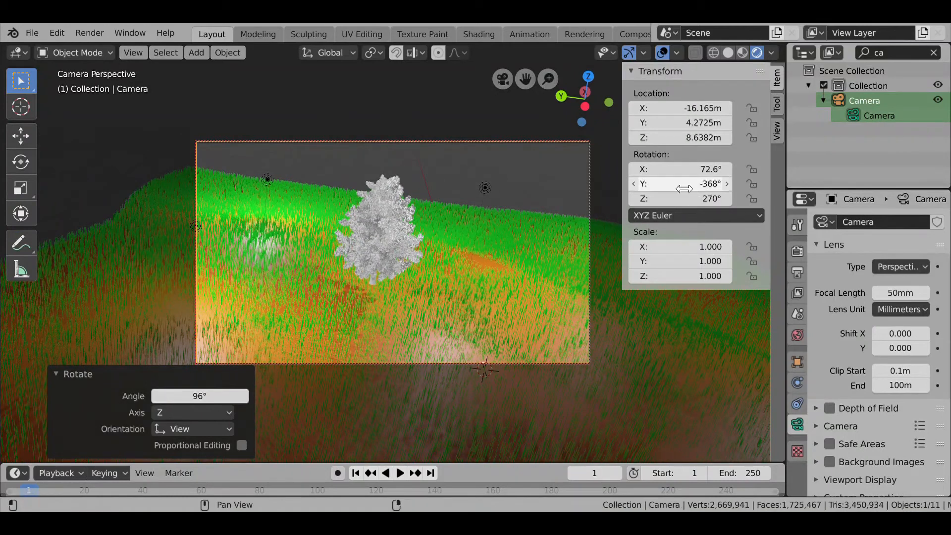
pyautogui.moveTo(680, 185)
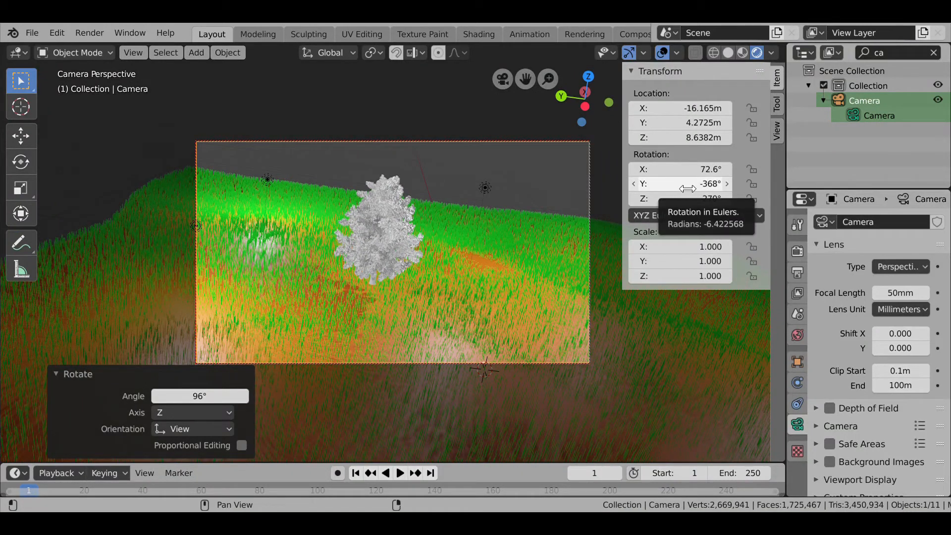
pyautogui.click(680, 170)
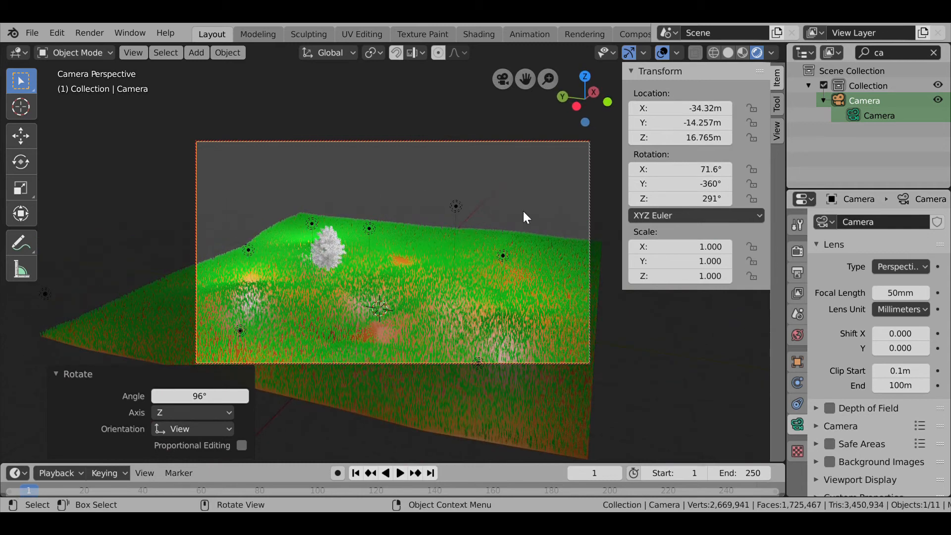
pyautogui.moveTo(334, 257)
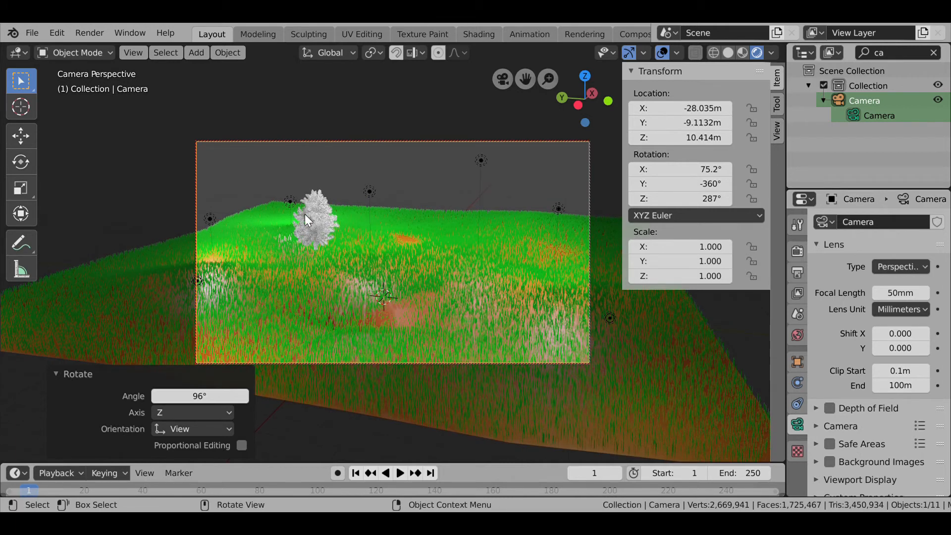
pyautogui.click(312, 221)
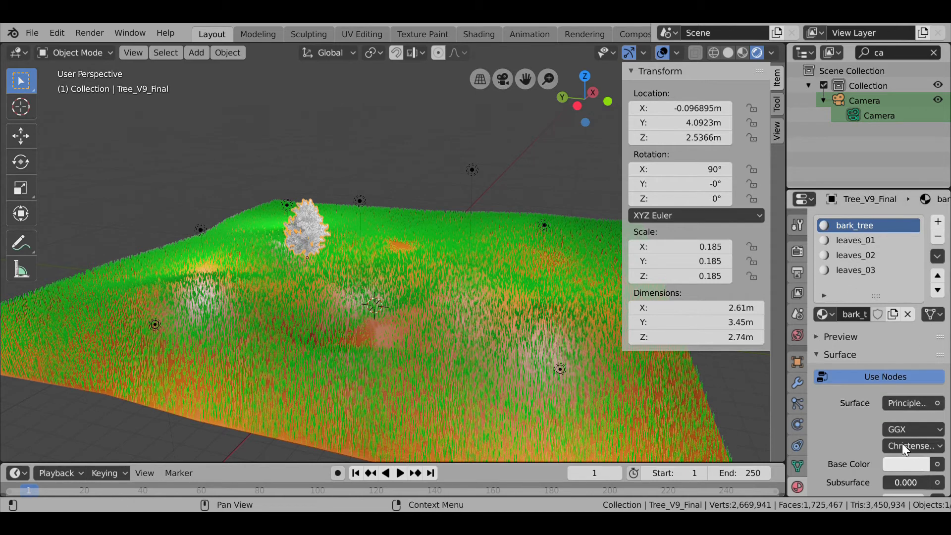
# Colour bark_tree orange, leaves_01 yellow-green and leaves_02 green.
pyautogui.click(906, 464)
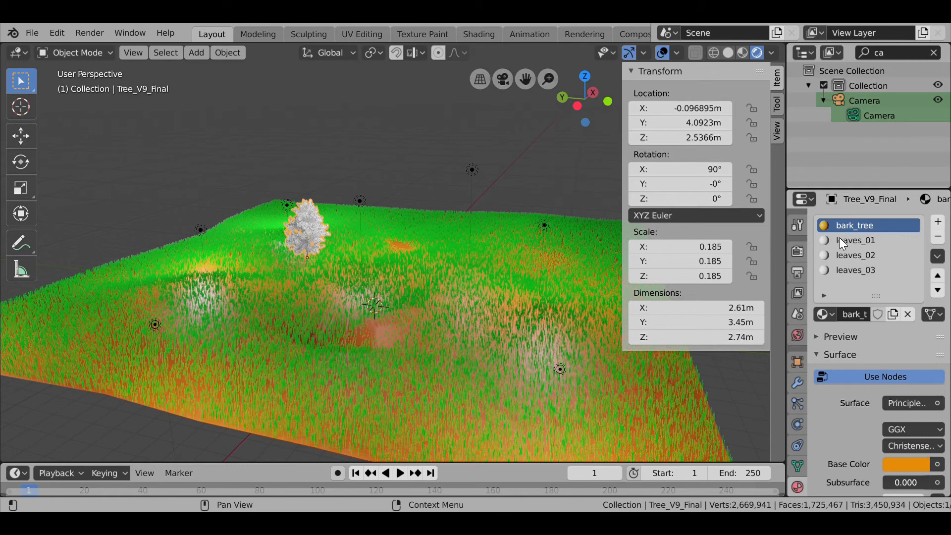
pyautogui.click(903, 463)
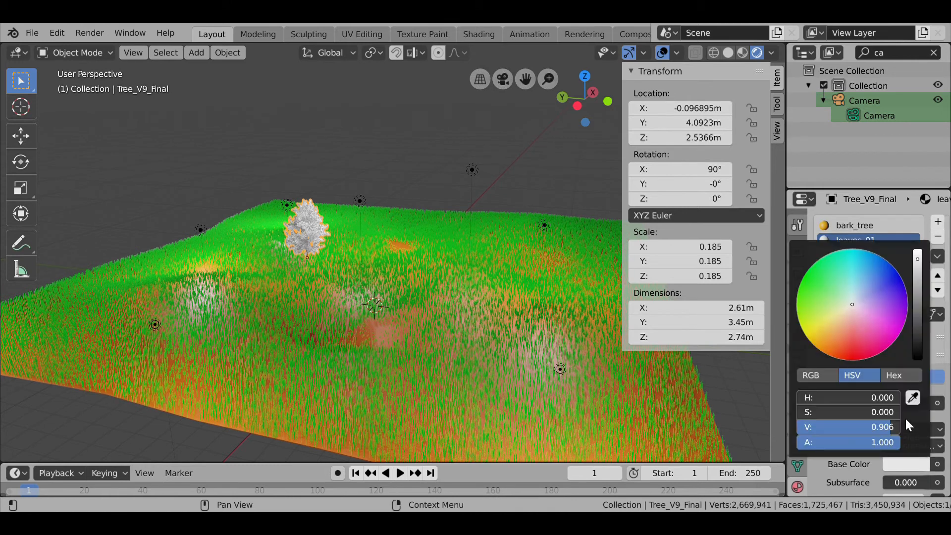
pyautogui.click(797, 312)
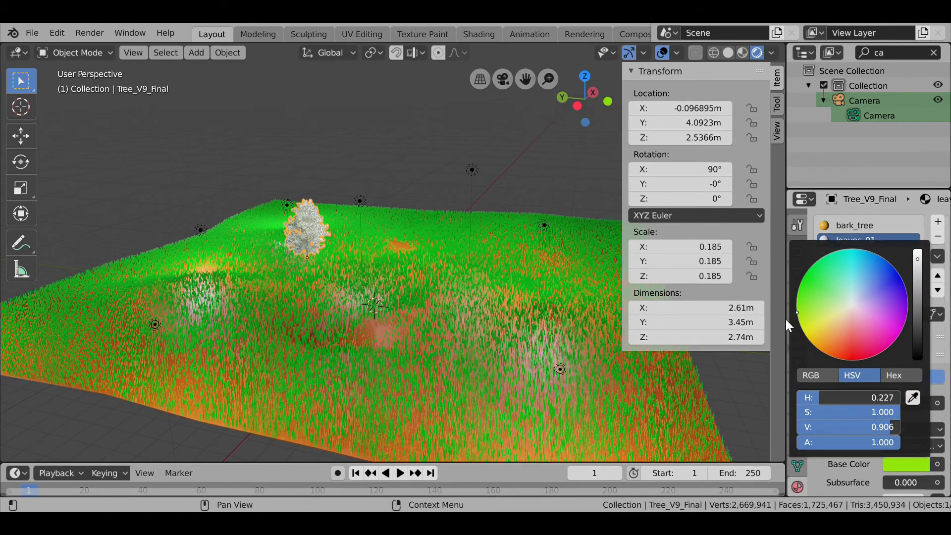
pyautogui.click(854, 239)
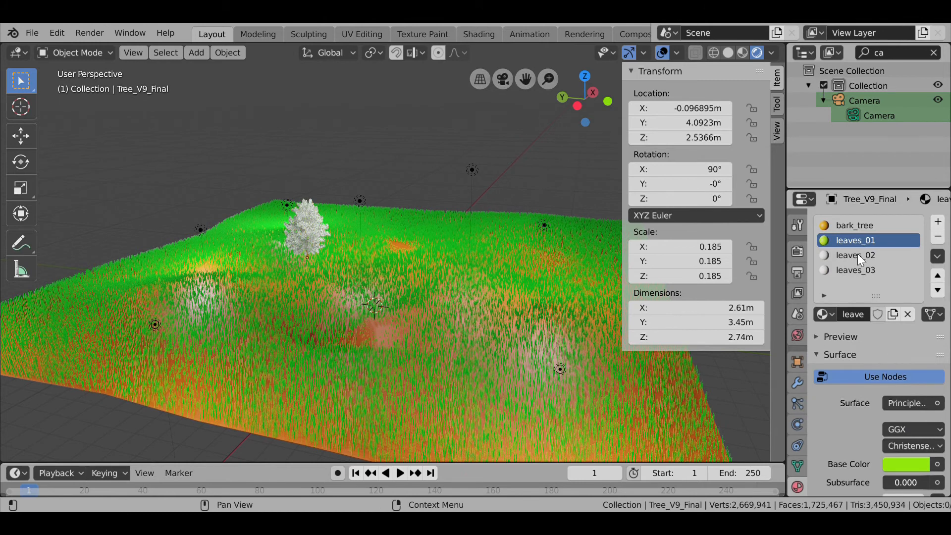
pyautogui.click(908, 463)
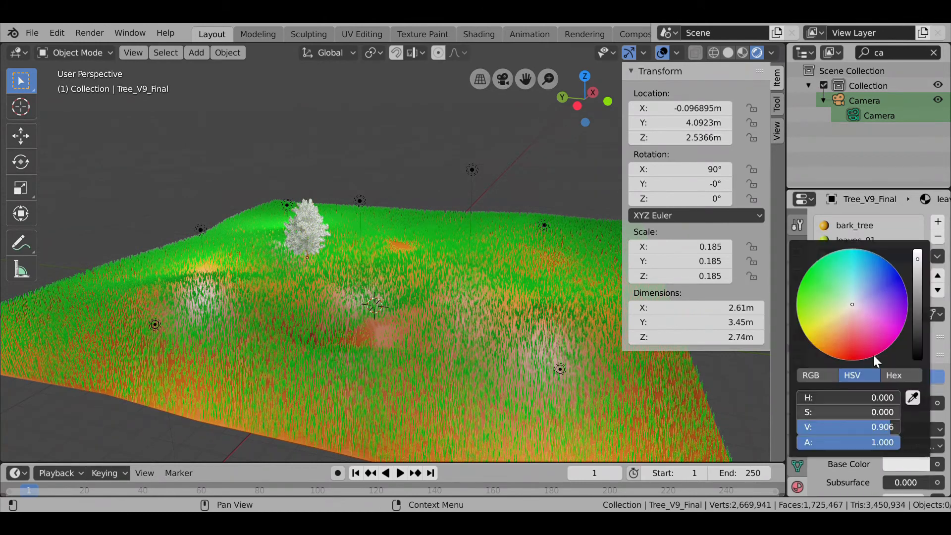
pyautogui.click(854, 254)
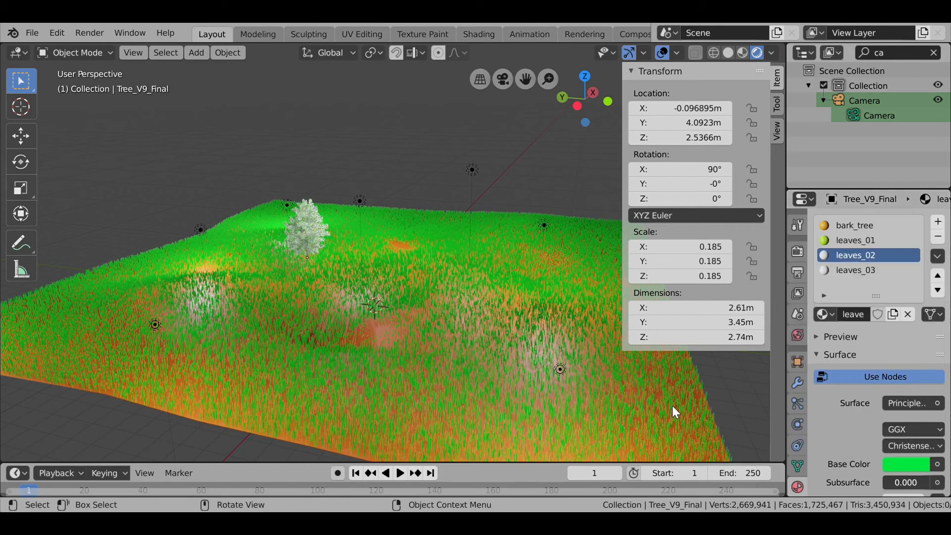
# Give leaves_03 a bright green base colour, then shift its hue towards yellow-green.
pyautogui.click(855, 269)
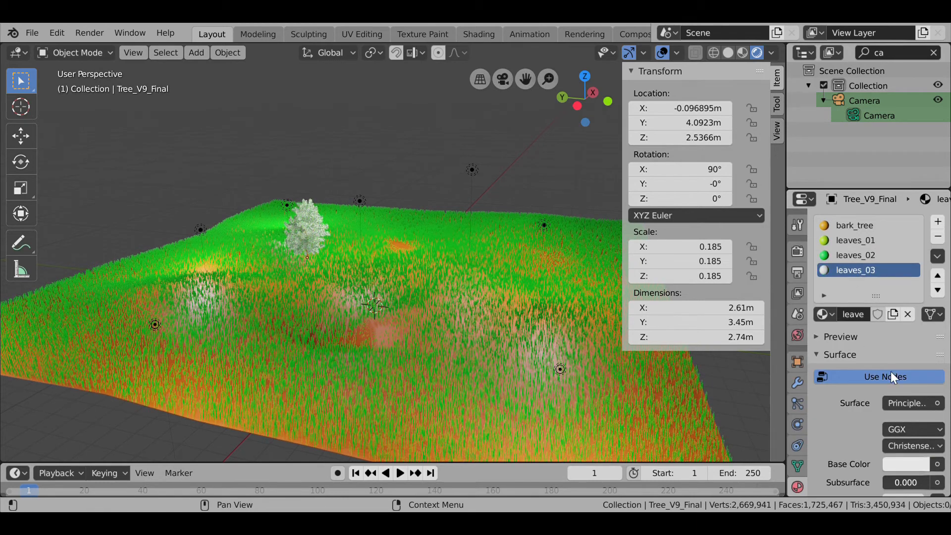
pyautogui.click(904, 464)
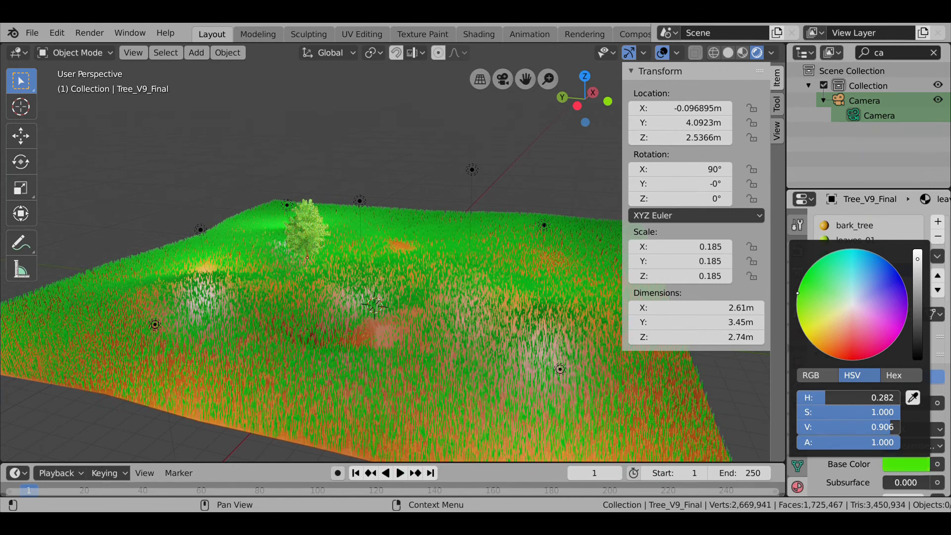
pyautogui.click(854, 270)
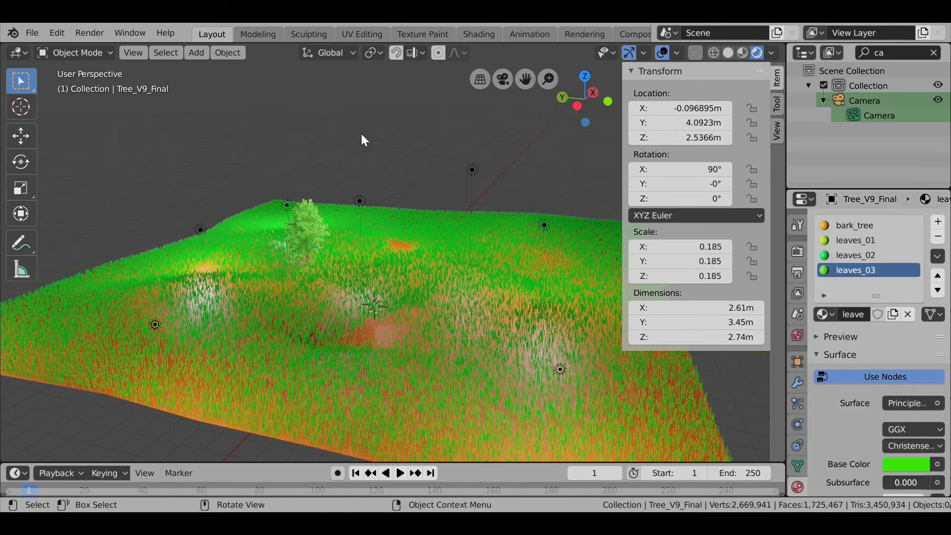
pyautogui.click(906, 463)
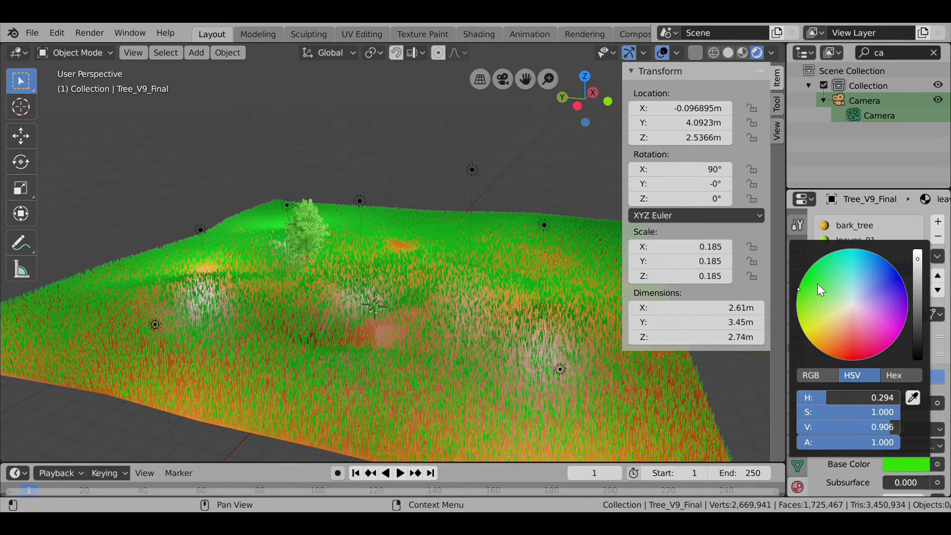
pyautogui.moveTo(807, 298)
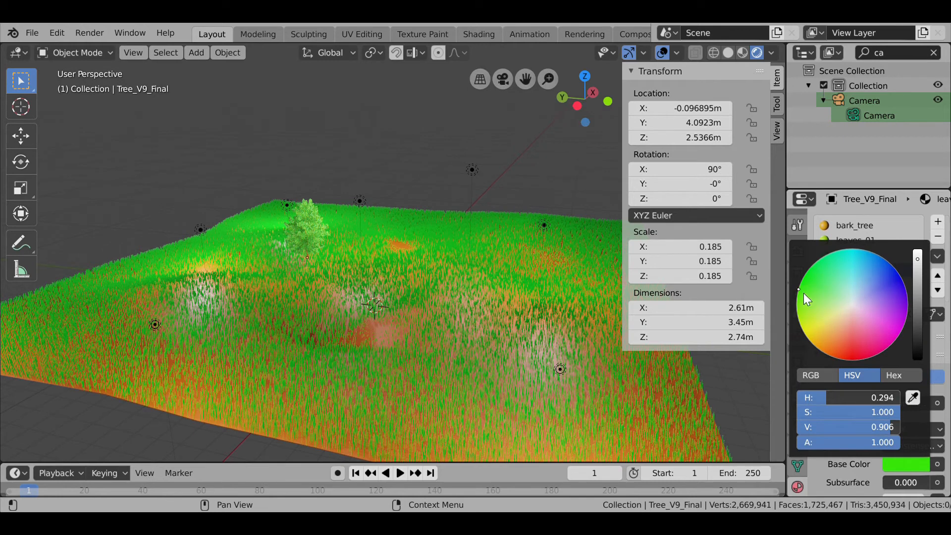
pyautogui.click(801, 331)
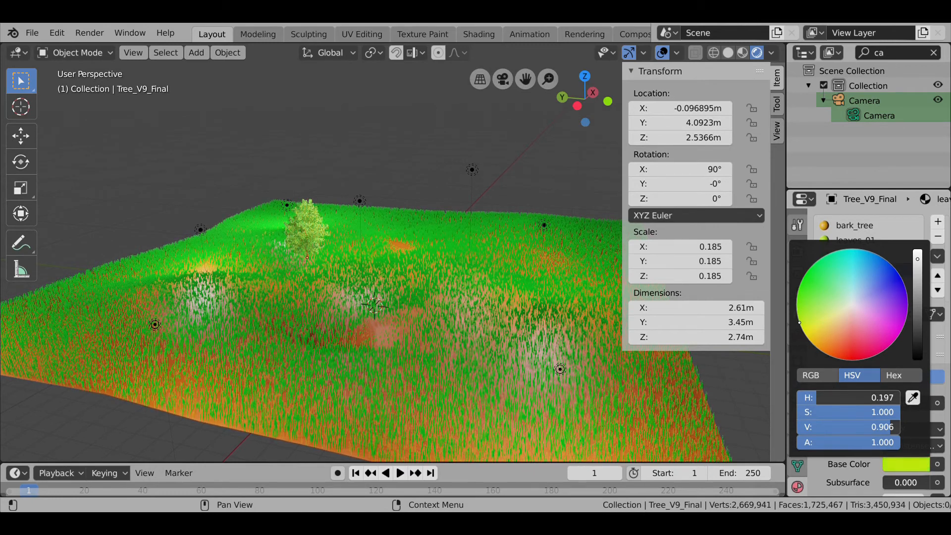
pyautogui.click(854, 269)
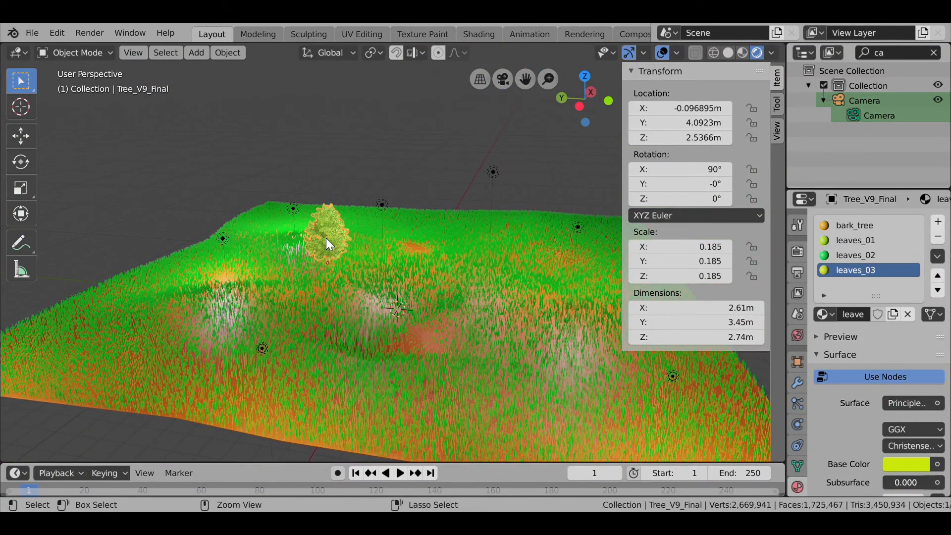
# Copy and paste the tree, moving the copies so three trees stand in the camera frame.
pyautogui.press('ctrl+c')
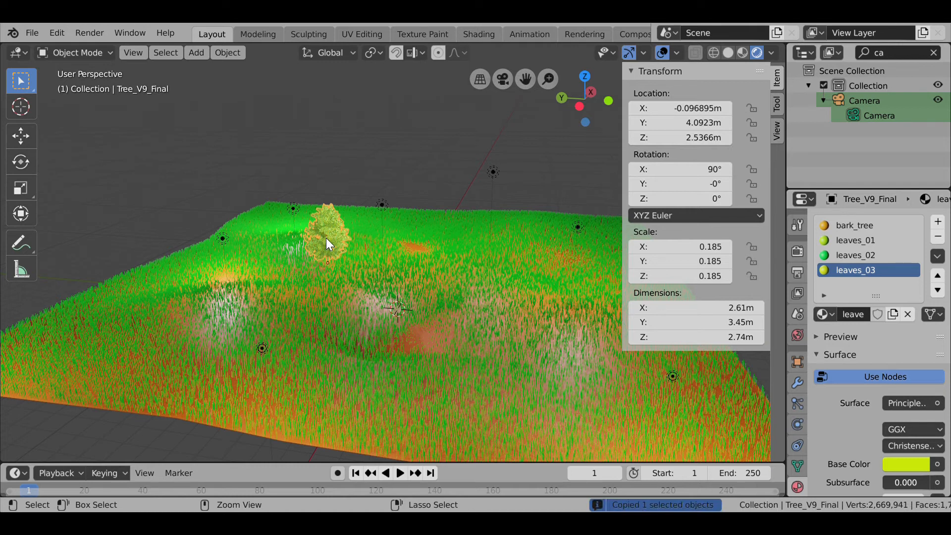
pyautogui.press('ctrl+v')
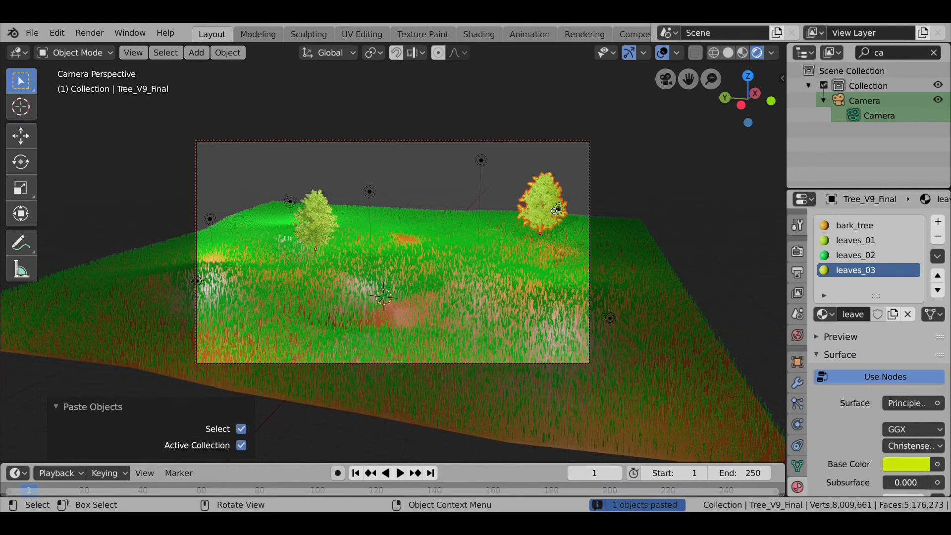
pyautogui.press('g')
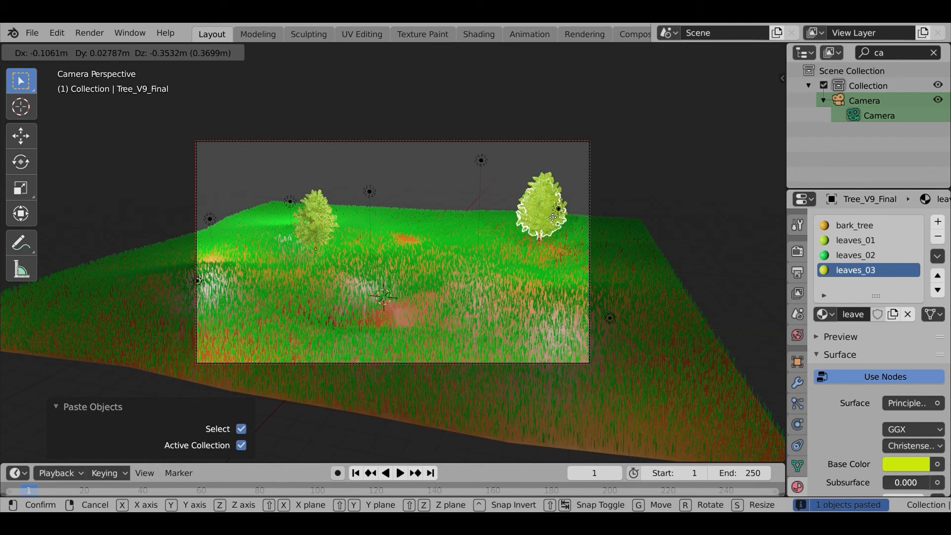
pyautogui.press('x')
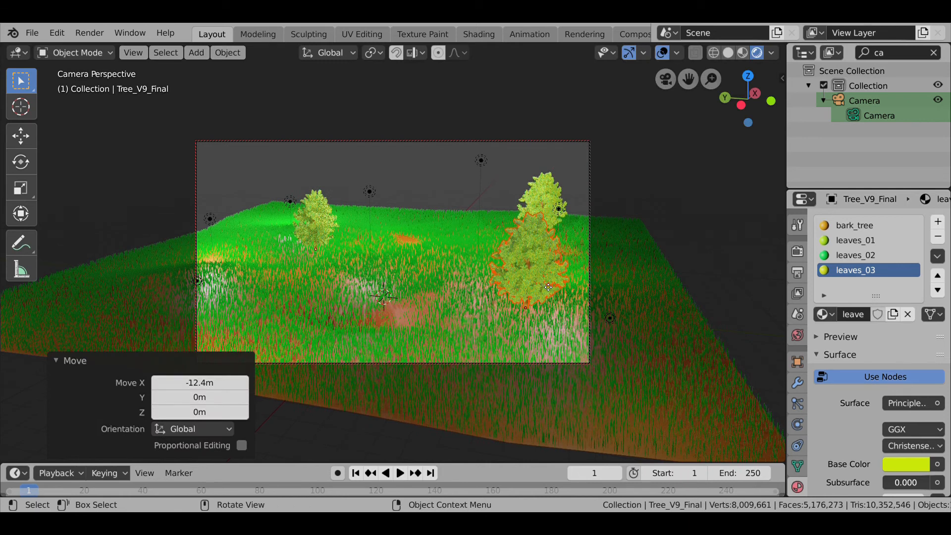
pyautogui.press('g')
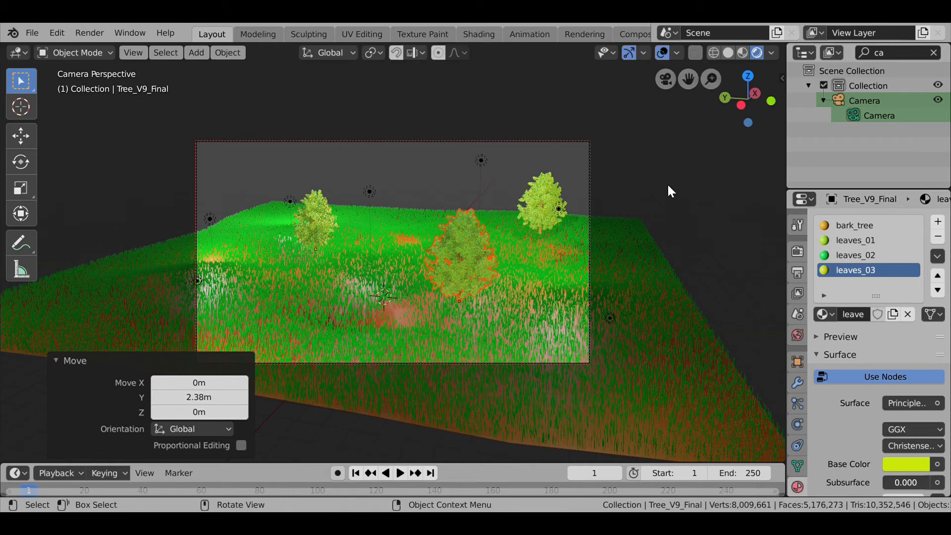
# Show the Output panel with the /tmp\ path and PNG file format.
pyautogui.click(426, 178)
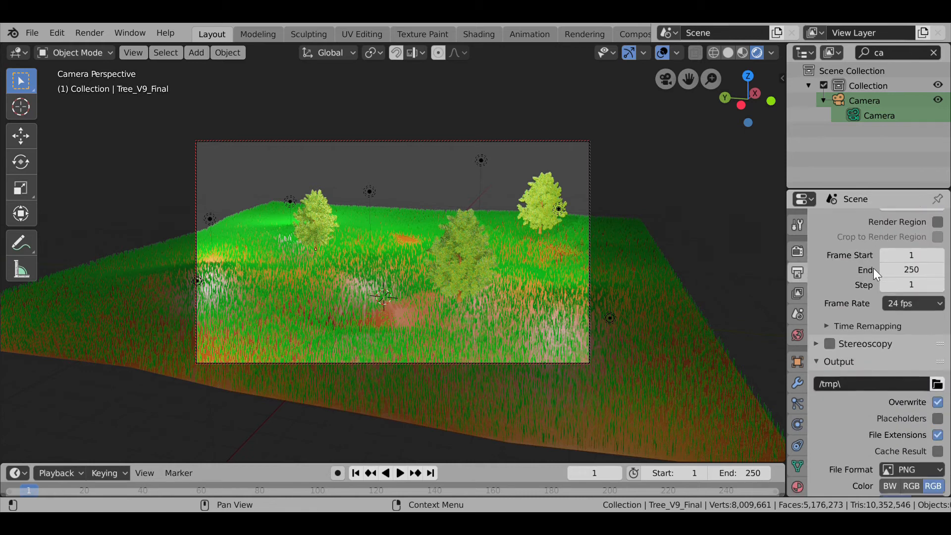
pyautogui.scroll(-3)
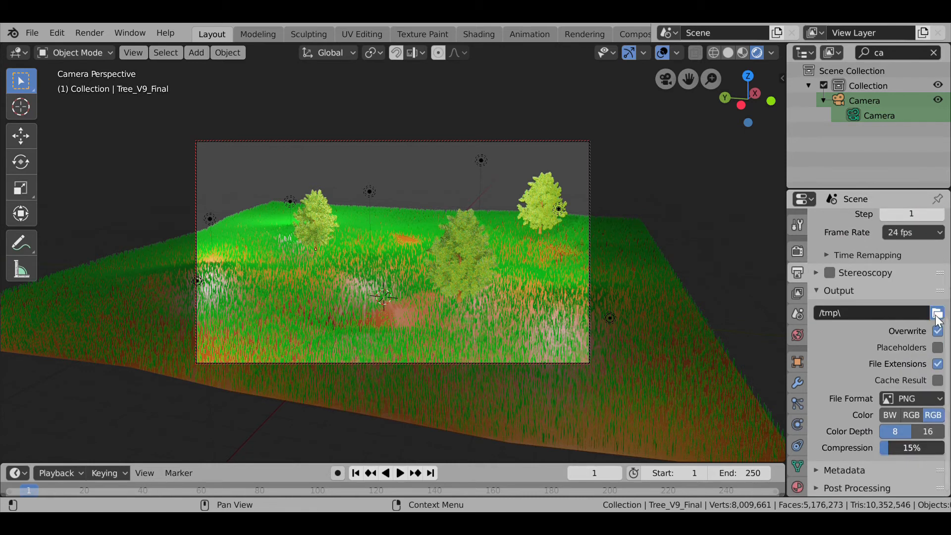
# Set the render output path to a file named 'Park 2' on the Desktop.
pyautogui.click(937, 312)
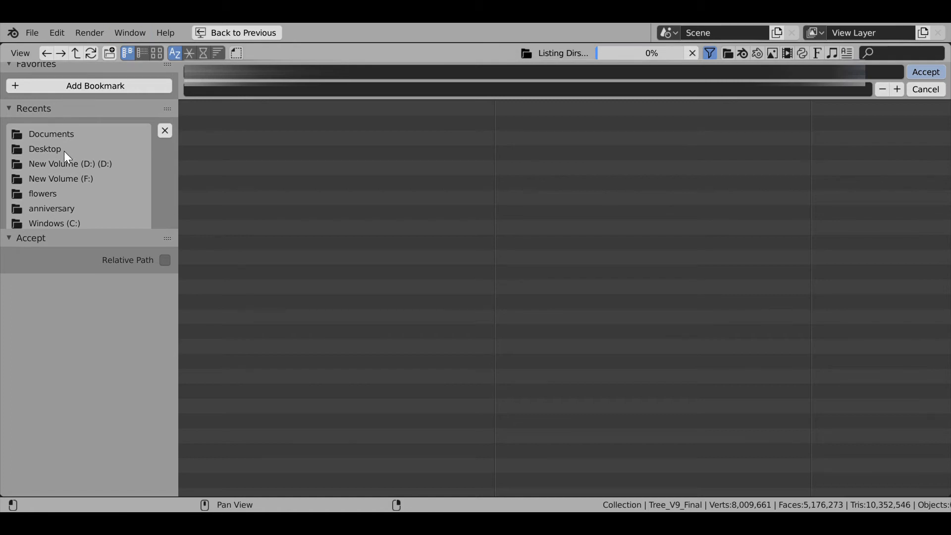
pyautogui.click(45, 148)
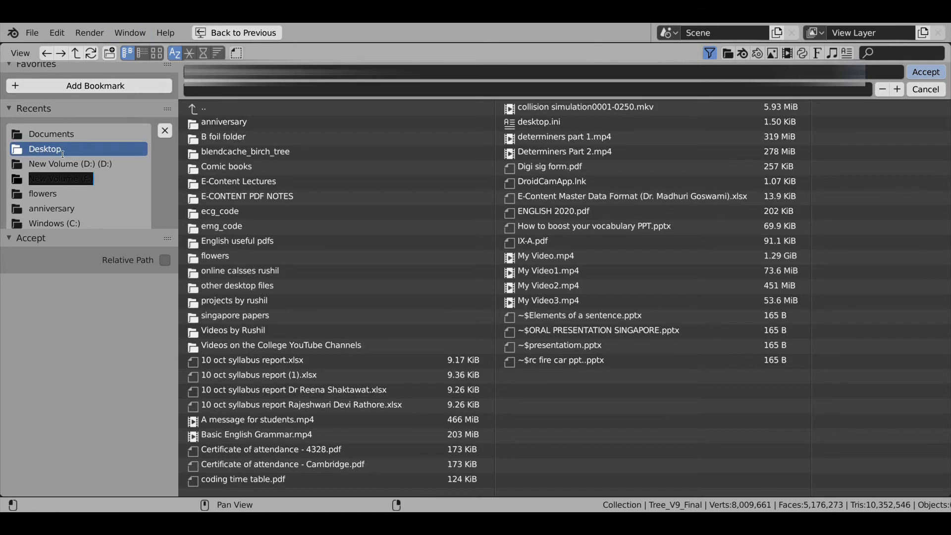
pyautogui.moveTo(67, 148)
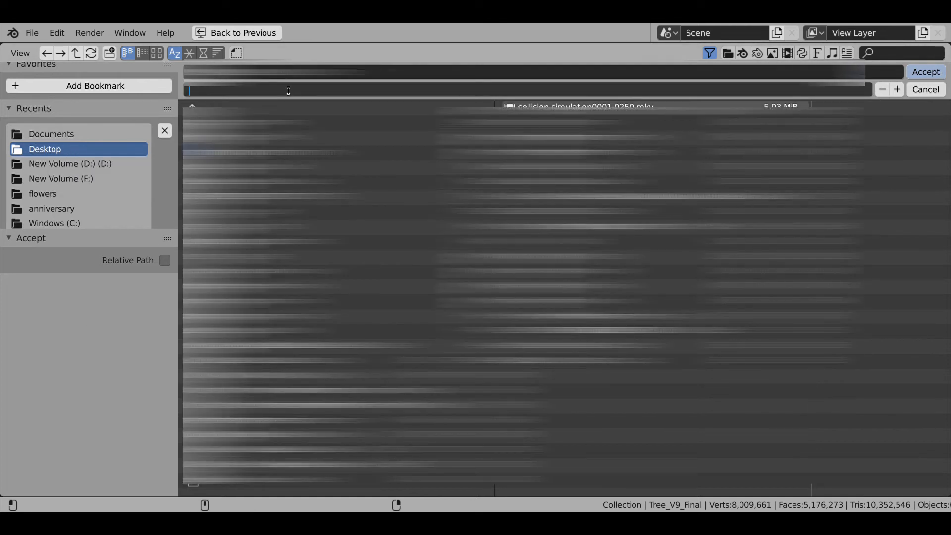
pyautogui.write('Park')
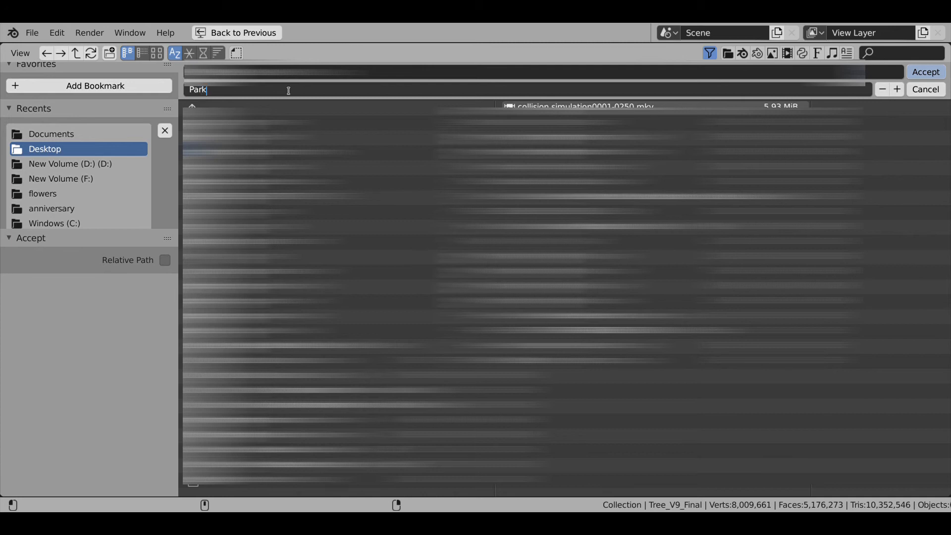
pyautogui.write('2')
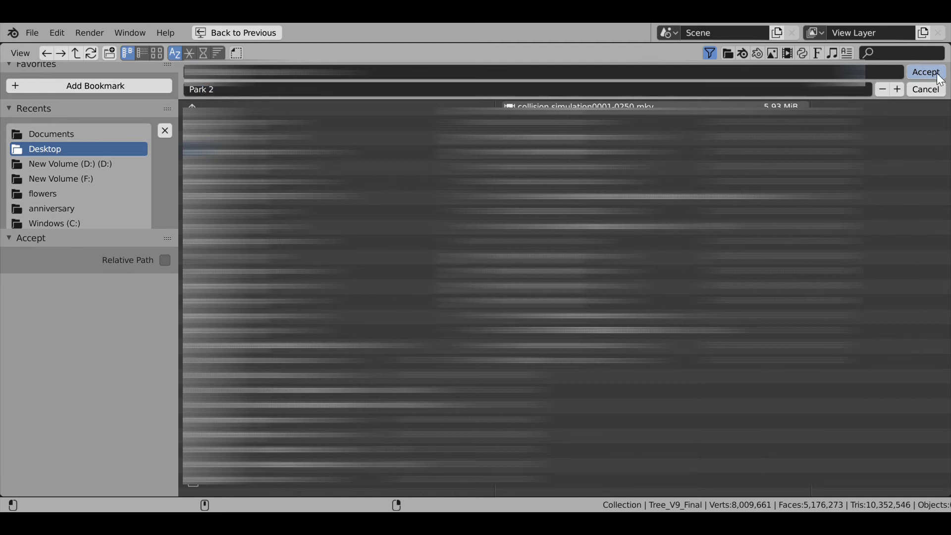
pyautogui.click(925, 72)
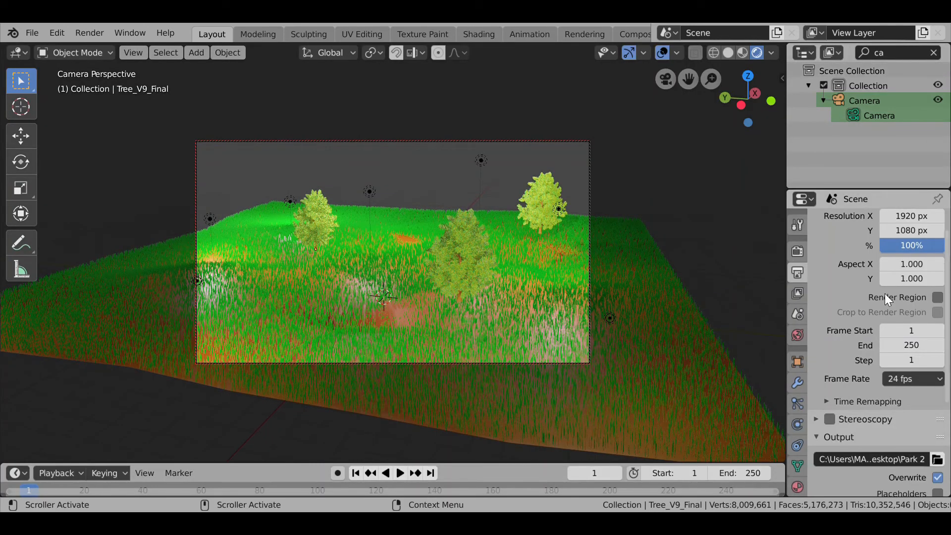
# Choose PNG as the output file format.
pyautogui.click(909, 398)
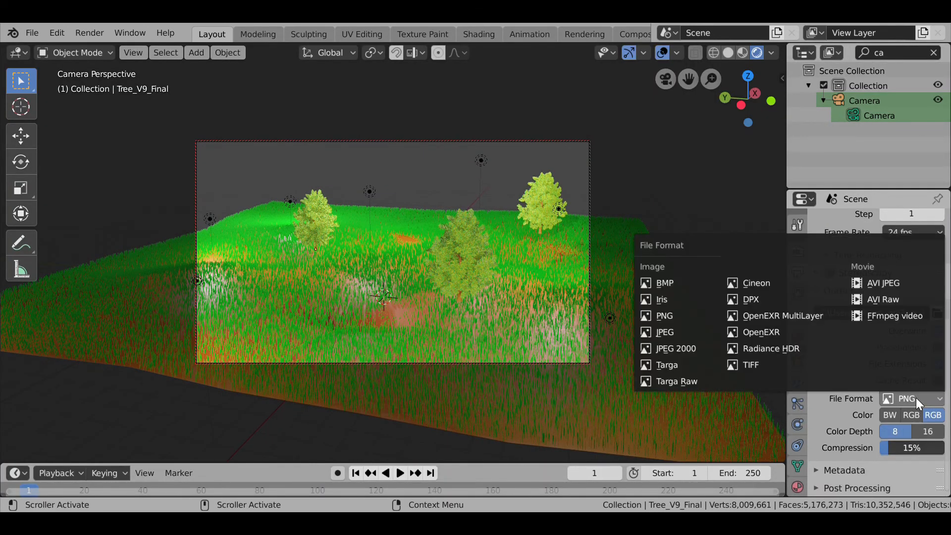
pyautogui.moveTo(663, 315)
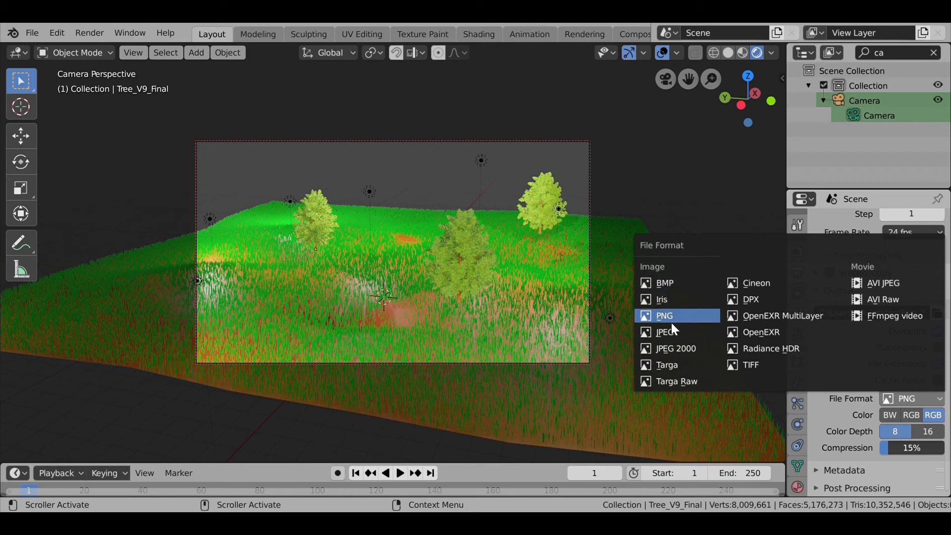
pyautogui.click(664, 315)
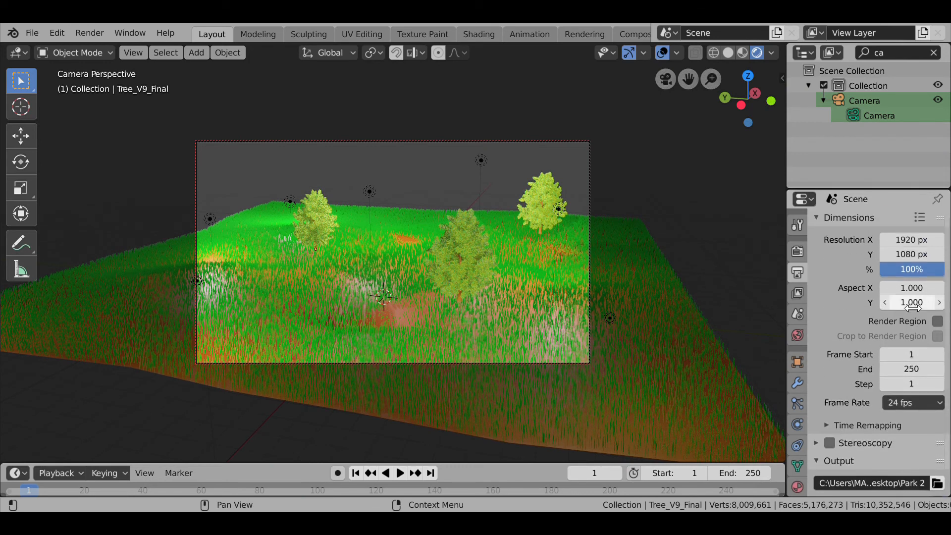
# Switch the render engine to Cycles on GPU Compute, then back to Eevee.
pyautogui.click(797, 225)
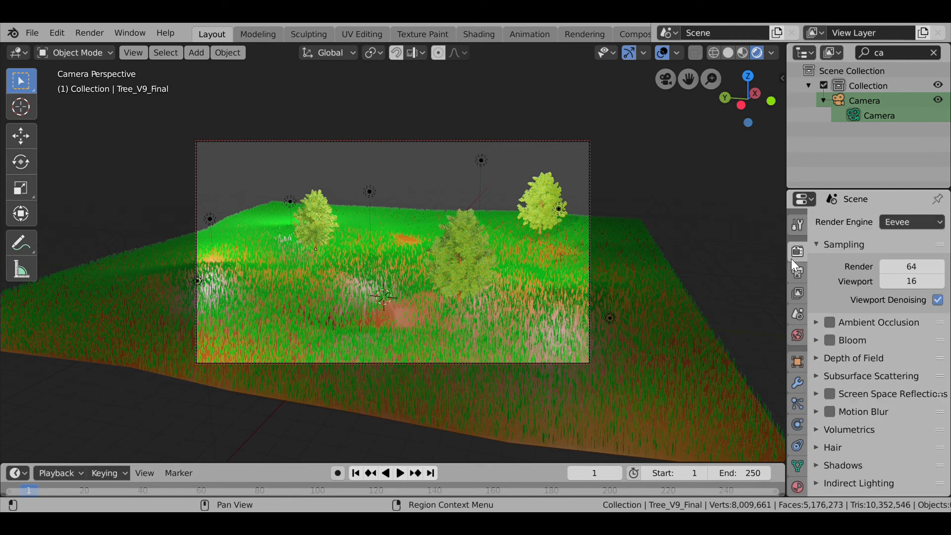
pyautogui.click(911, 221)
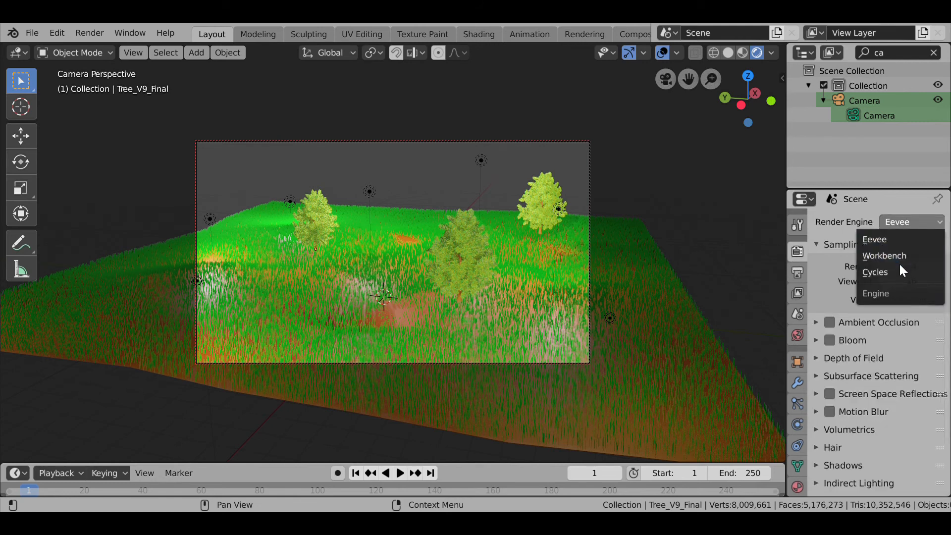
pyautogui.moveTo(884, 256)
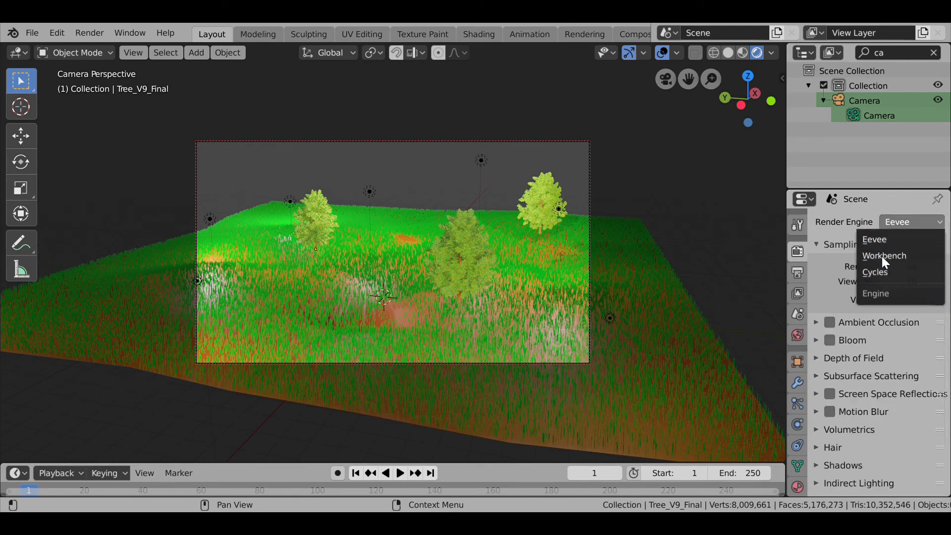
pyautogui.moveTo(885, 271)
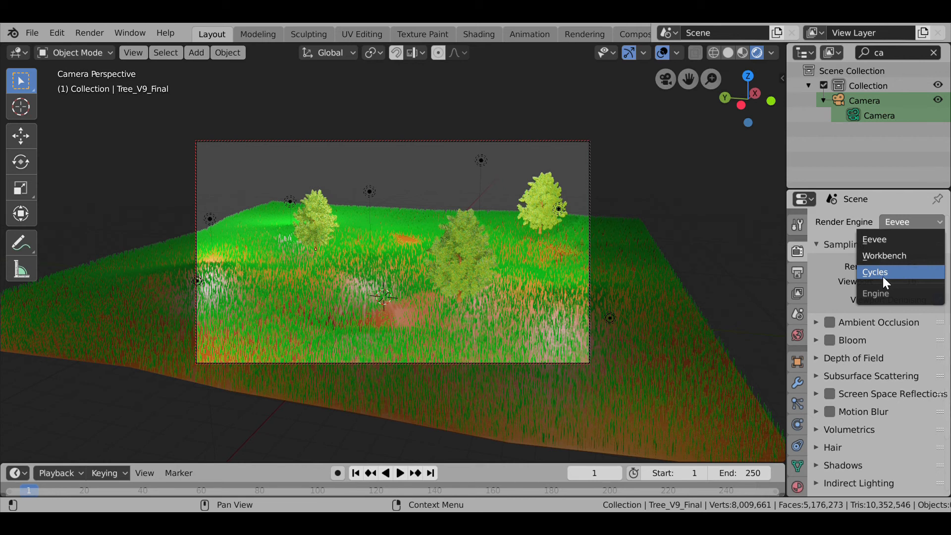
pyautogui.click(875, 271)
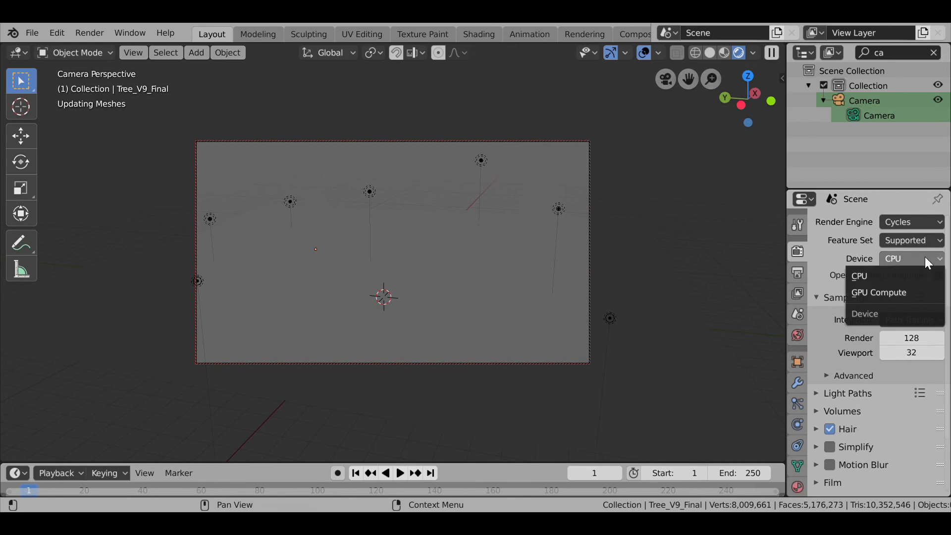
pyautogui.click(878, 293)
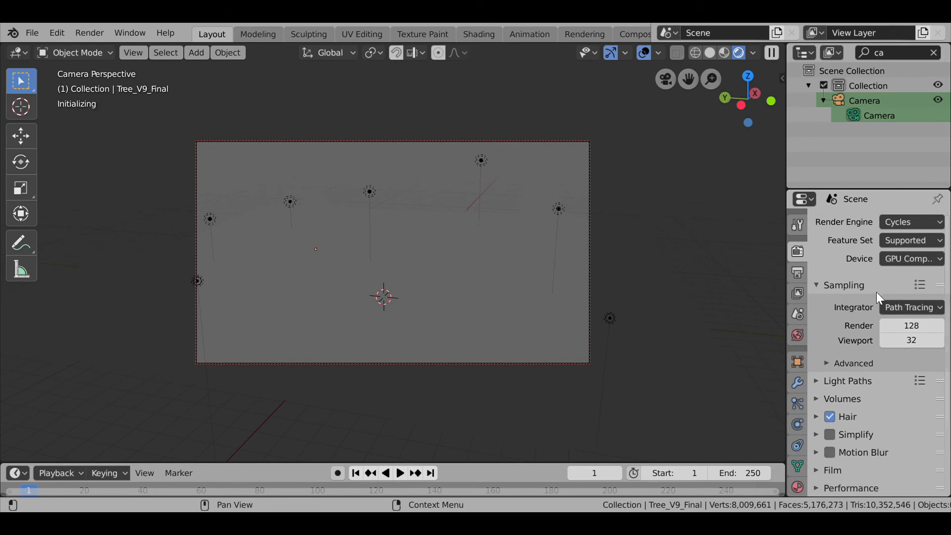
pyautogui.moveTo(362, 290)
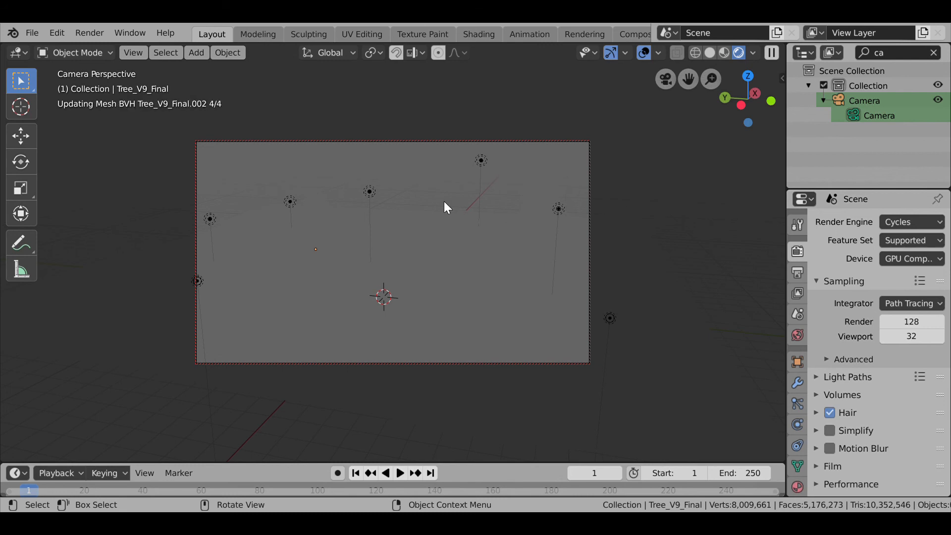
pyautogui.moveTo(714, 258)
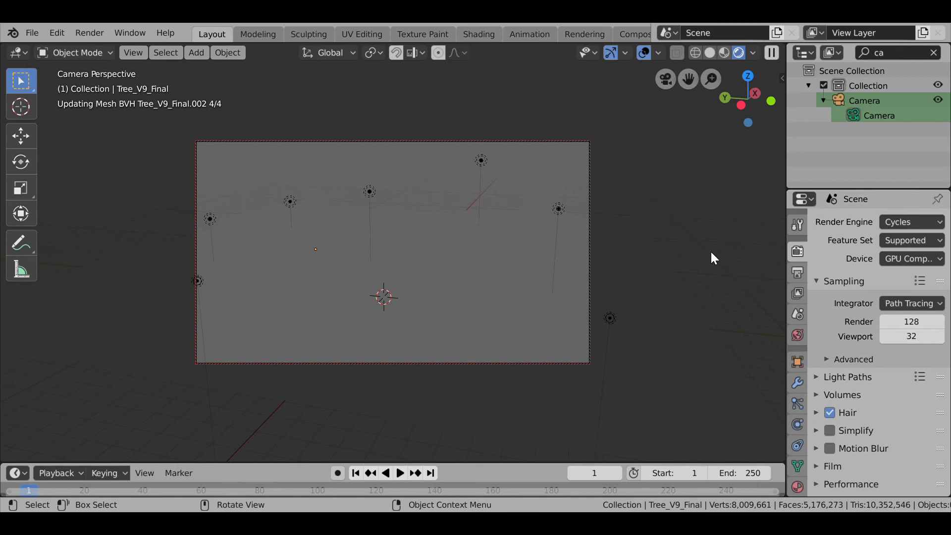
pyautogui.moveTo(911, 220)
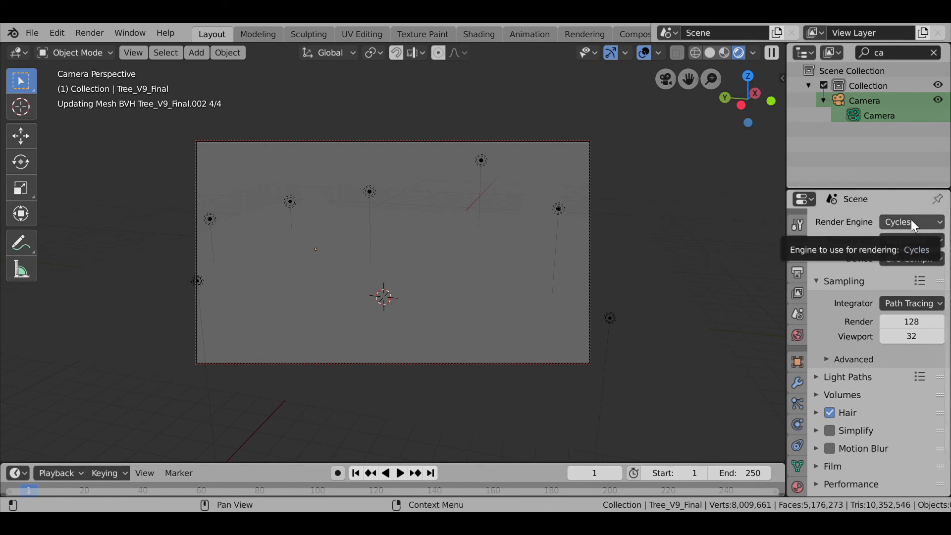
pyautogui.click(909, 222)
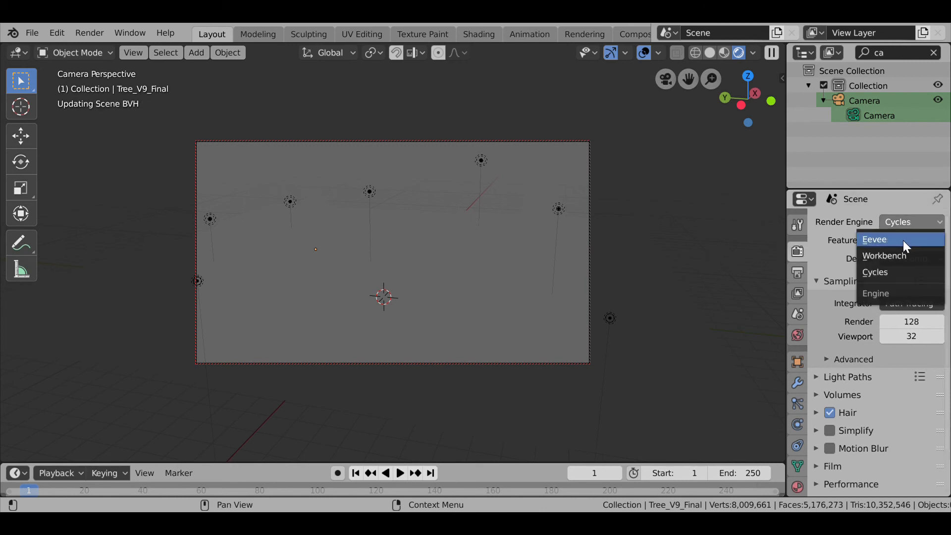
pyautogui.moveTo(780, 254)
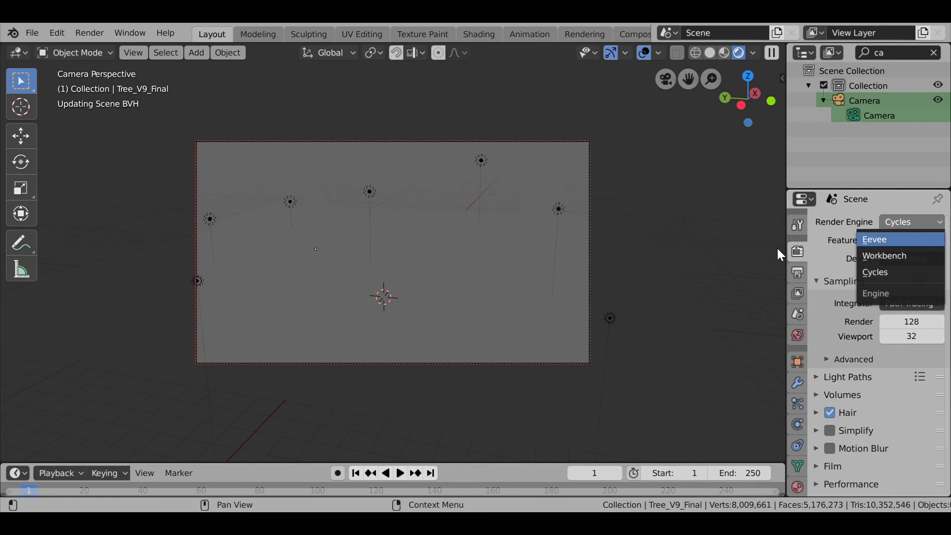
pyautogui.click(874, 239)
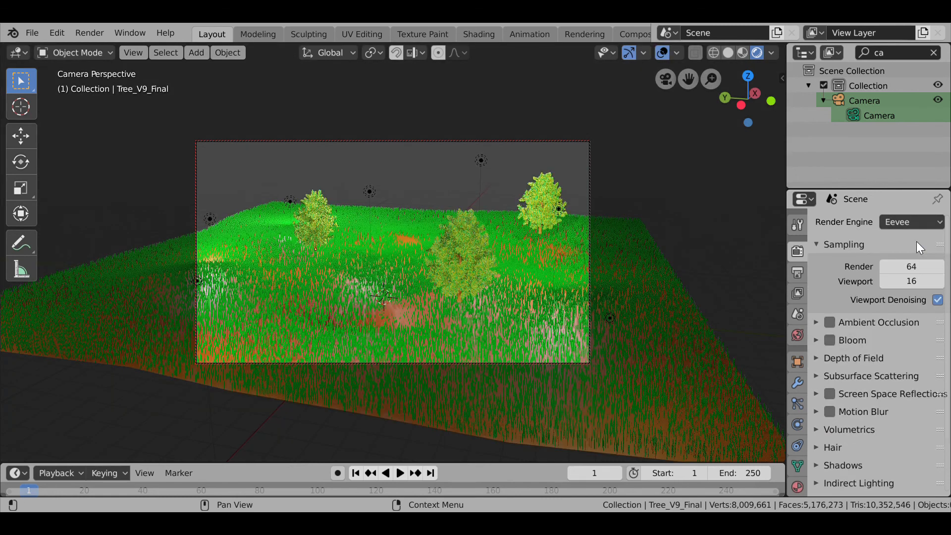
# Collapse the Sampling panel and start the final still render with Render Image.
pyautogui.click(843, 245)
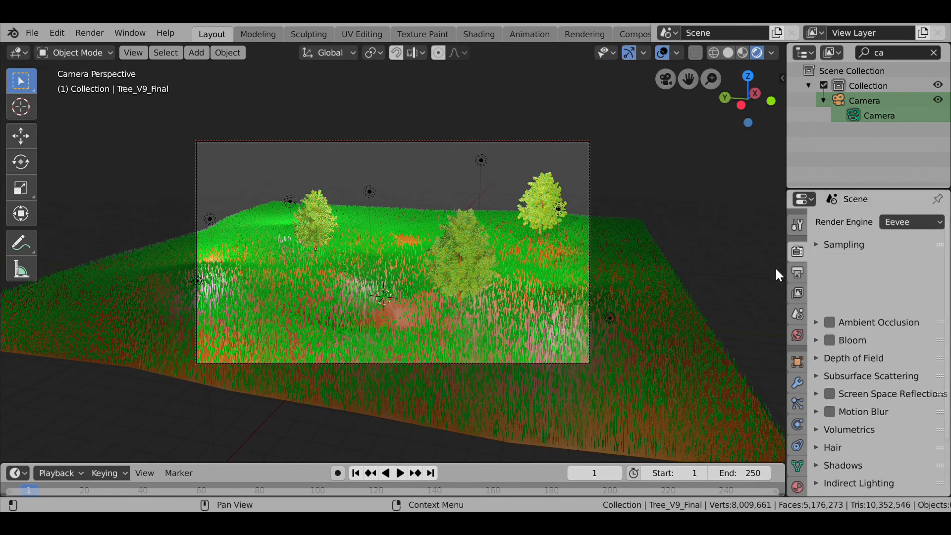
pyautogui.scroll(-3)
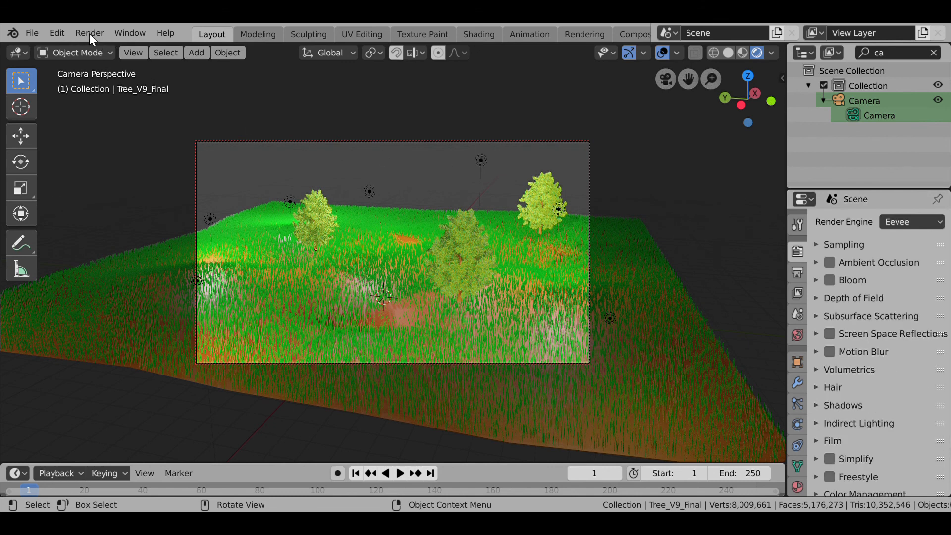
pyautogui.click(89, 32)
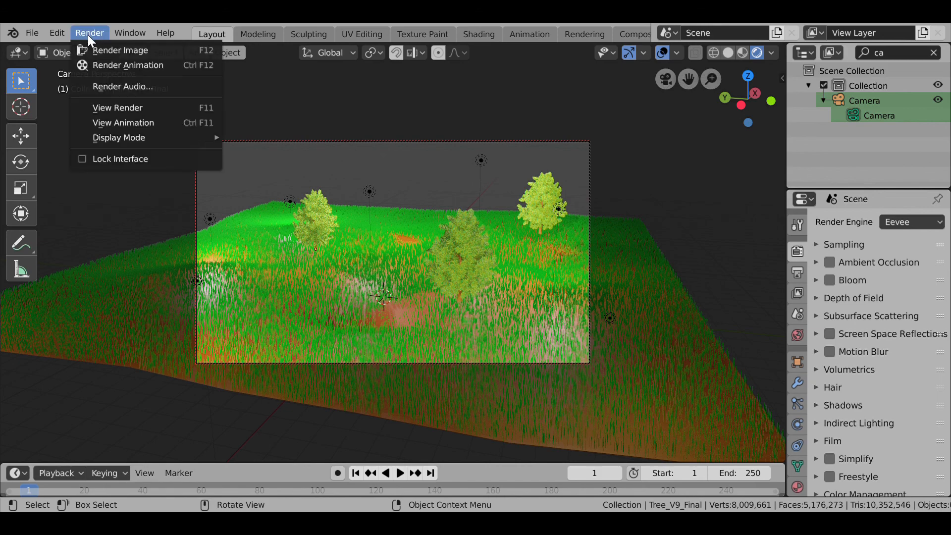
pyautogui.click(121, 49)
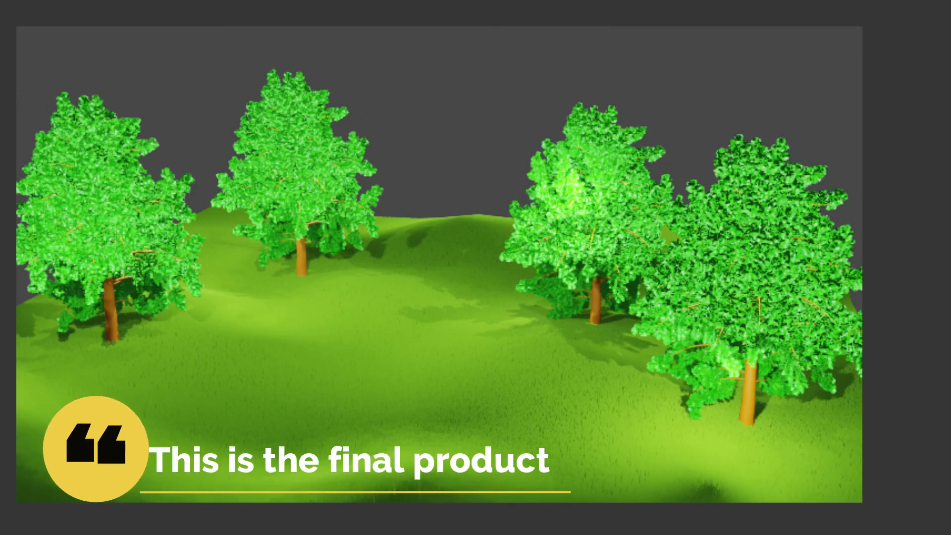